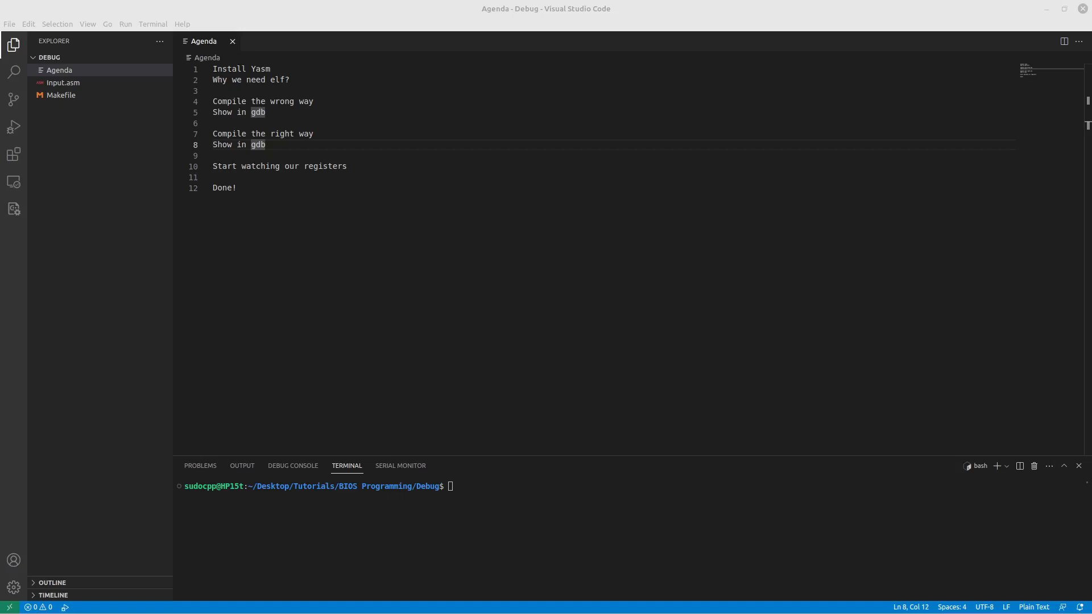
pyautogui.moveTo(872, 319)
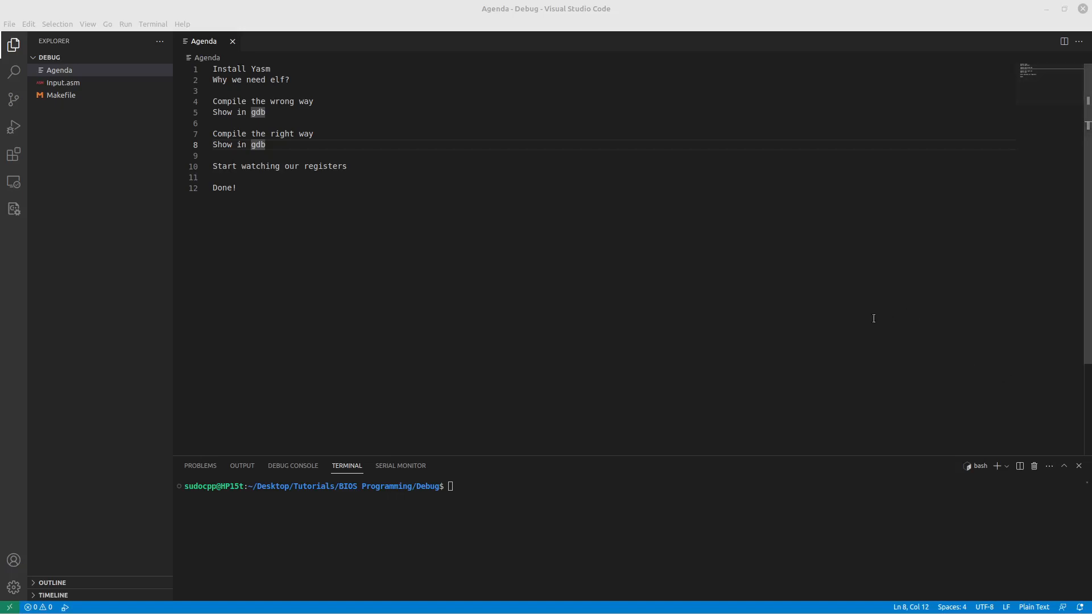
# Run sudo apt install yasm gdb gcc, which reports all three already at newest versions.
pyautogui.write('sudo apt install yasm')
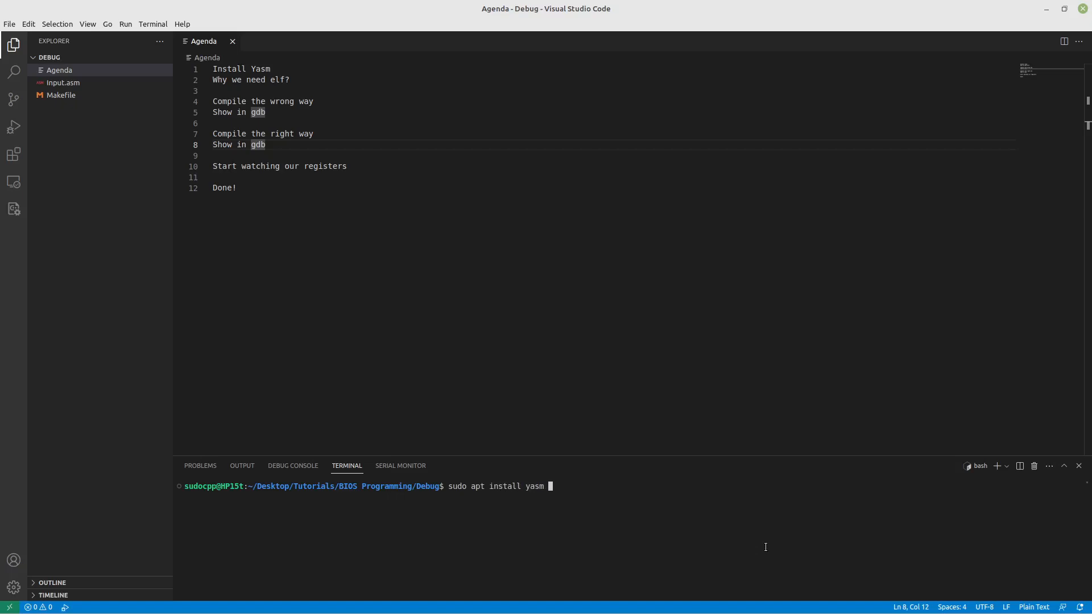
pyautogui.write('gdb')
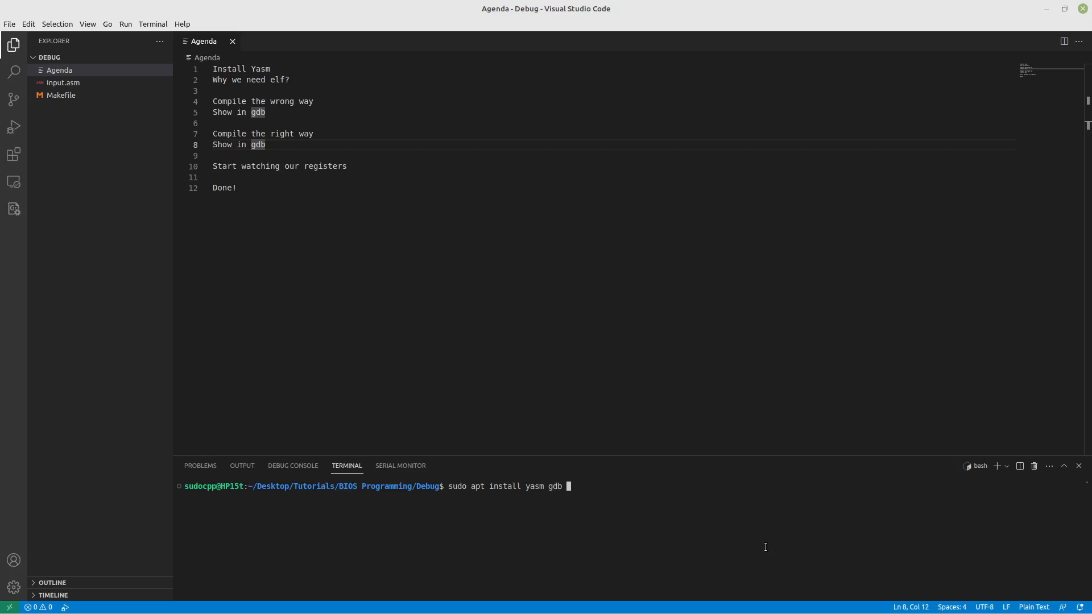
pyautogui.write('gcc')
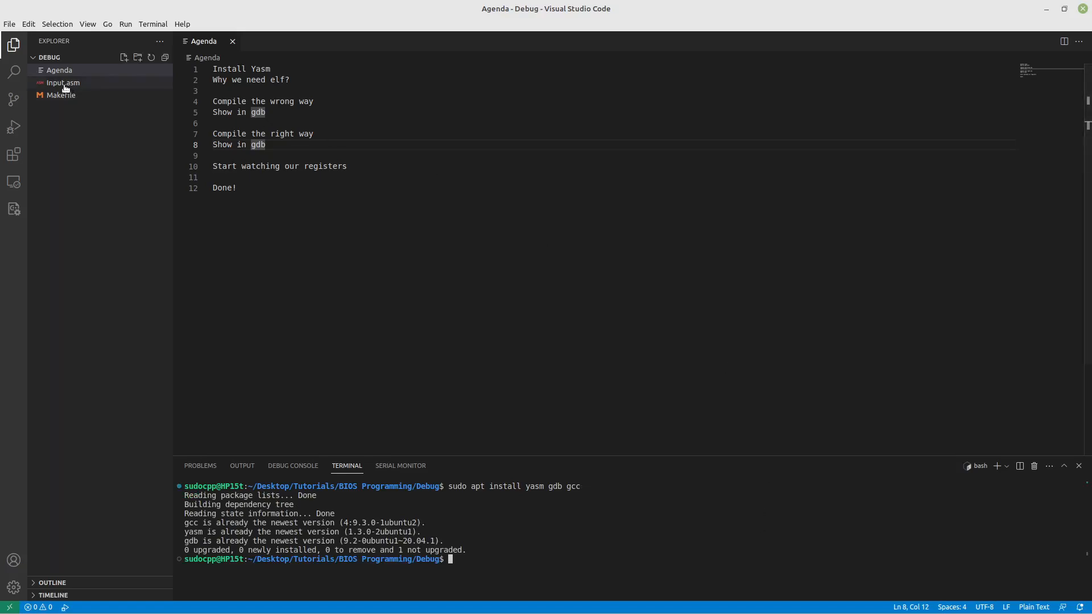
# With Input.asm open, build and boot the 512-byte Input.bin in QEMU showing Hello World!, then close QEMU.
pyautogui.click(62, 81)
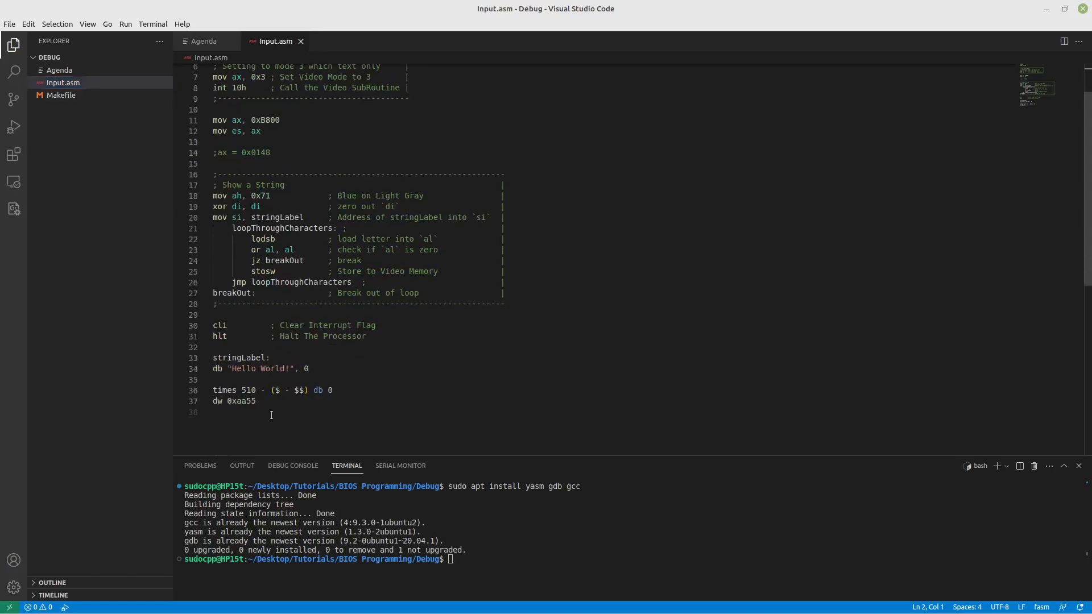
pyautogui.moveTo(226, 435)
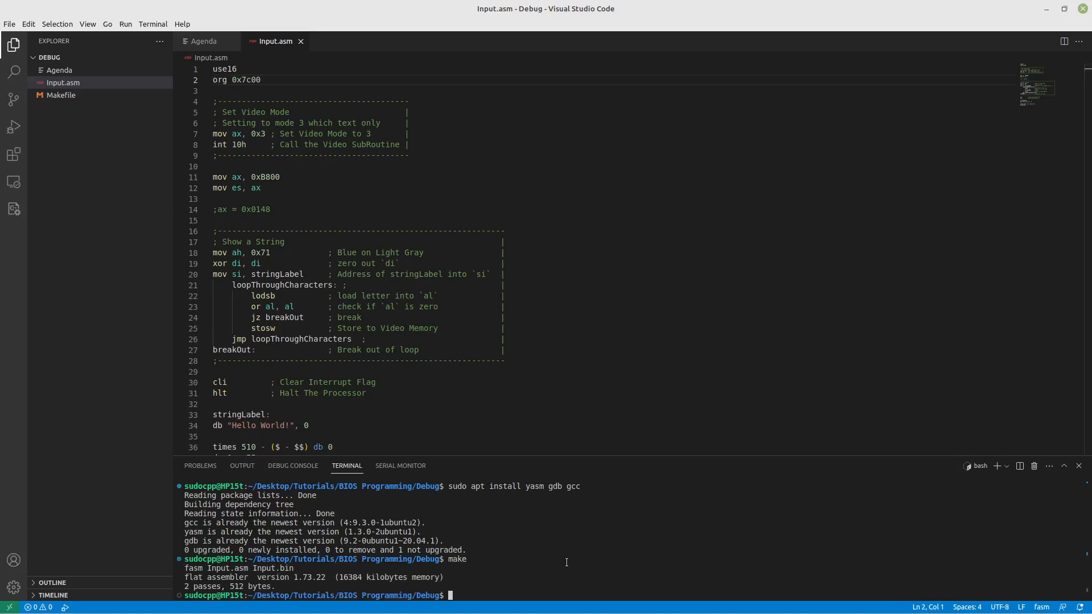
pyautogui.write('make run')
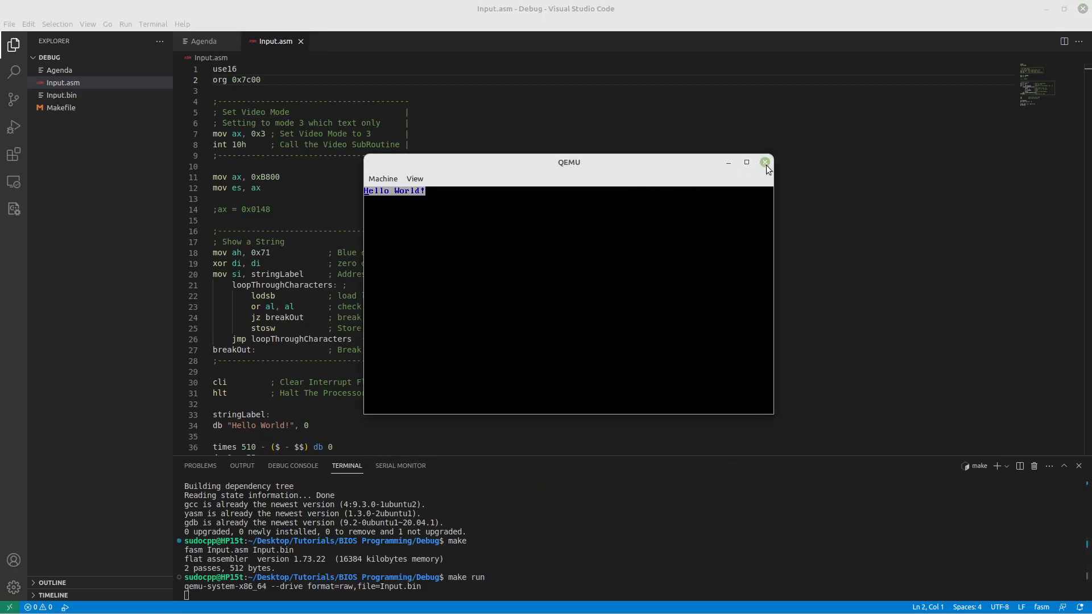
pyautogui.click(764, 163)
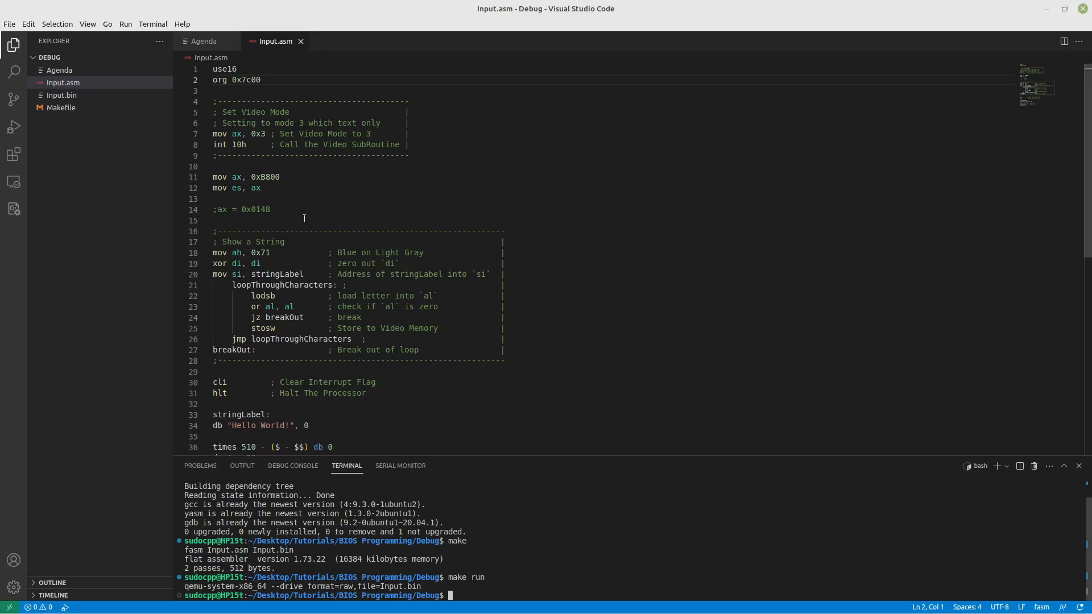
# Install the Native Debug extension from the Extensions view.
pyautogui.click(14, 153)
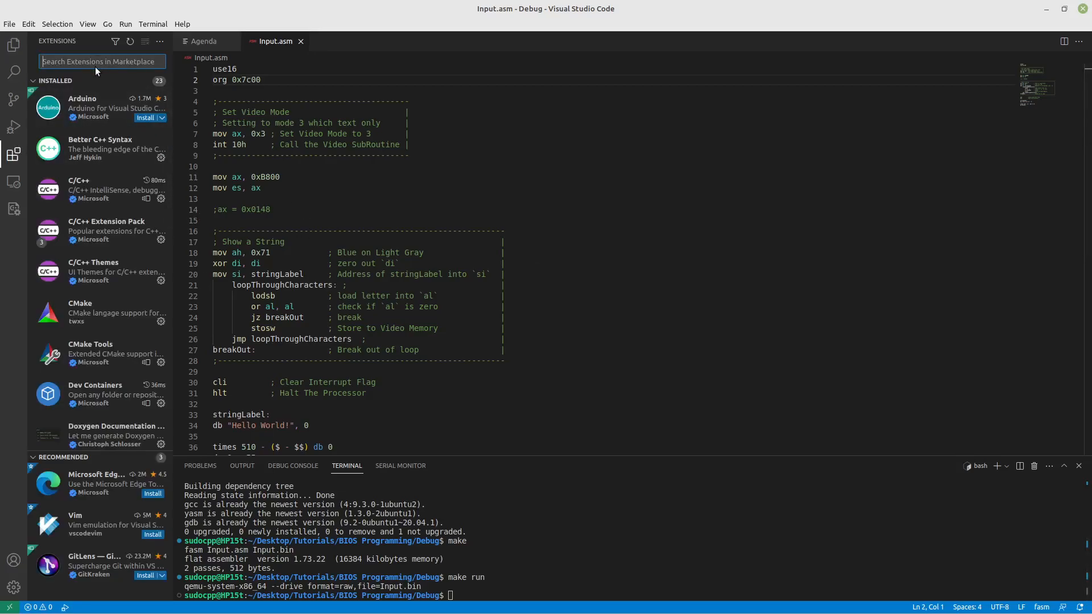
pyautogui.write('native')
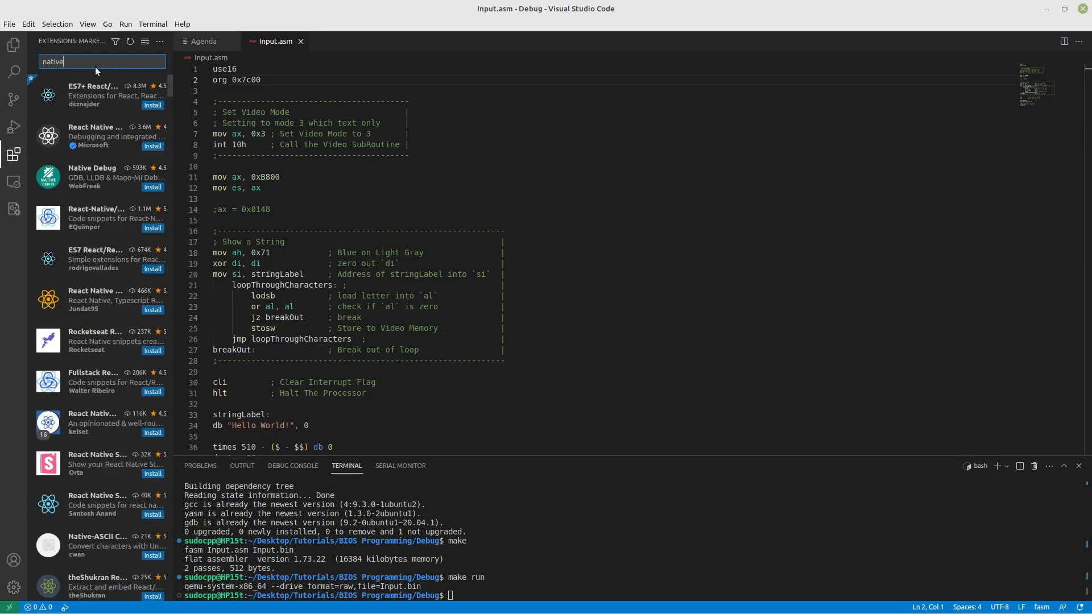
pyautogui.click(98, 177)
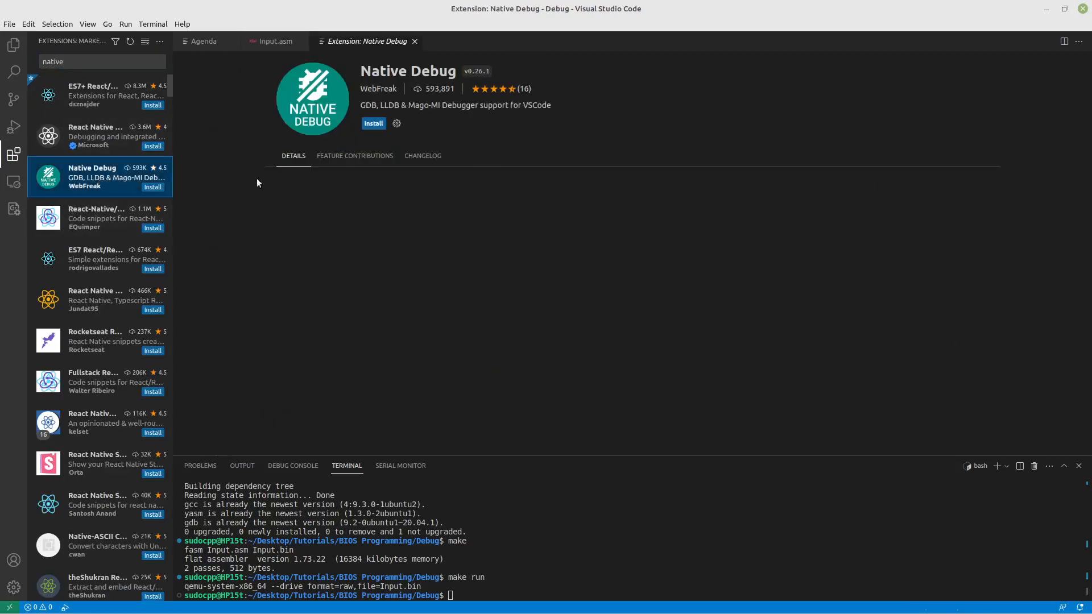
pyautogui.click(373, 123)
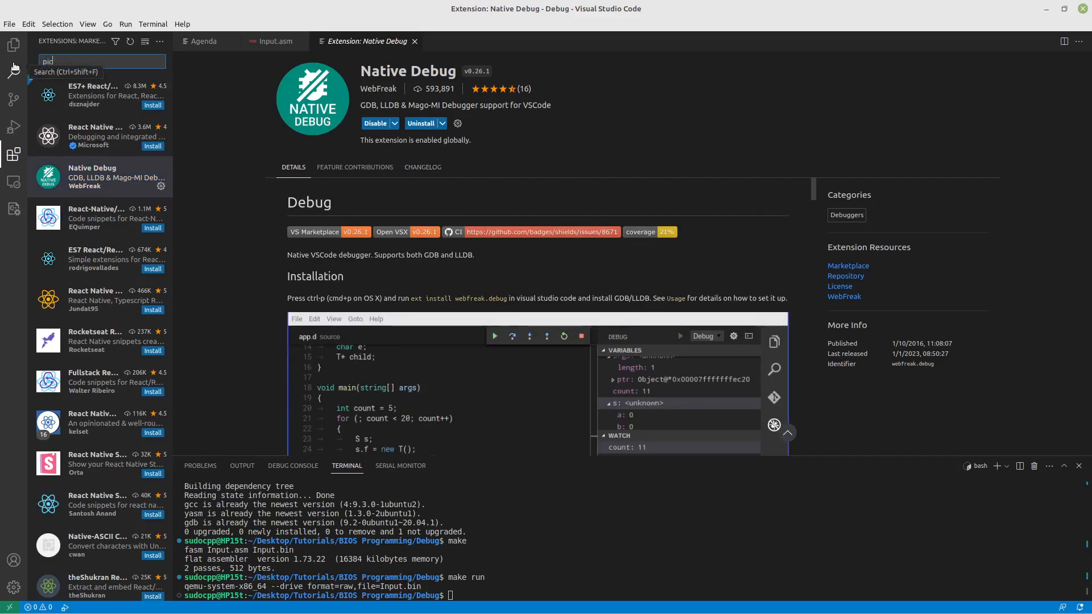
# Bring up the PIC18 Assembler syntax Highlighter extension's details.
pyautogui.write('pic18')
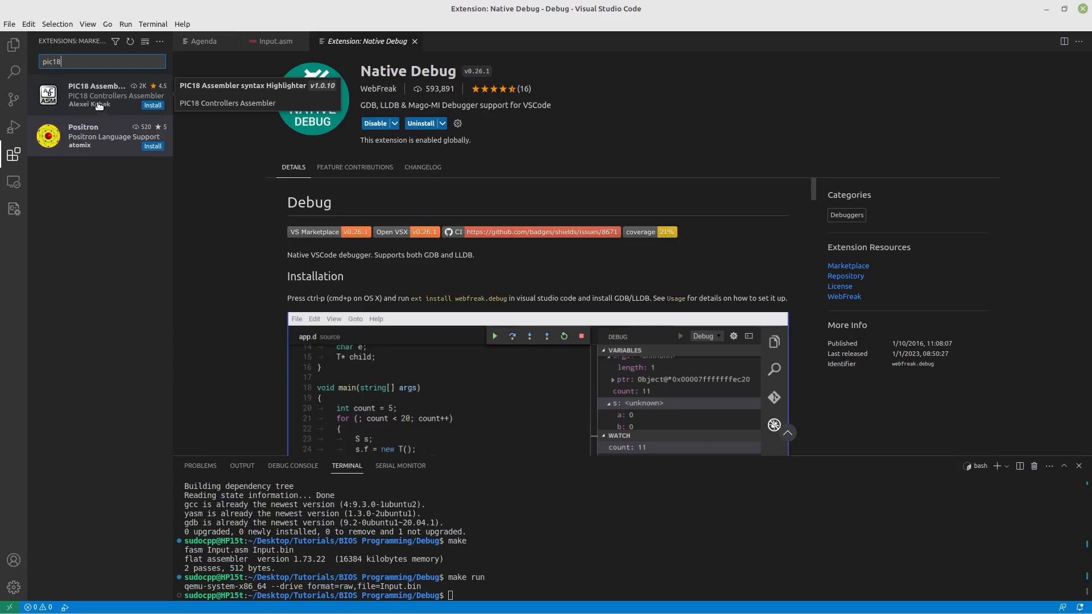
pyautogui.click(98, 96)
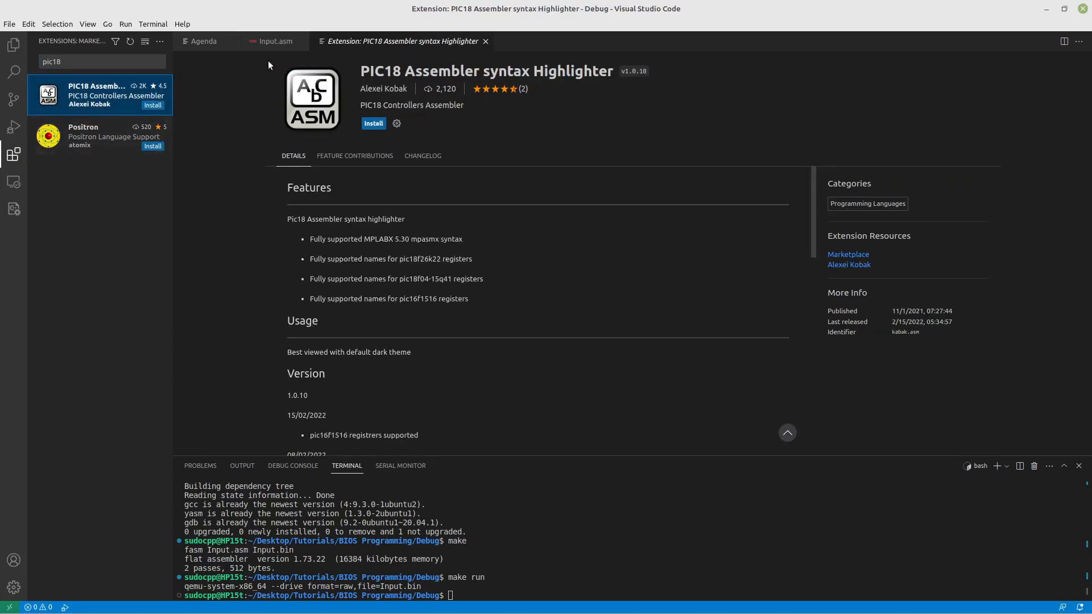
# Return to Input.asm with a breakpoint on line 21 and show the Explorer files again.
pyautogui.click(273, 41)
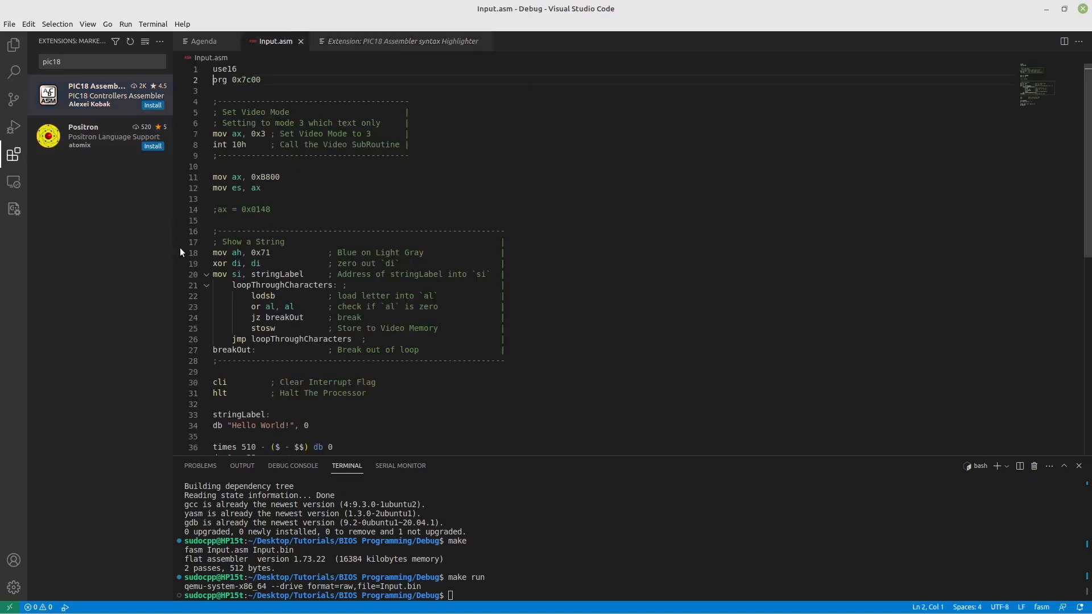
pyautogui.moveTo(178, 396)
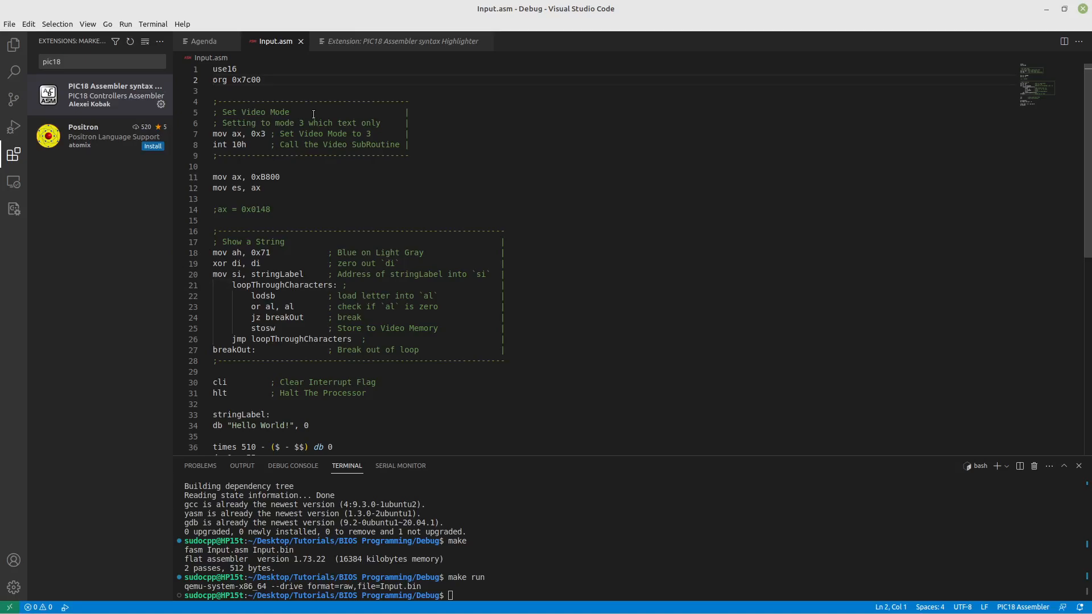
pyautogui.moveTo(101, 96)
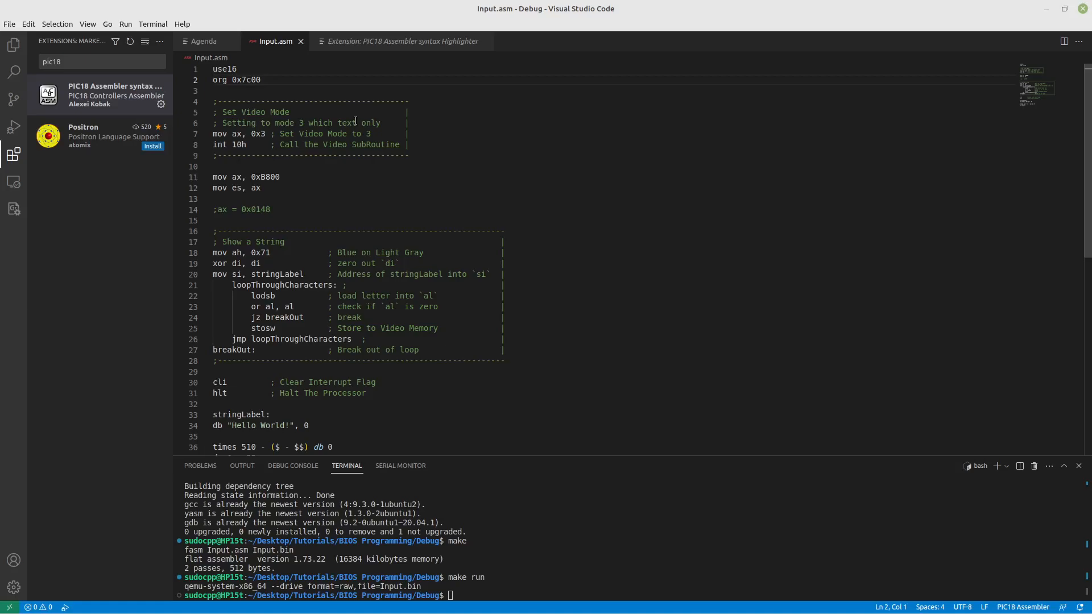
pyautogui.moveTo(378, 88)
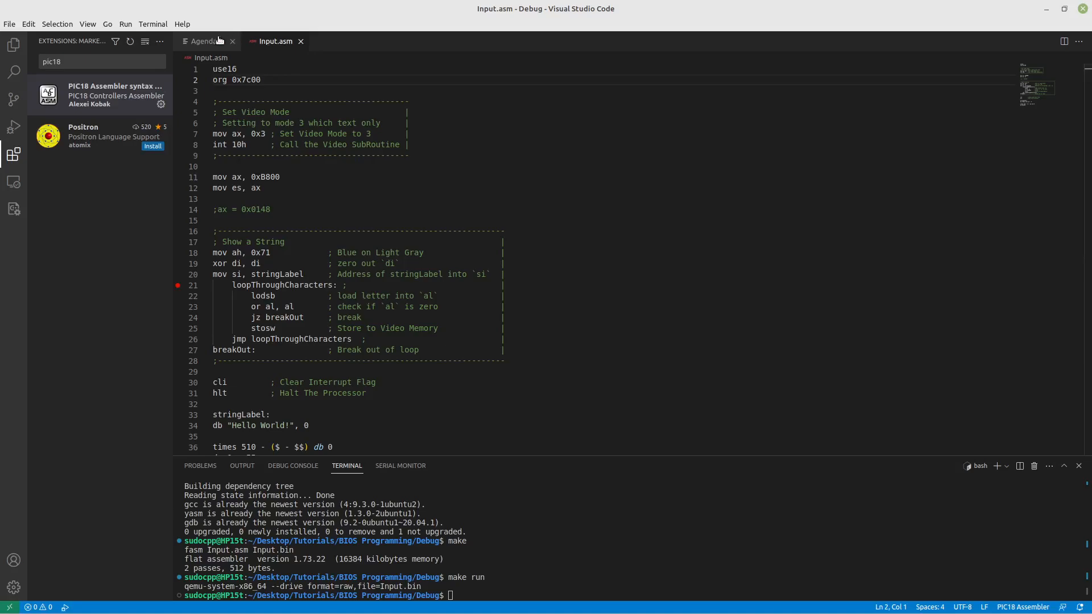
pyautogui.click(14, 45)
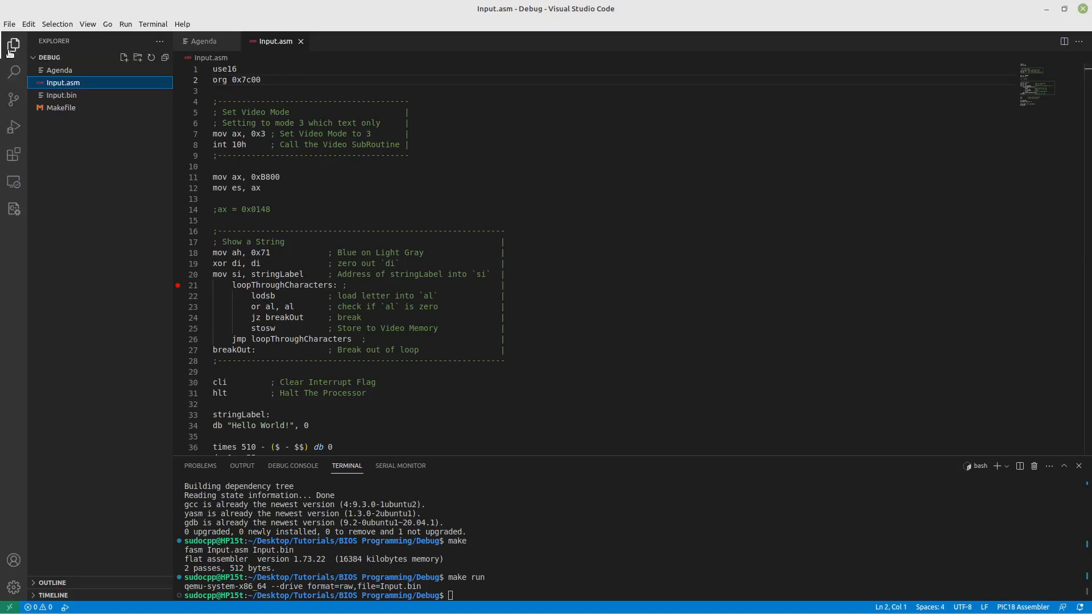
pyautogui.moveTo(220, 180)
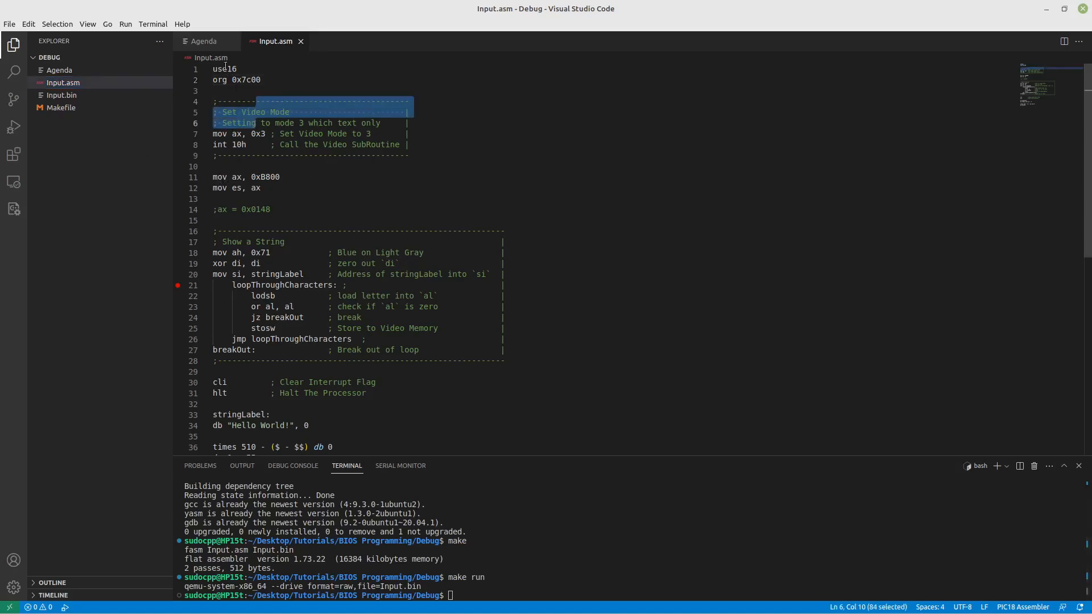
# Run yasm Input.asm -f elf -g dwarf2 -o Input.o, which fails with an error on line 2.
pyautogui.click(202, 41)
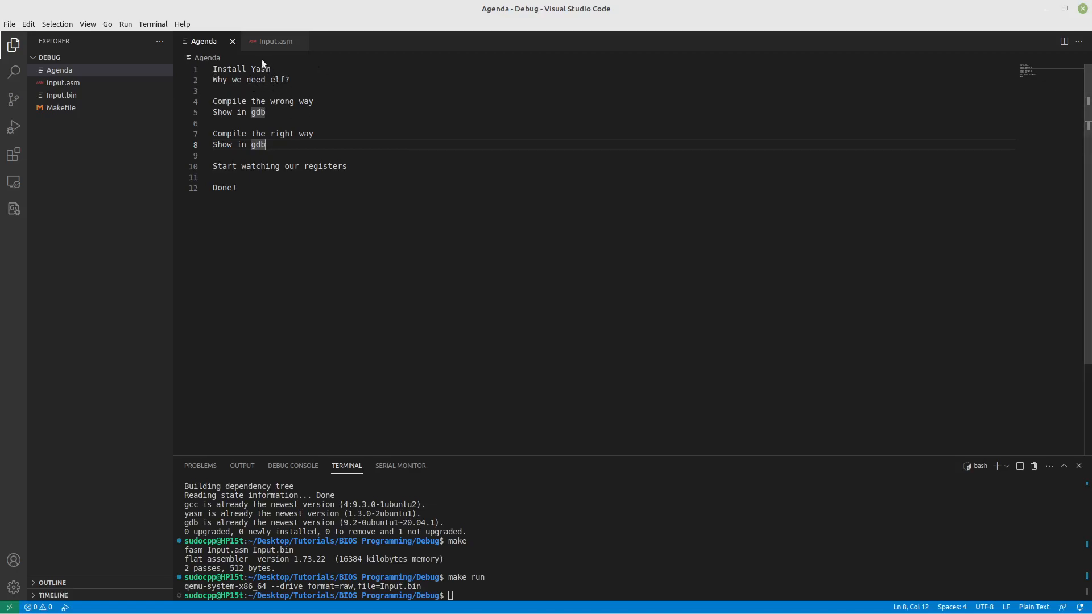
pyautogui.click(274, 41)
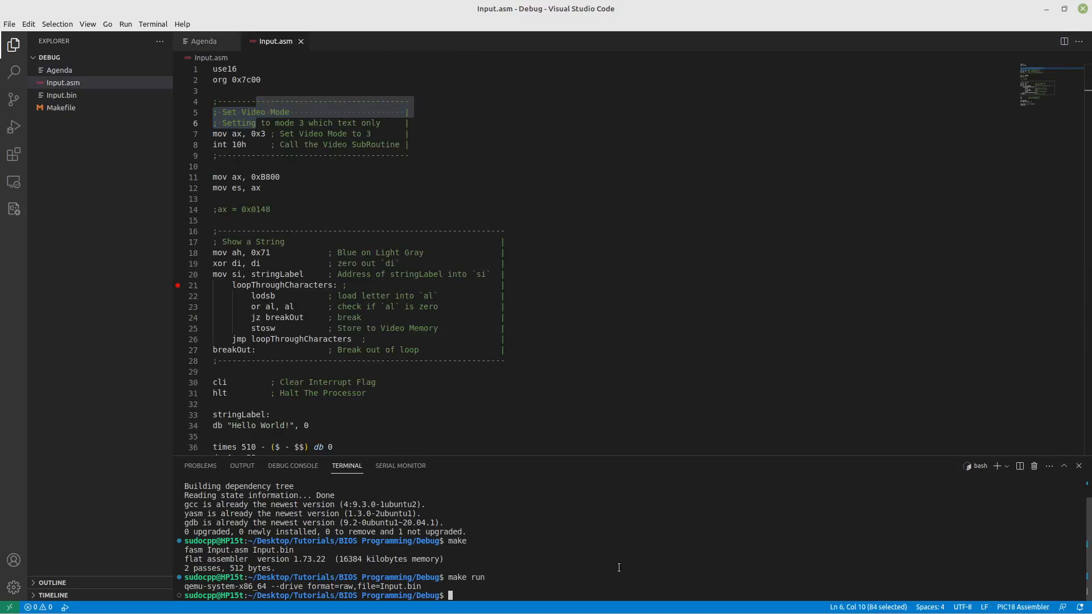
pyautogui.write('yasm Input.asm -f')
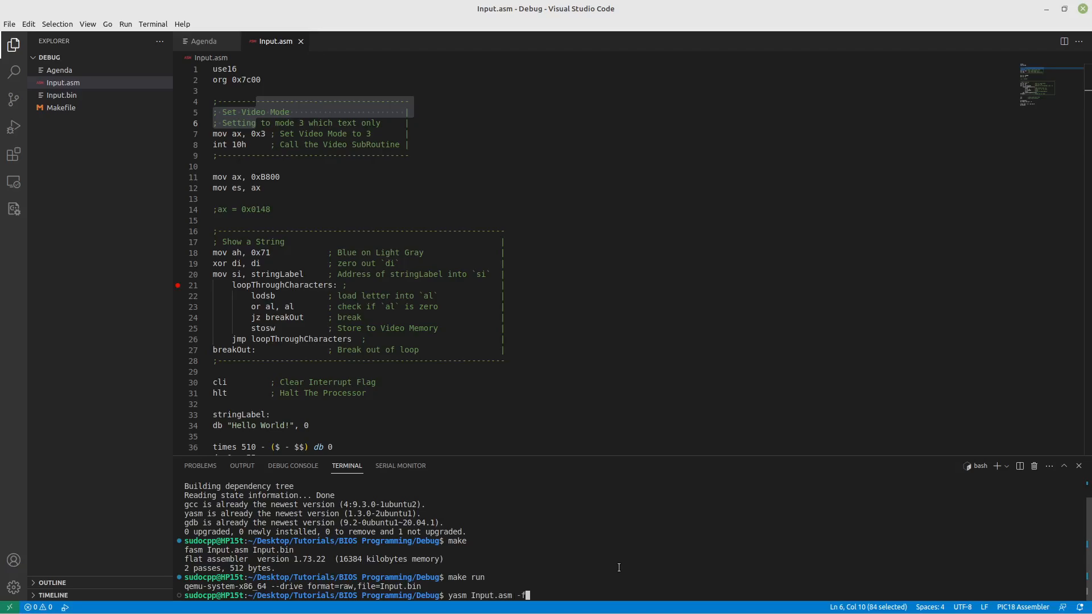
pyautogui.write('elf -g')
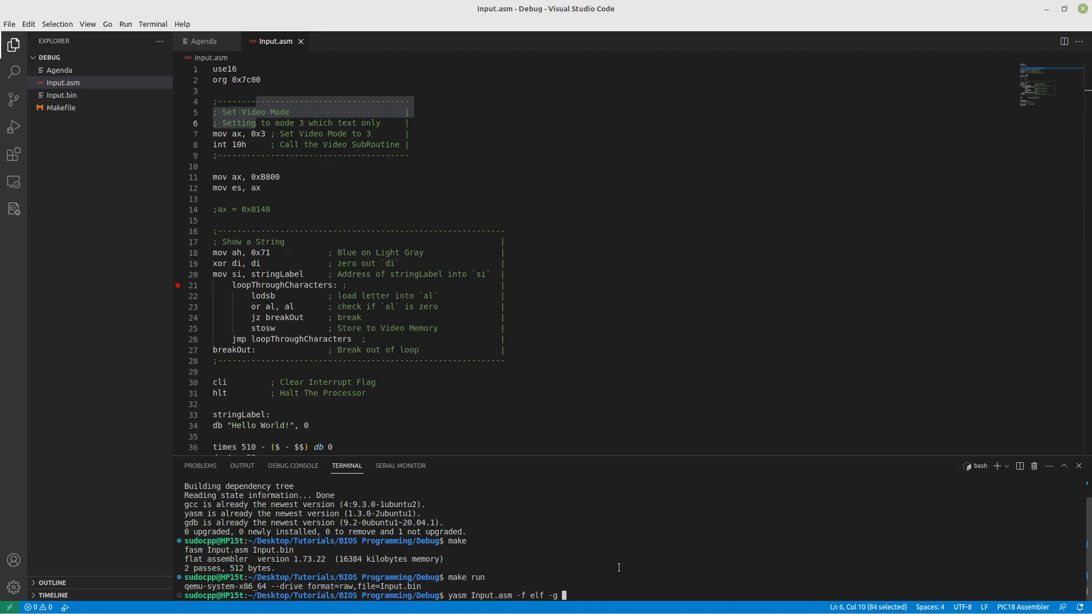
pyautogui.write('dwarf2 -o I')
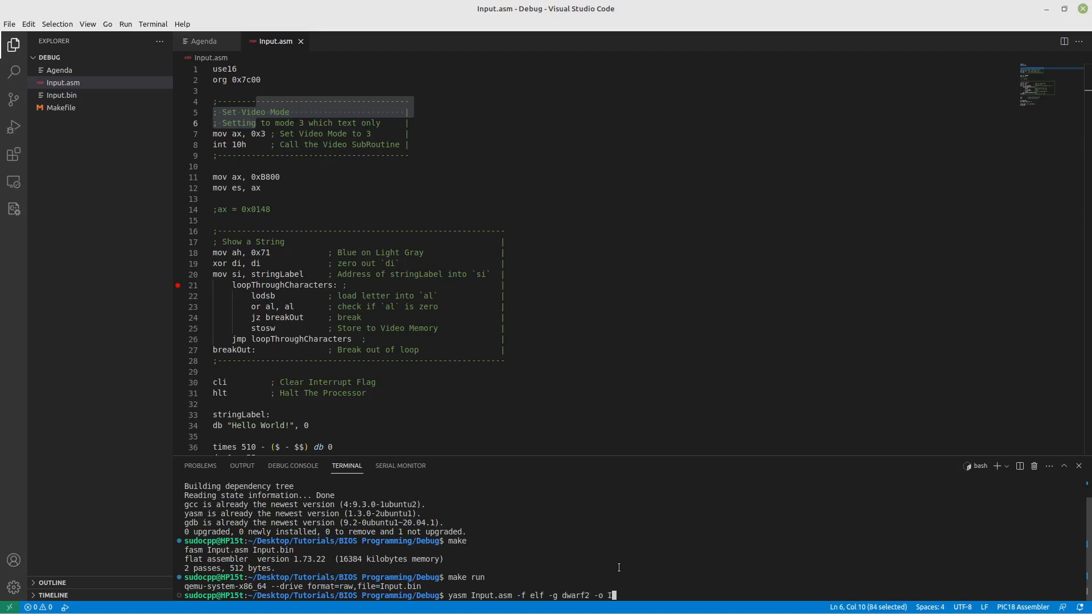
pyautogui.write('nput.o')
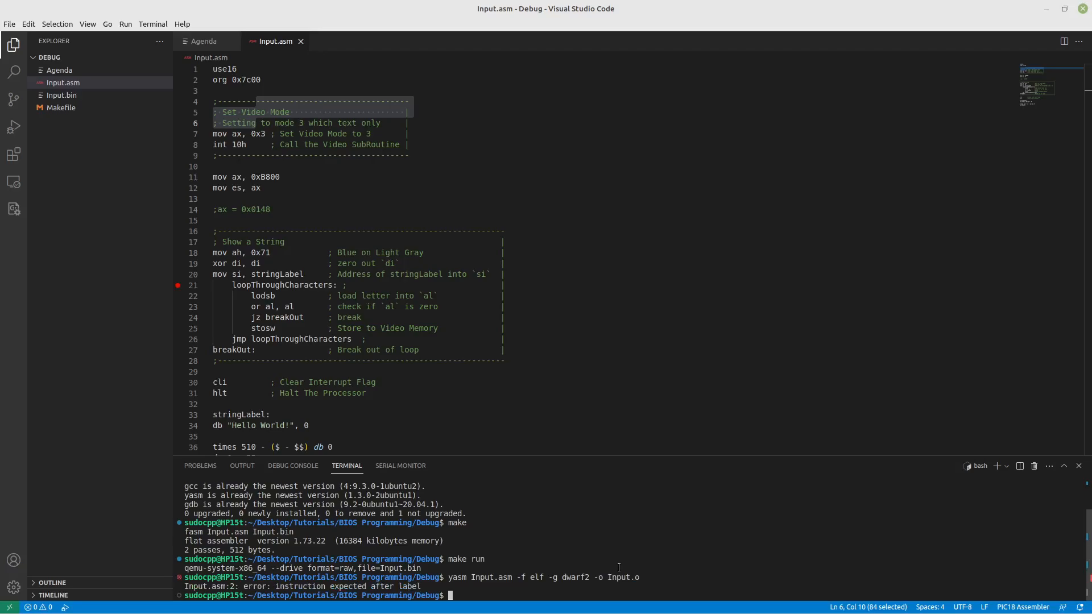
pyautogui.moveTo(215, 129)
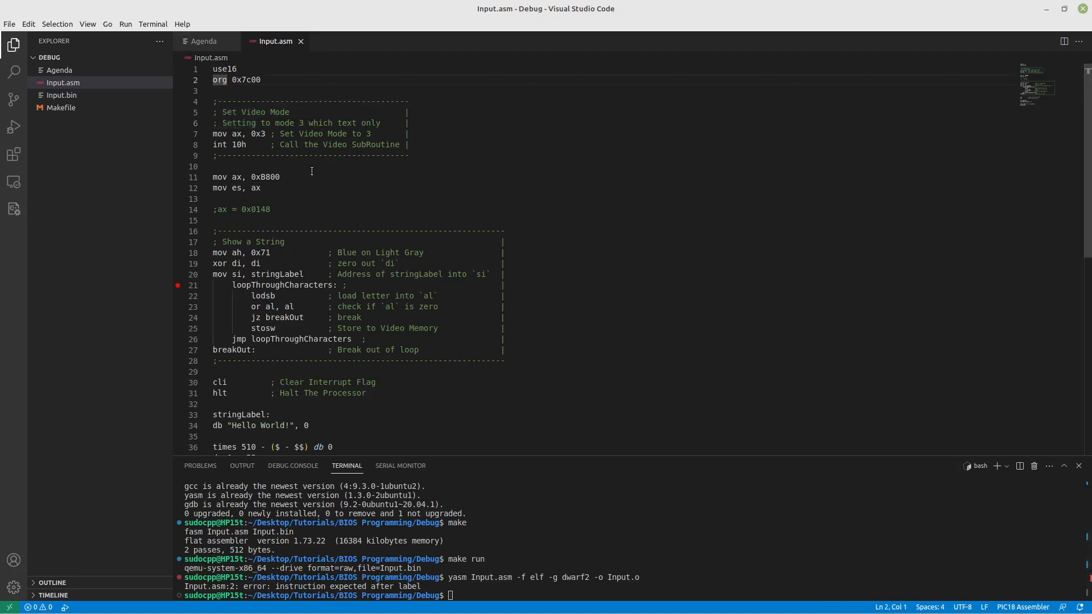
# Comment out the org line, save Input.asm, and rebuild Input.o cleanly with yasm.
pyautogui.write(';')
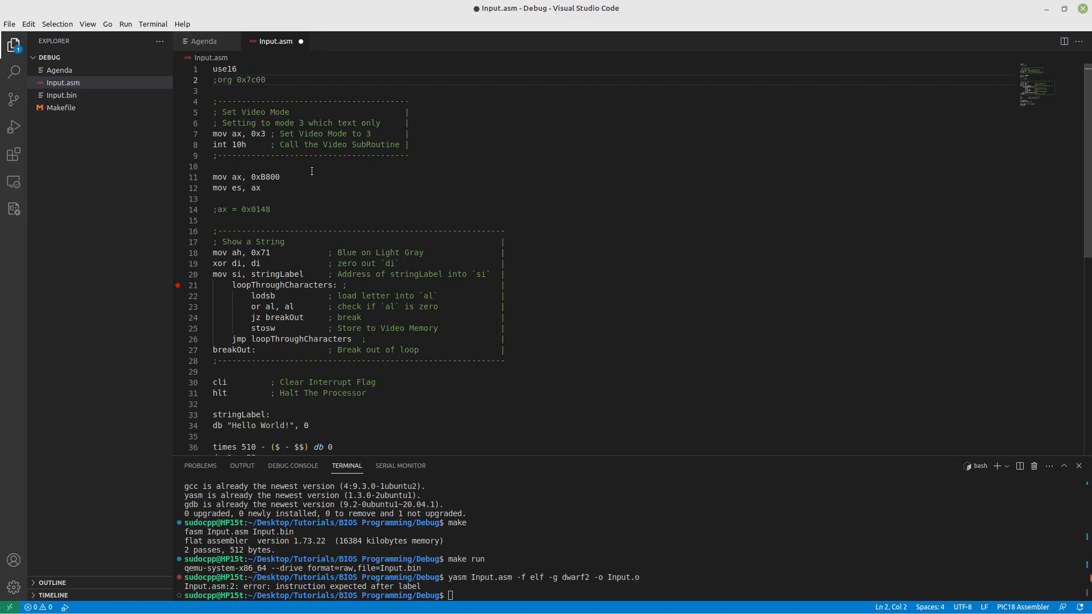
pyautogui.press('ctrl+s')
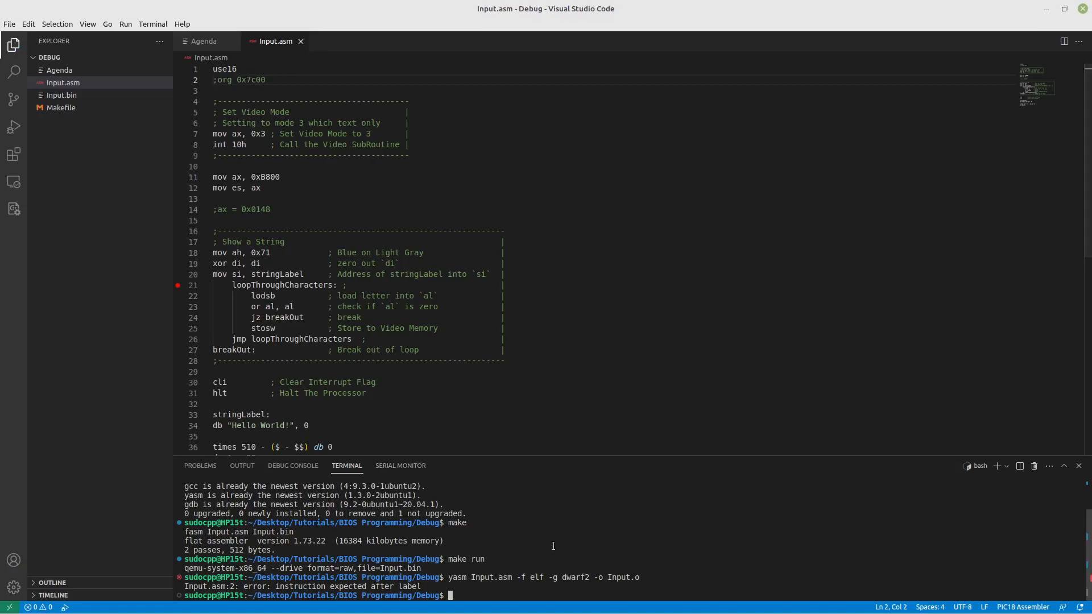
pyautogui.write('yasm Input.asm -f elf -g dwarf2 -o Input.o')
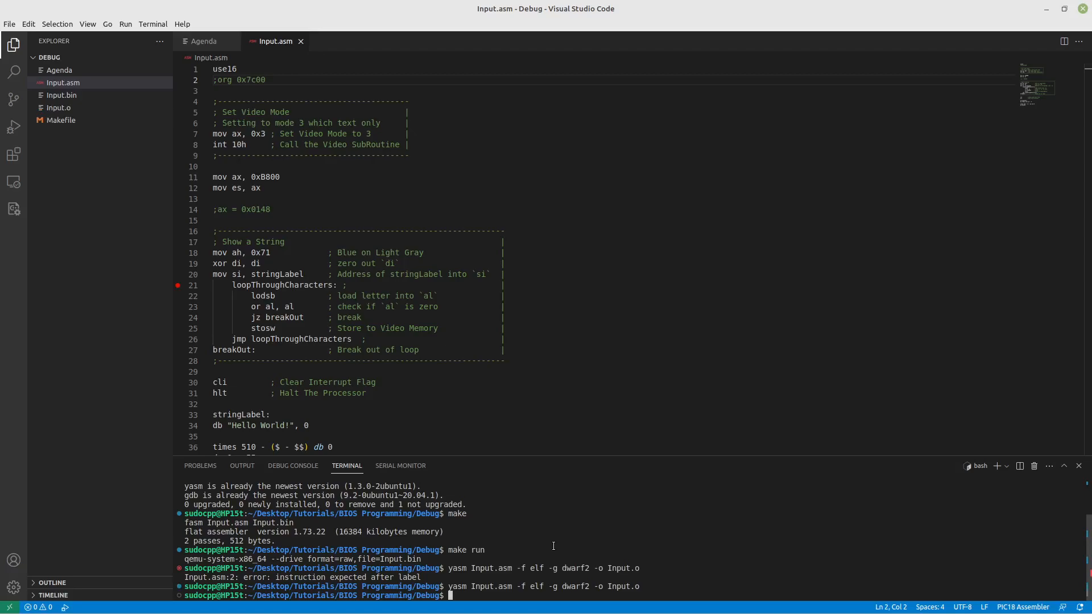
# Convert Input.o into the raw binary Input.bin with objcopy -O binary.
pyautogui.write('obj')
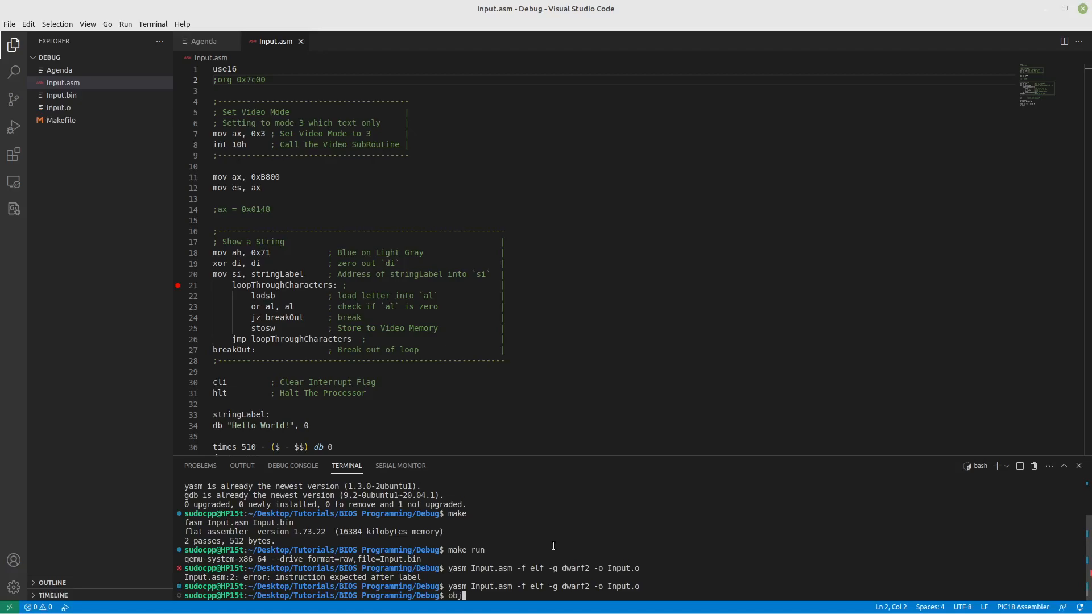
pyautogui.write('copy -O')
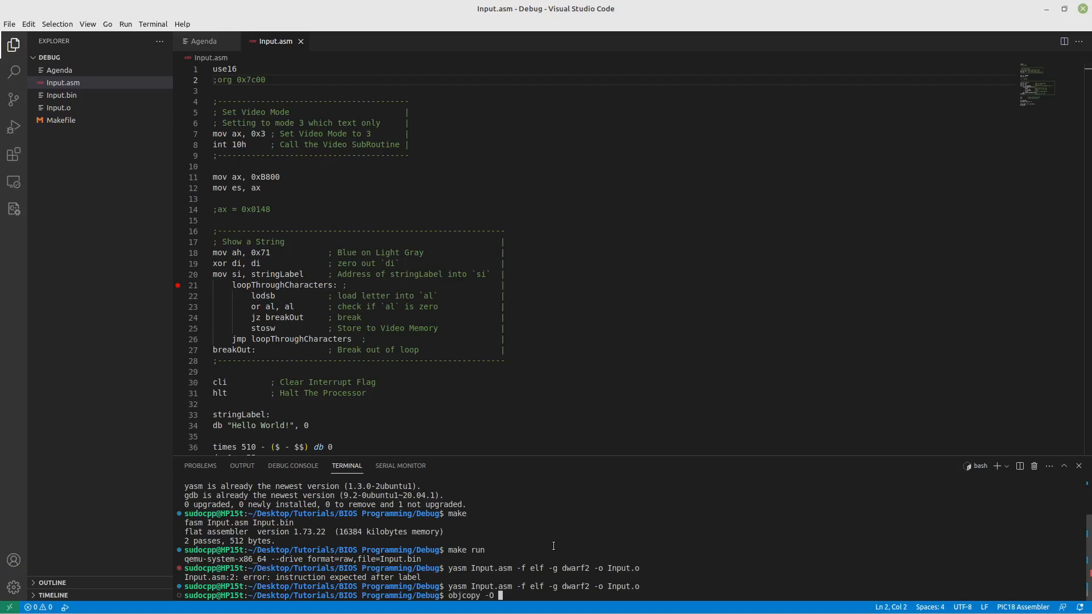
pyautogui.write('binary')
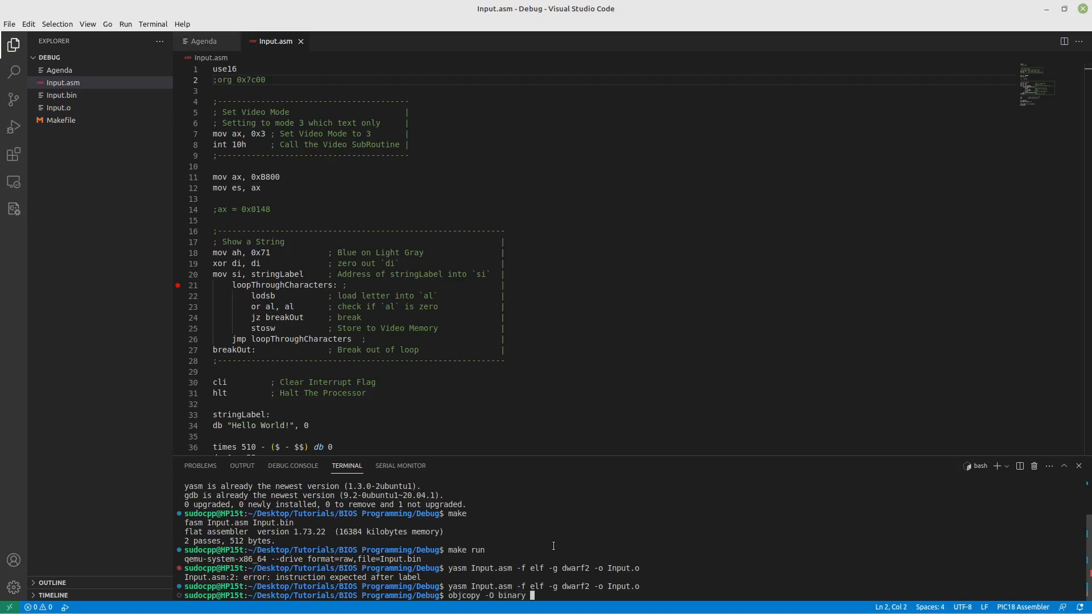
pyautogui.write('Input.o')
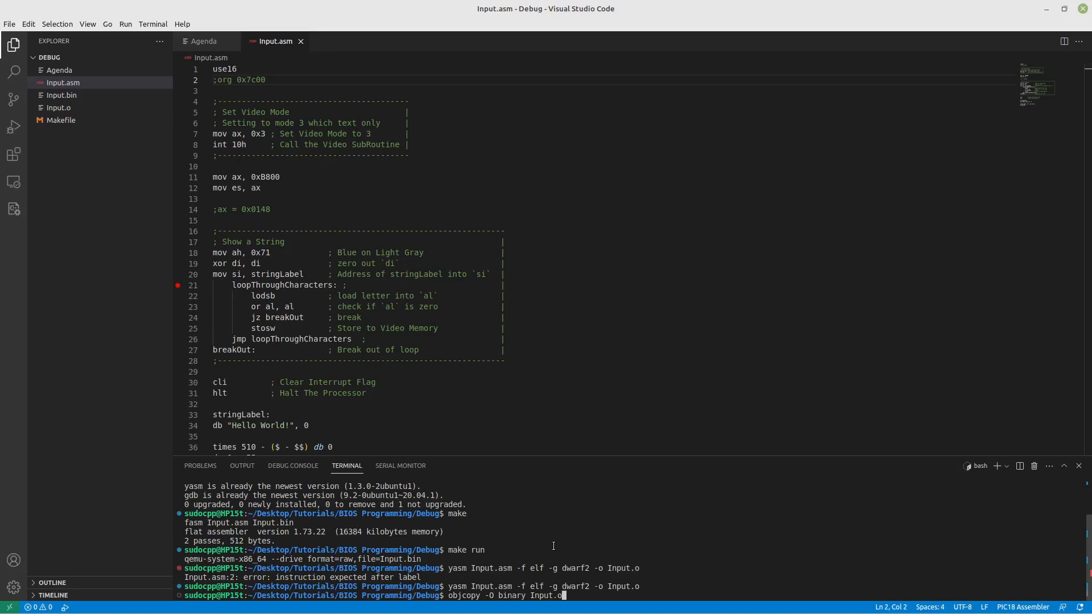
pyautogui.write('Input.bin')
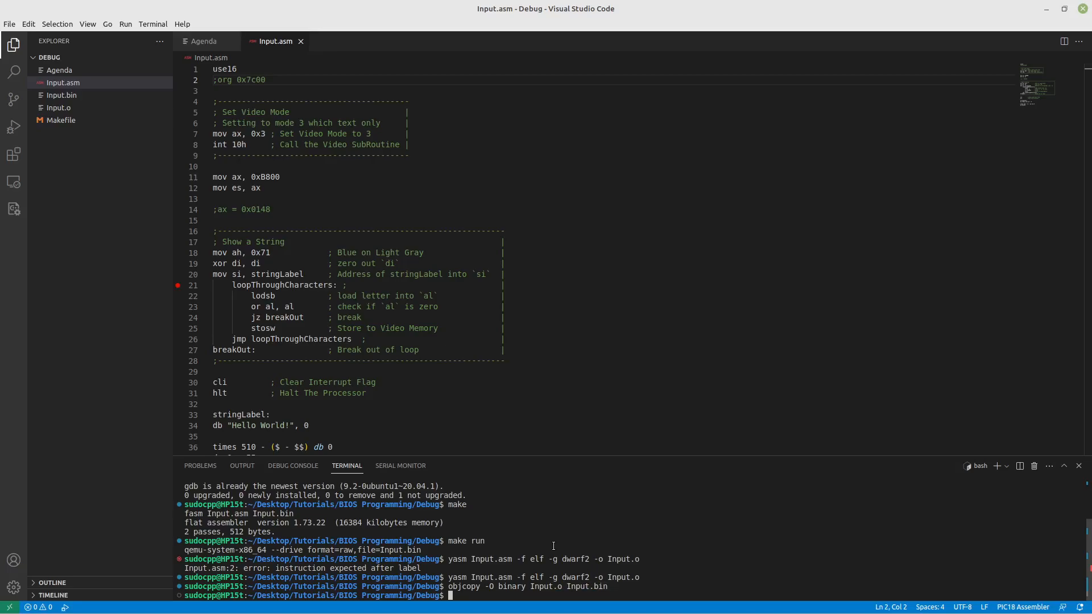
pyautogui.moveTo(46, 98)
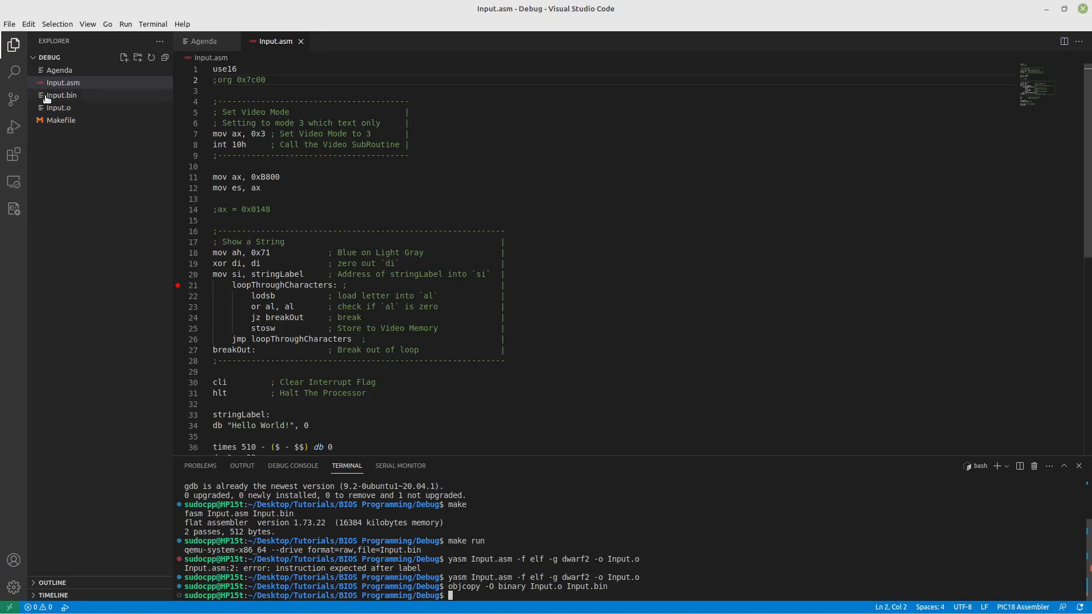
pyautogui.moveTo(60, 94)
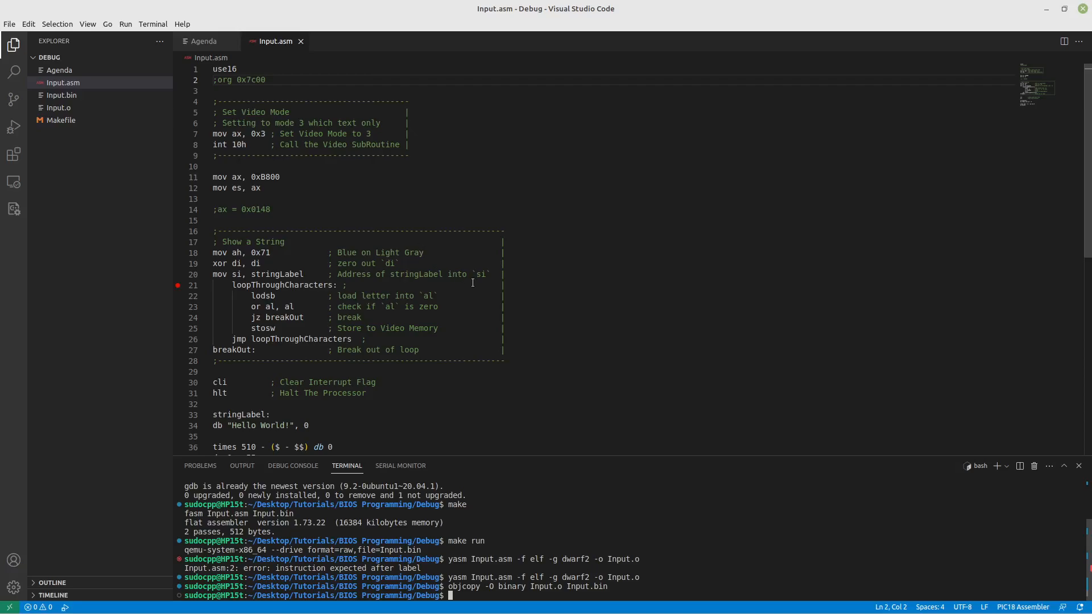
pyautogui.moveTo(603, 569)
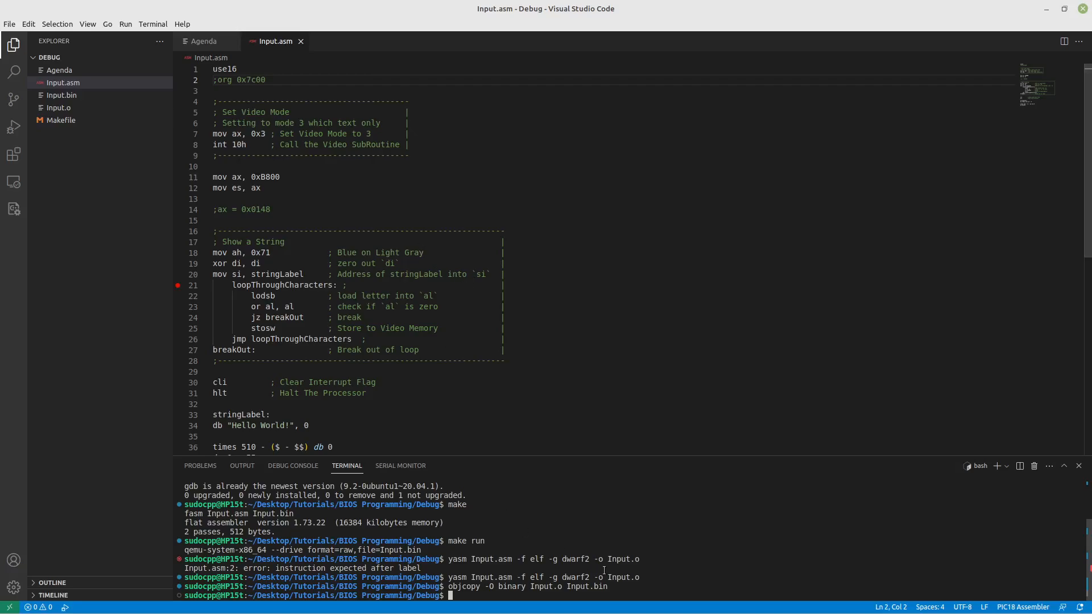
pyautogui.moveTo(684, 550)
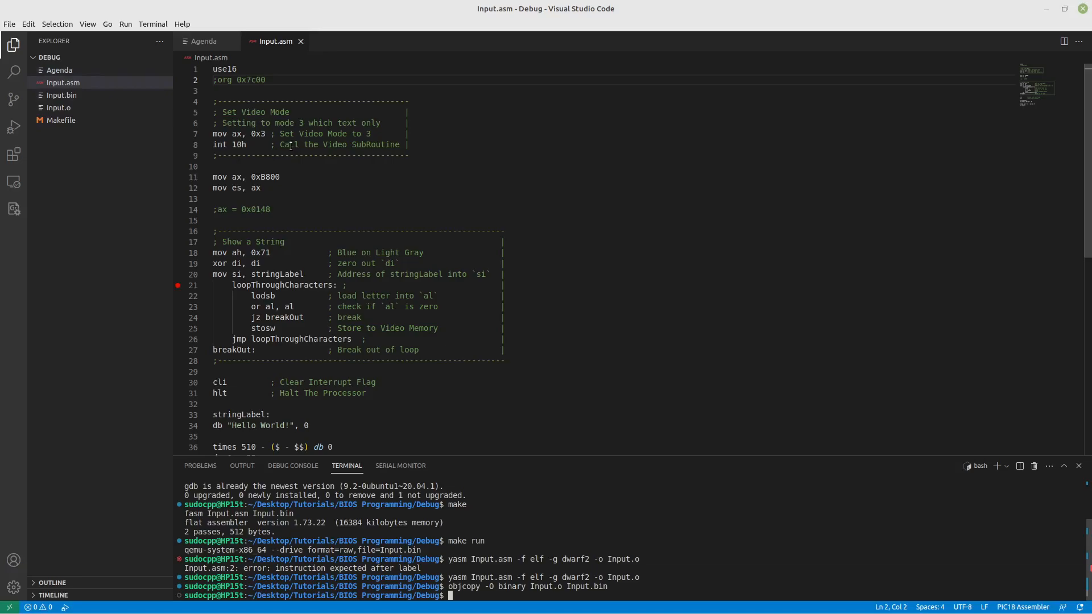
# Add a Makefile debug target starting QEMU paused with -S -gdb tcp::1234 and save it.
pyautogui.click(63, 82)
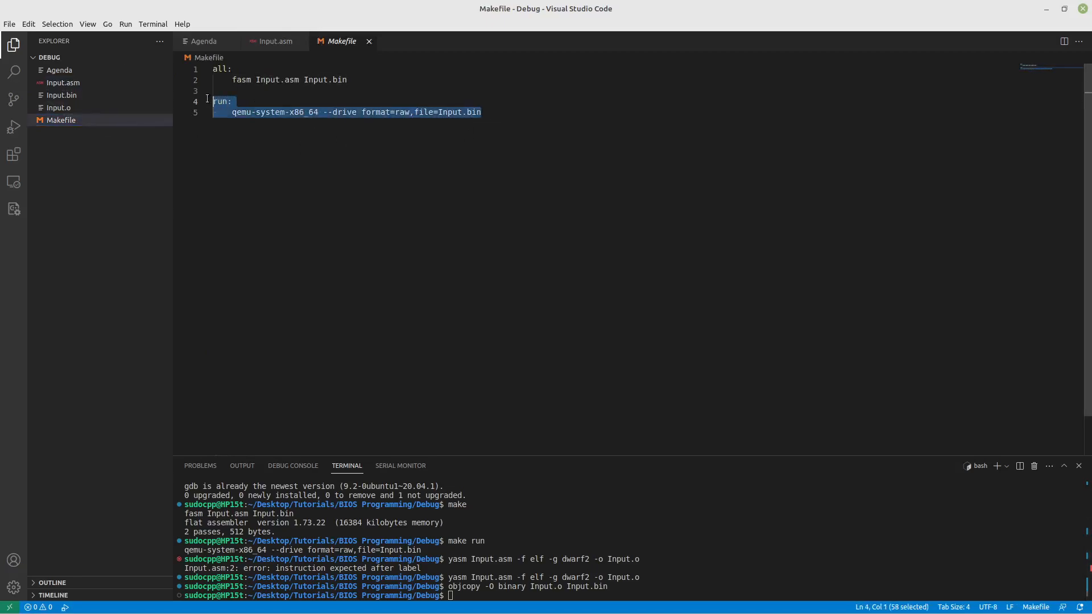
pyautogui.press('ctrl+v')
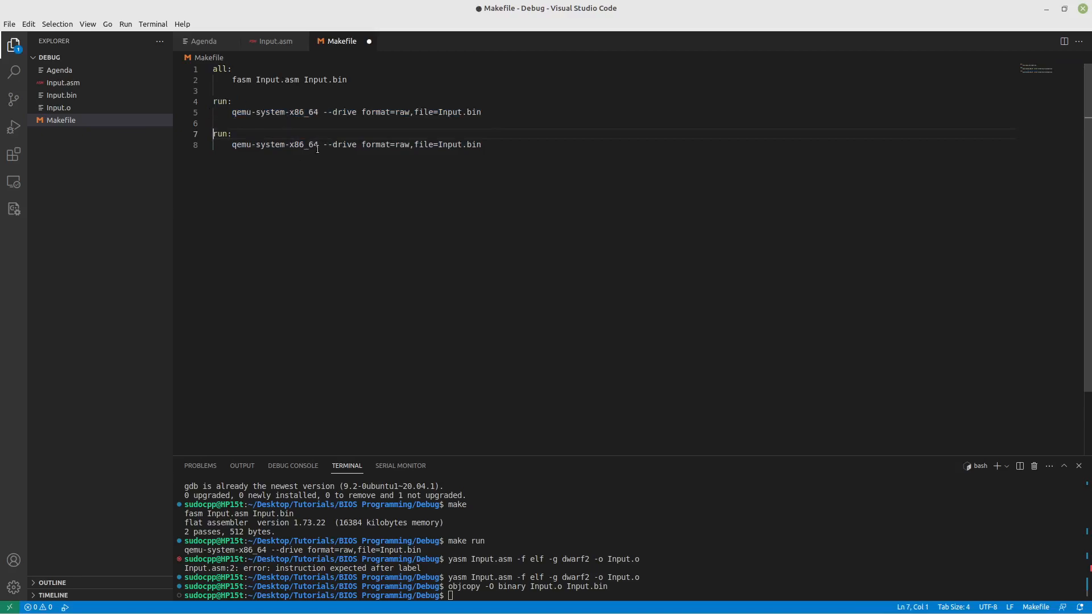
pyautogui.write('-S')
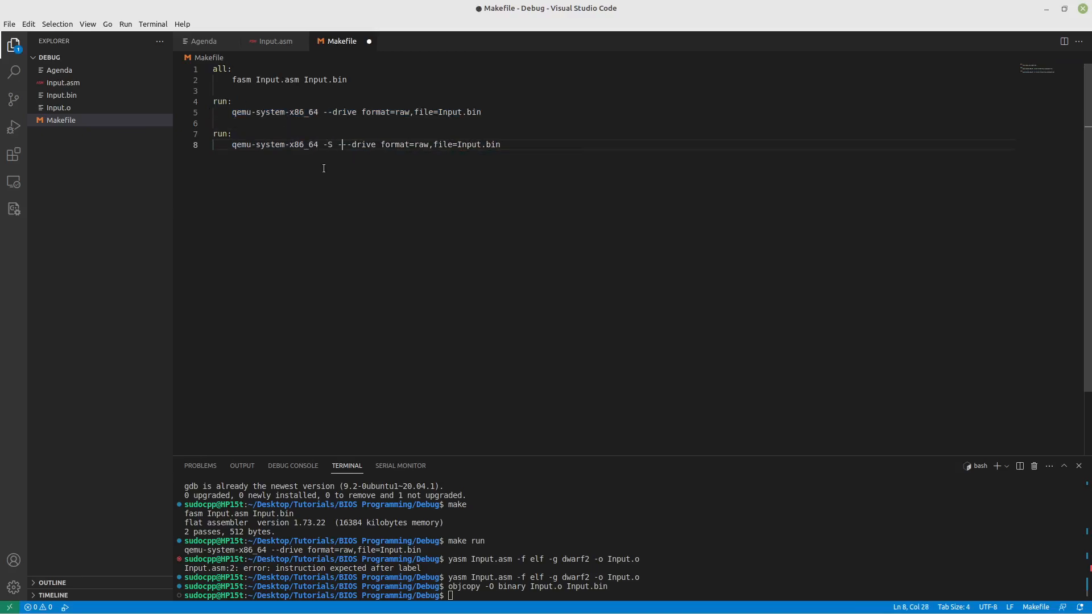
pyautogui.write('-gdb tcp::')
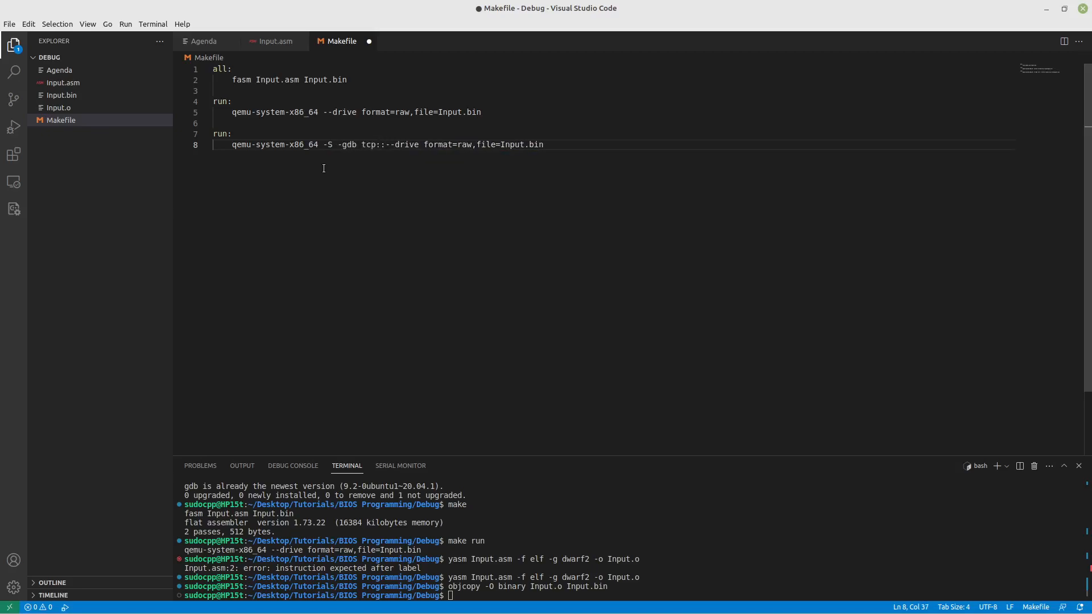
pyautogui.write('1234')
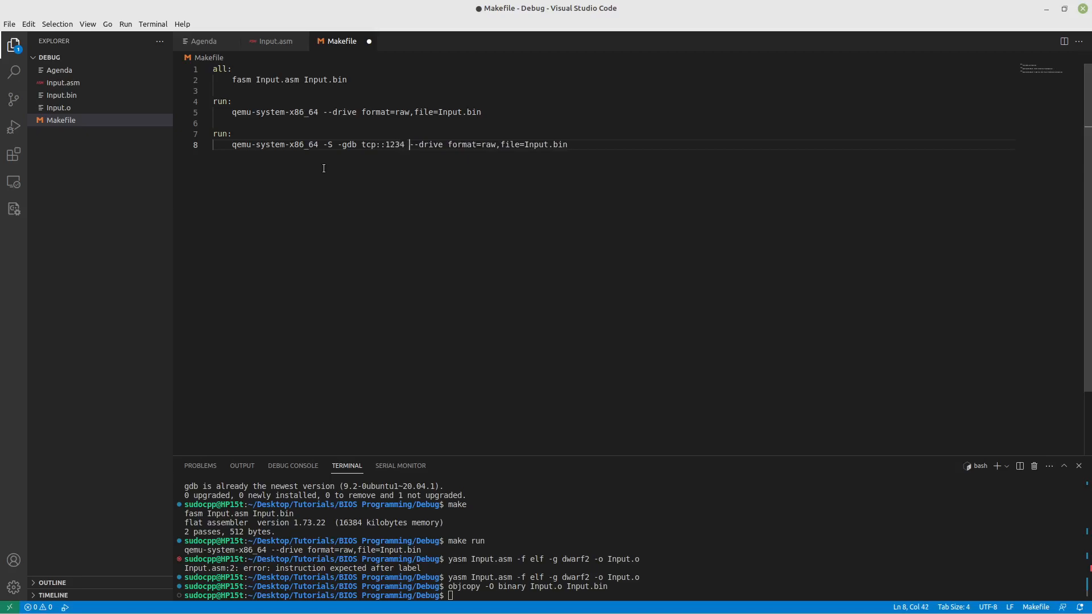
pyautogui.press('ctrl+s')
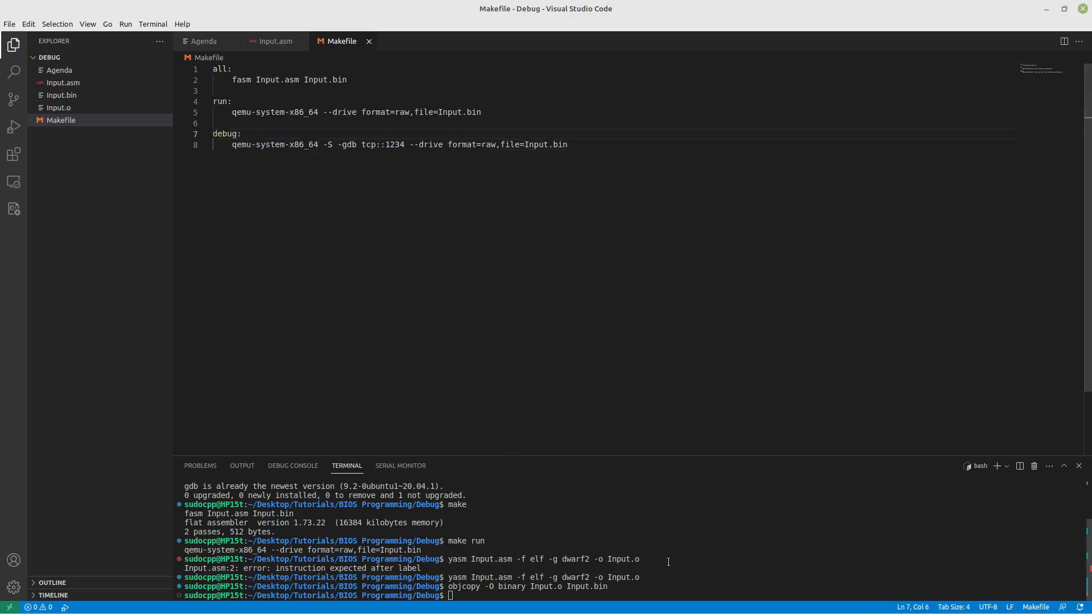
# Launch the paused QEMU with make debug.
pyautogui.write('make debug')
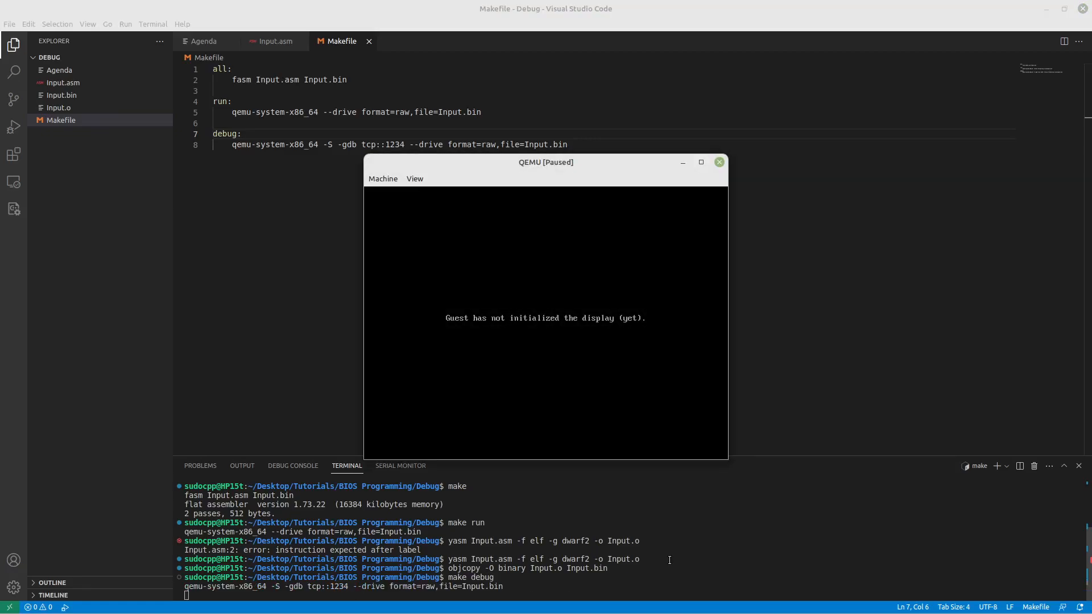
pyautogui.moveTo(480, 261)
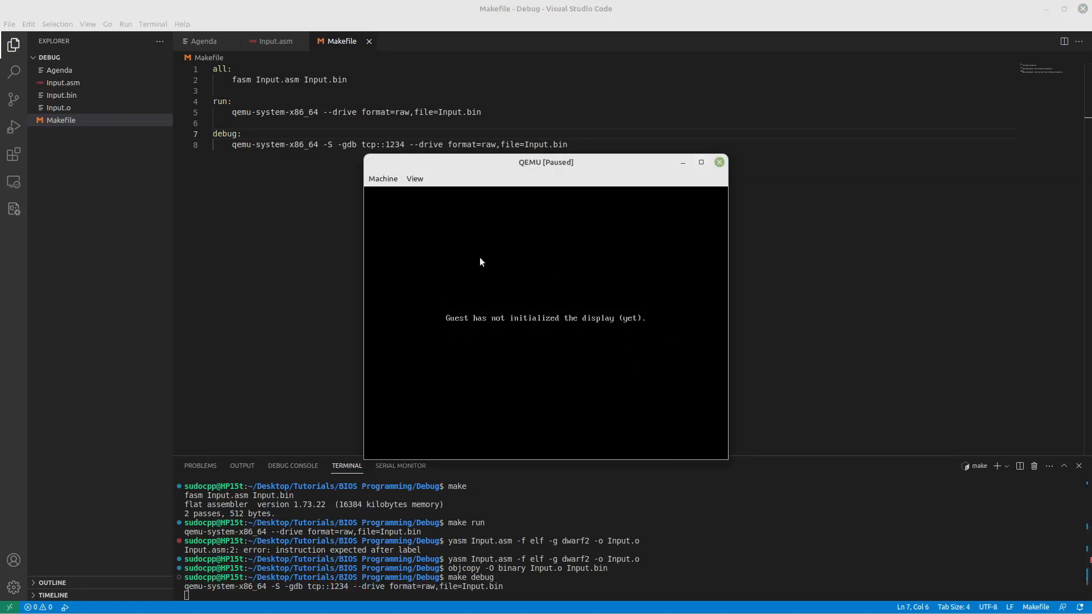
pyautogui.moveTo(615, 352)
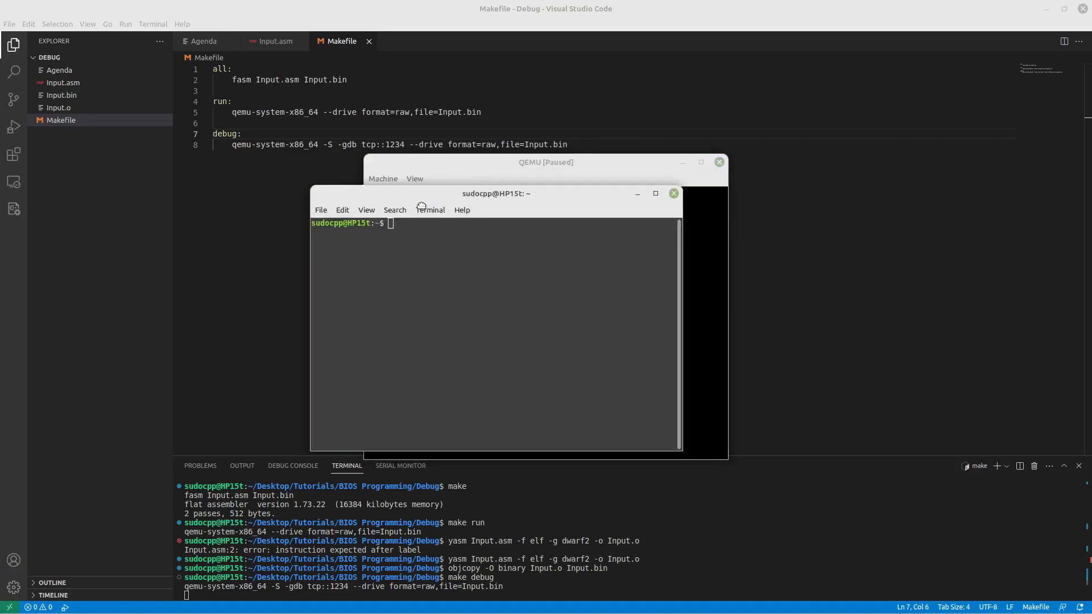
# In a new GNOME Terminal, cd to the Debug project folder and start gdb.
pyautogui.moveTo(495, 193); pyautogui.dragTo(296, 189)
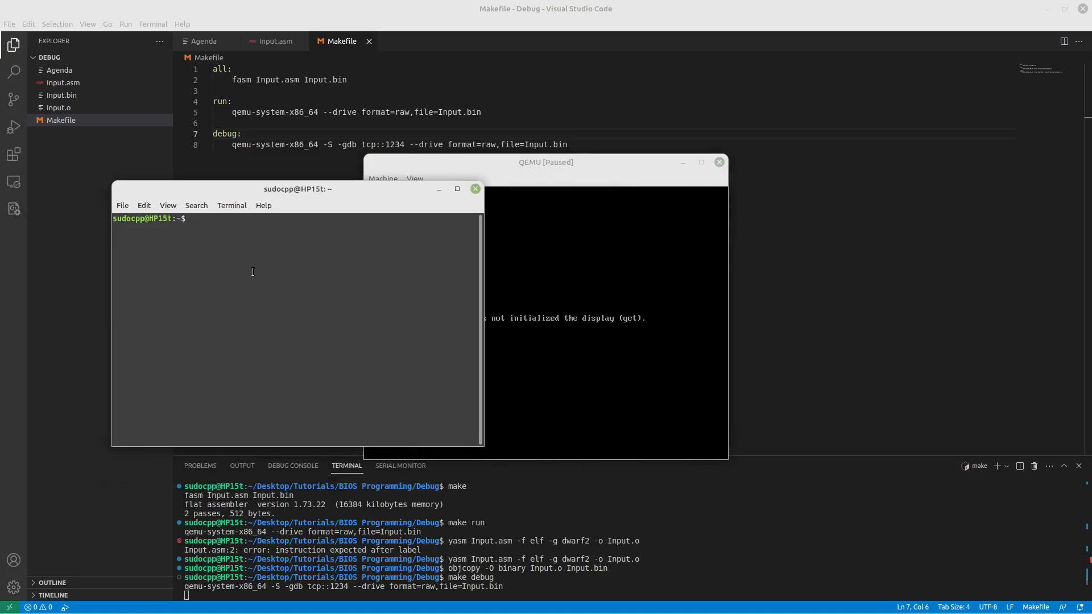
pyautogui.write('cd De')
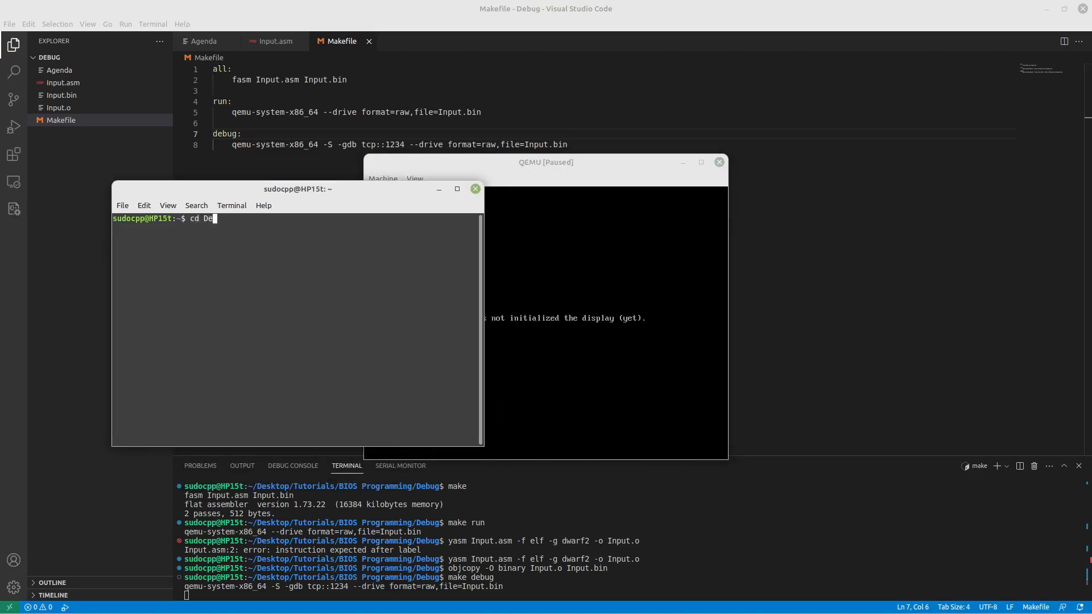
pyautogui.write('sktop/Tutorials/')
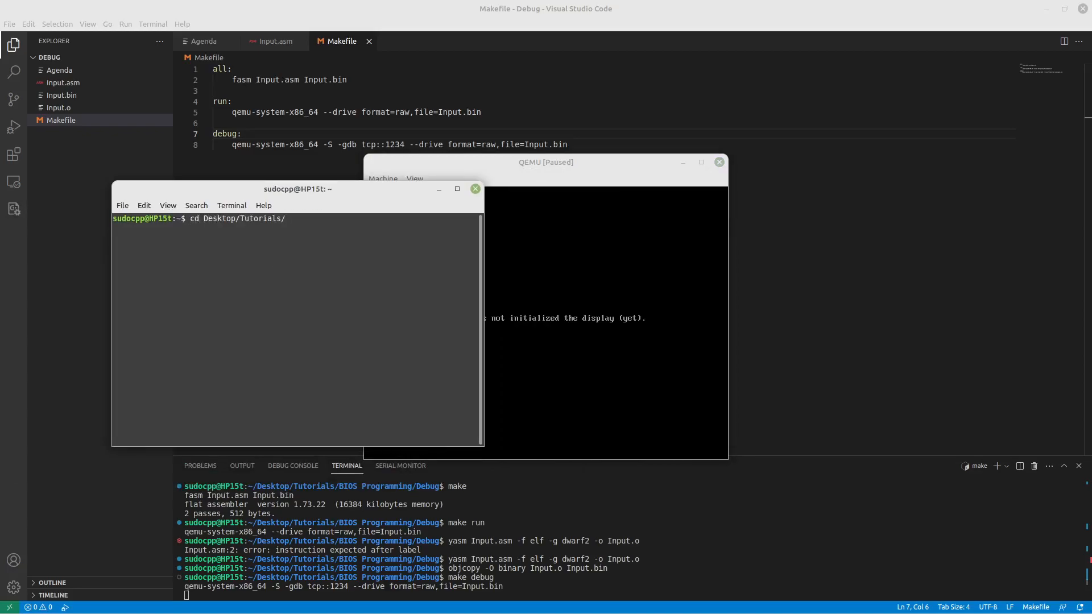
pyautogui.write('BIOS\\ Programming/Debug/')
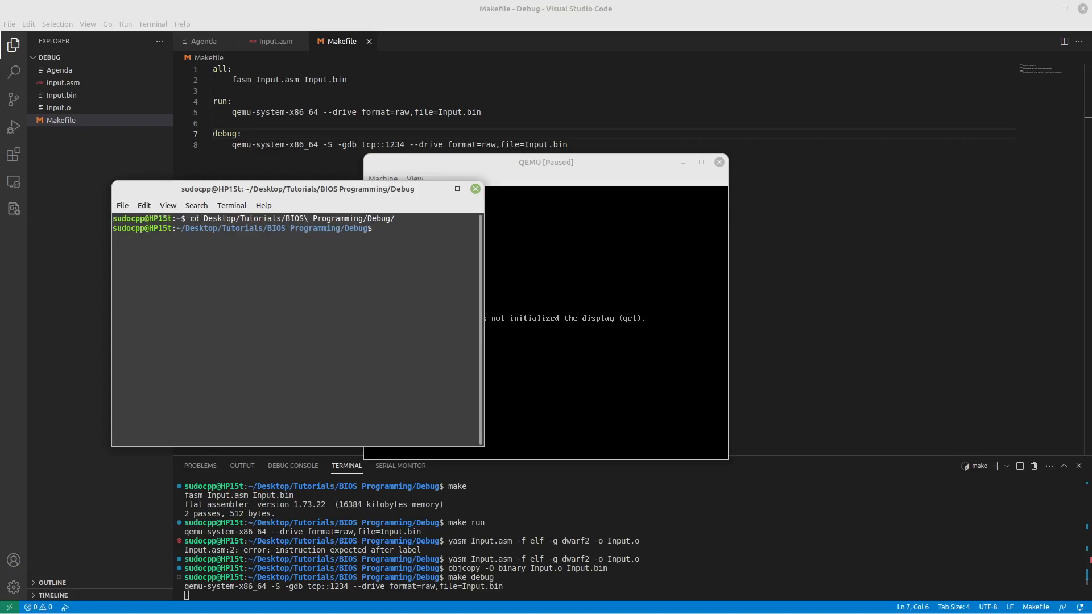
pyautogui.write('gdb')
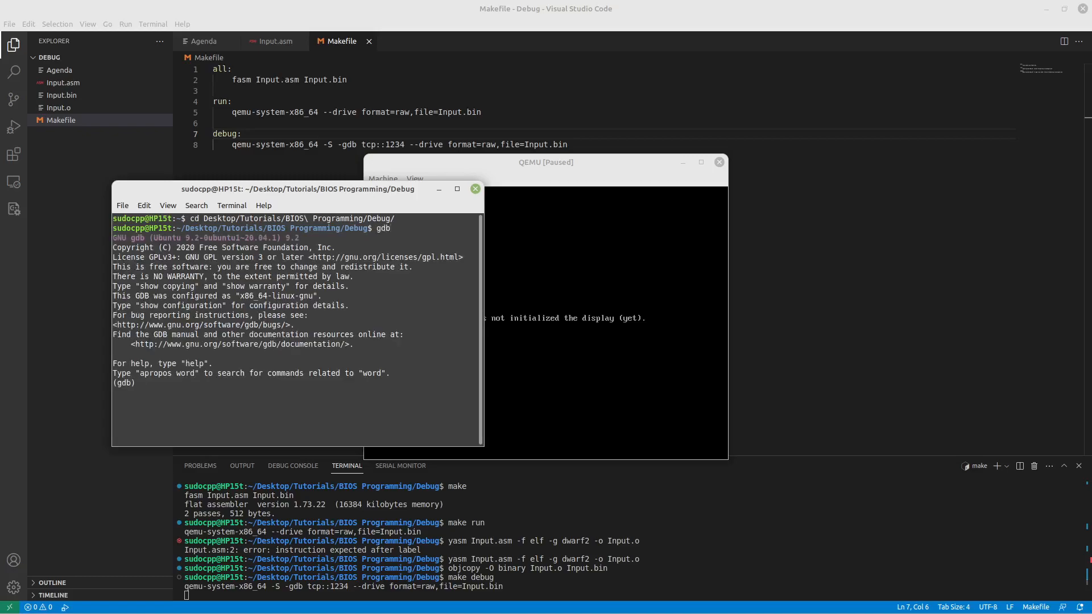
# Load symbols from Input.o and attach to QEMU with target remote localhost:1234.
pyautogui.write('symbol-file')
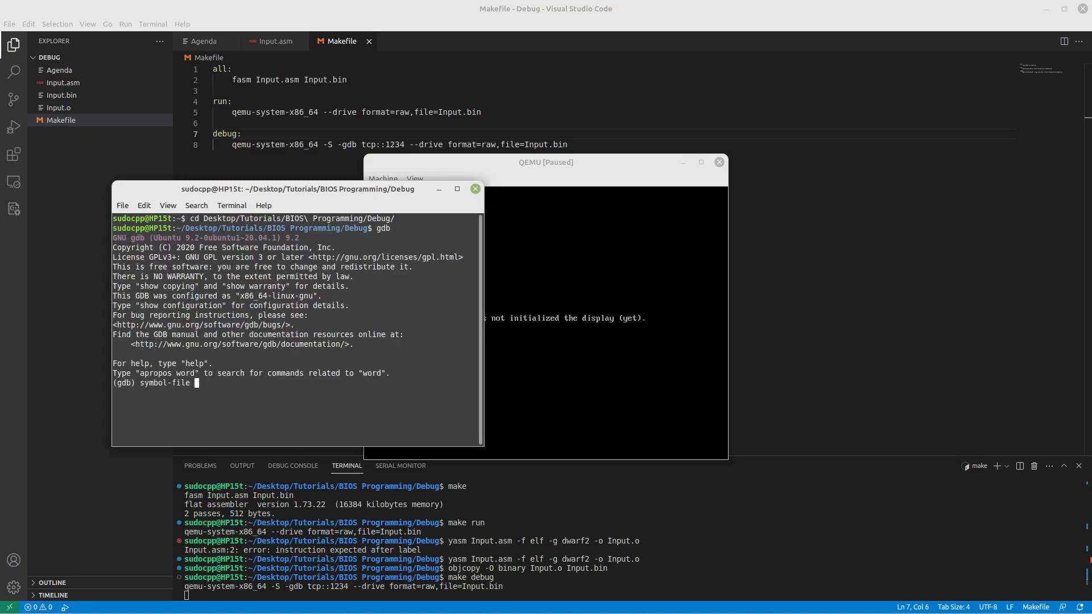
pyautogui.write('Input.o')
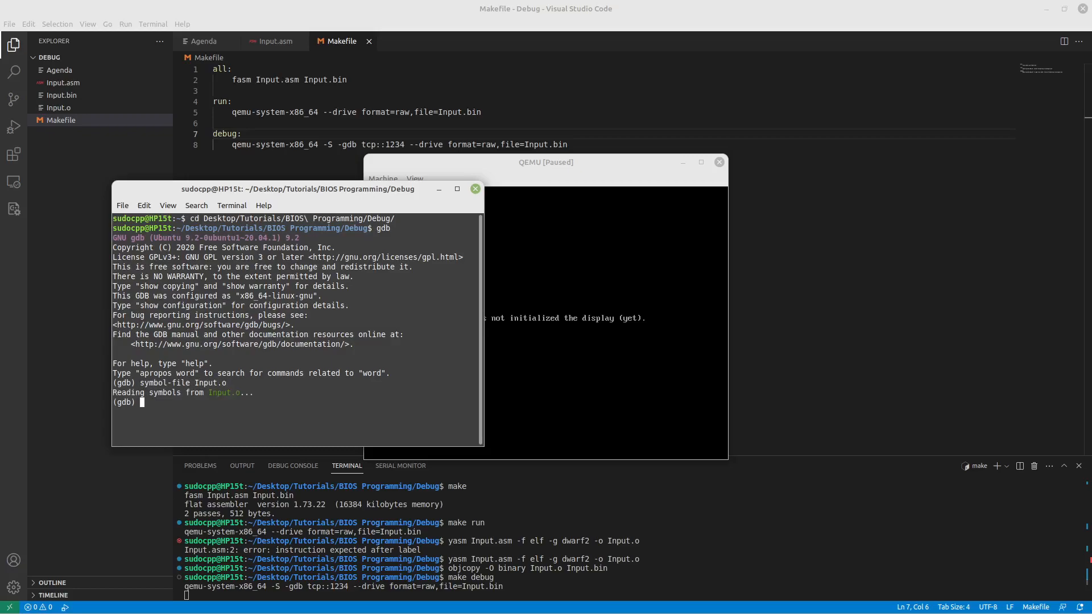
pyautogui.write('target re')
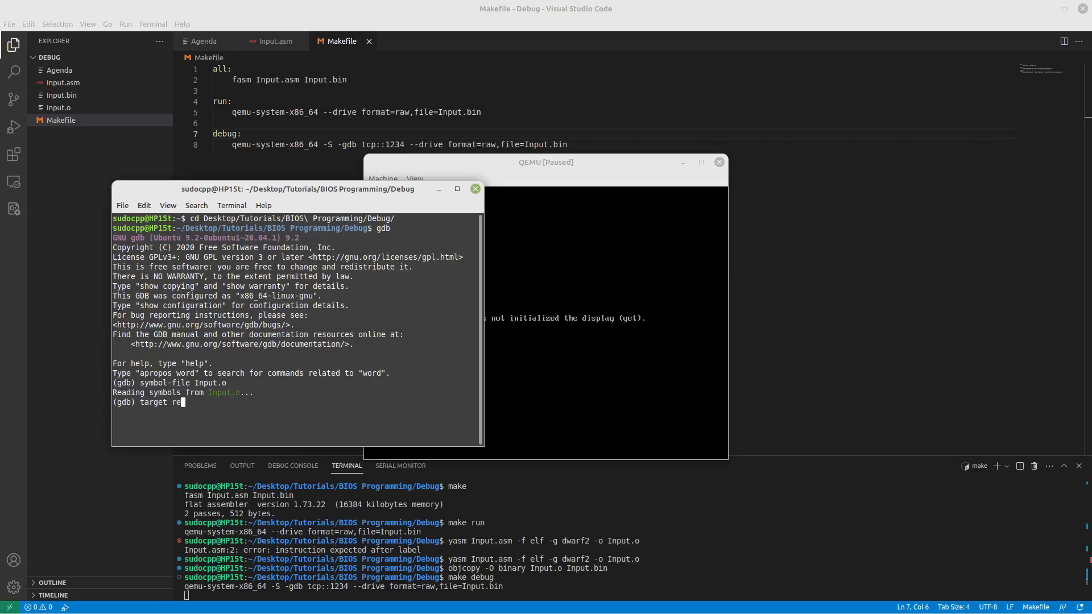
pyautogui.write('mote lo')
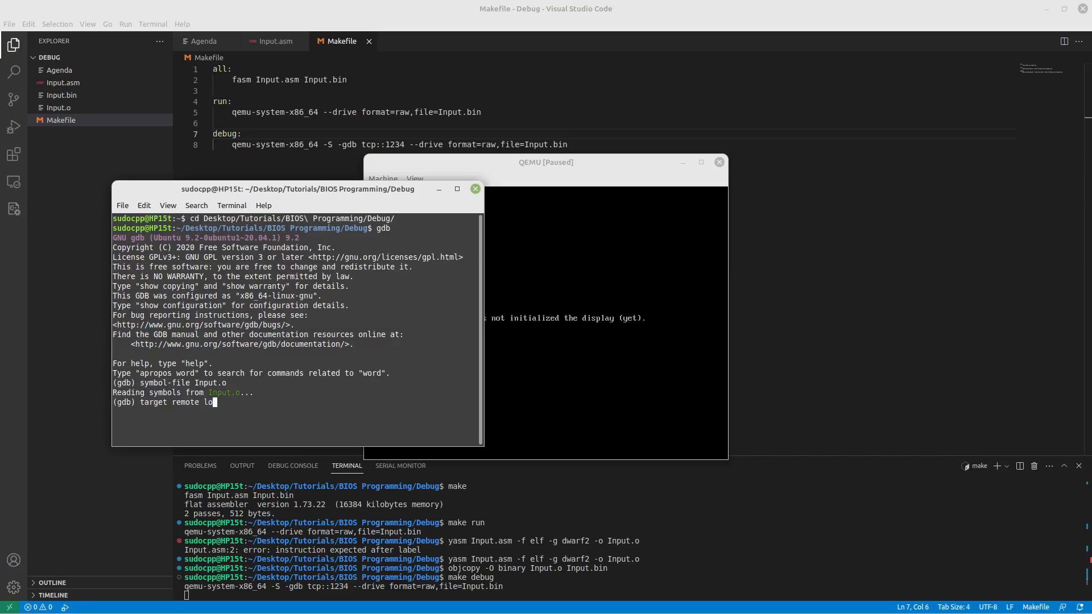
pyautogui.write('calhost:1234')
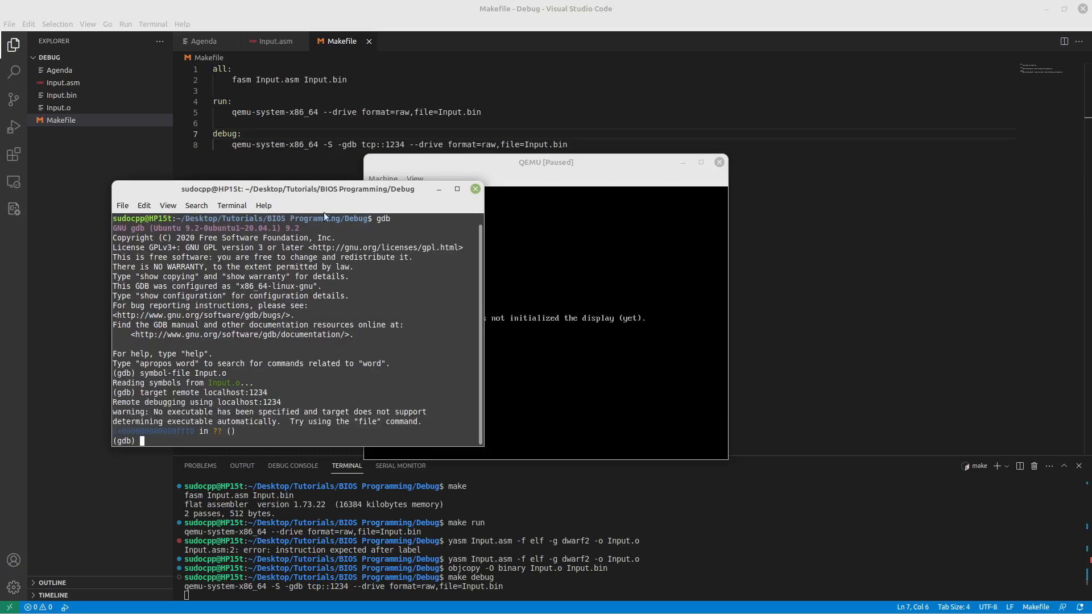
# Set gdb breakpoint 1 on loopThroughCharacters, placed at Input.asm line 22.
pyautogui.moveTo(298, 189); pyautogui.dragTo(634, 181)
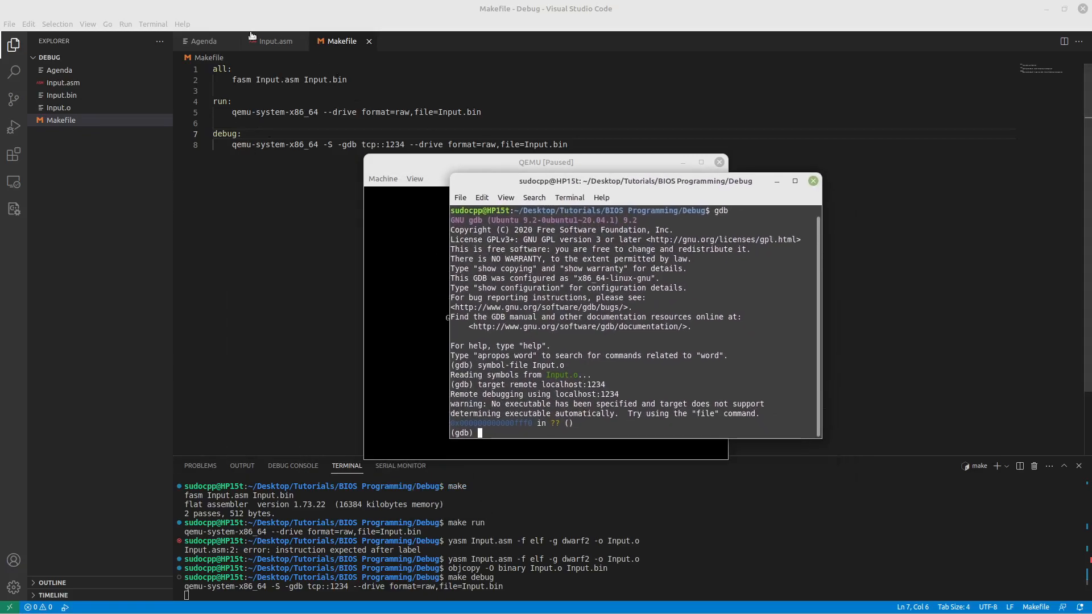
pyautogui.click(274, 41)
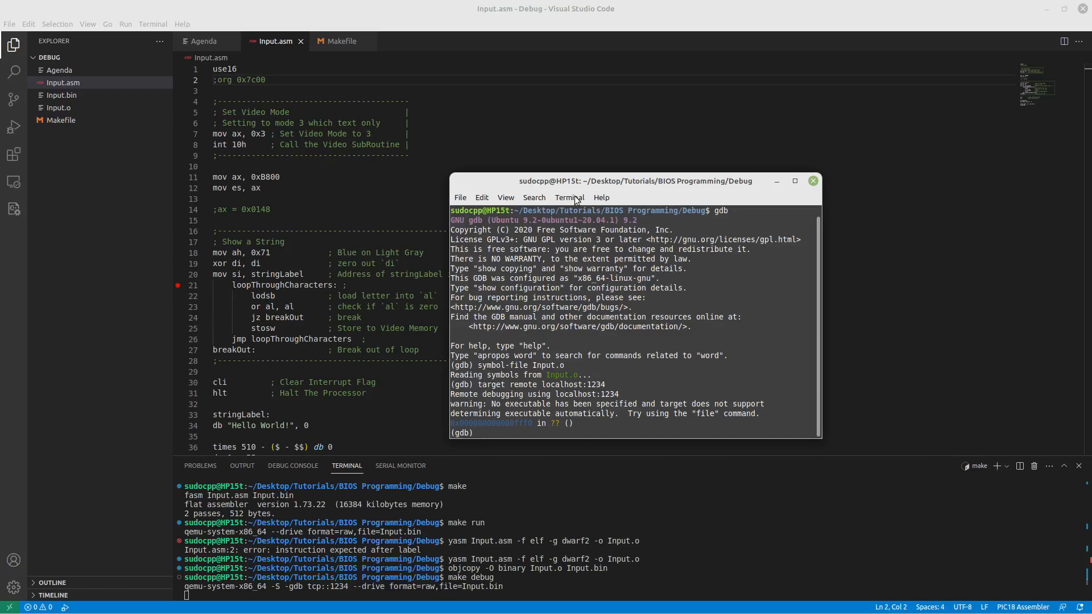
pyautogui.write('b loop')
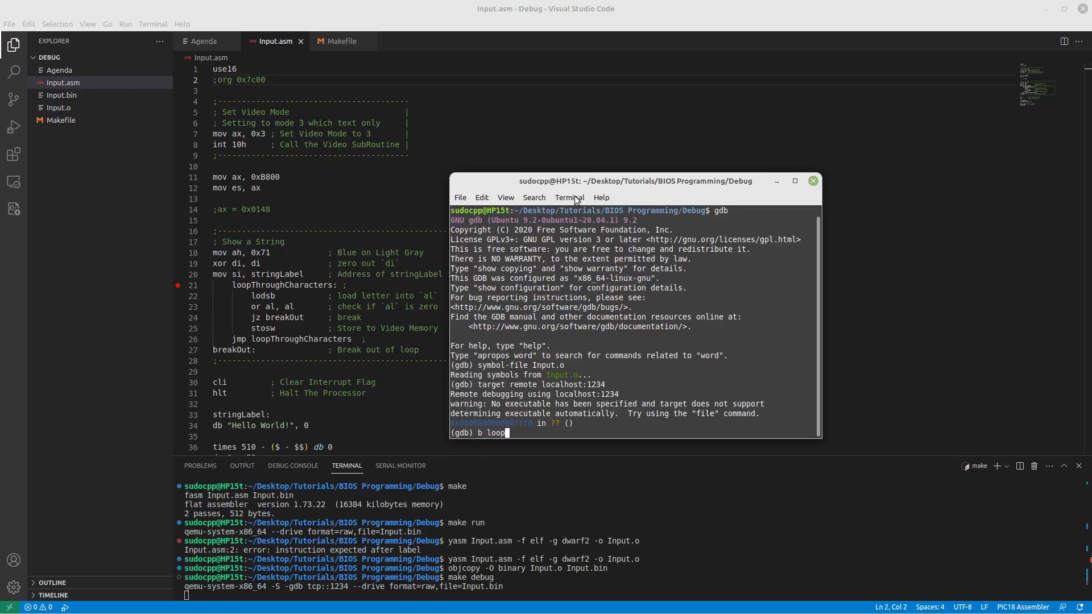
pyautogui.write('thro')
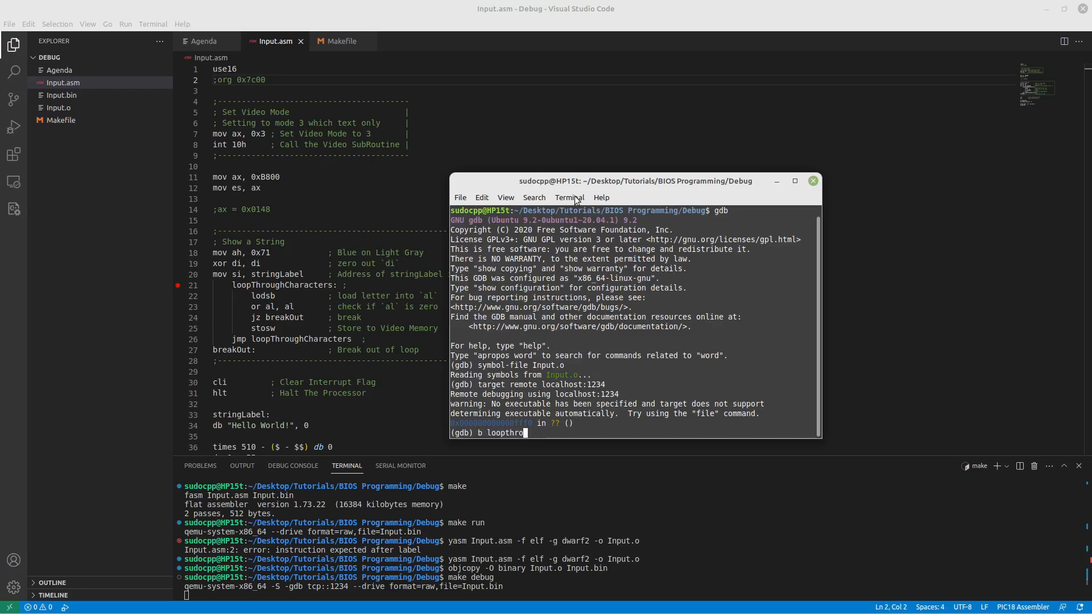
pyautogui.write('ughCharacters')
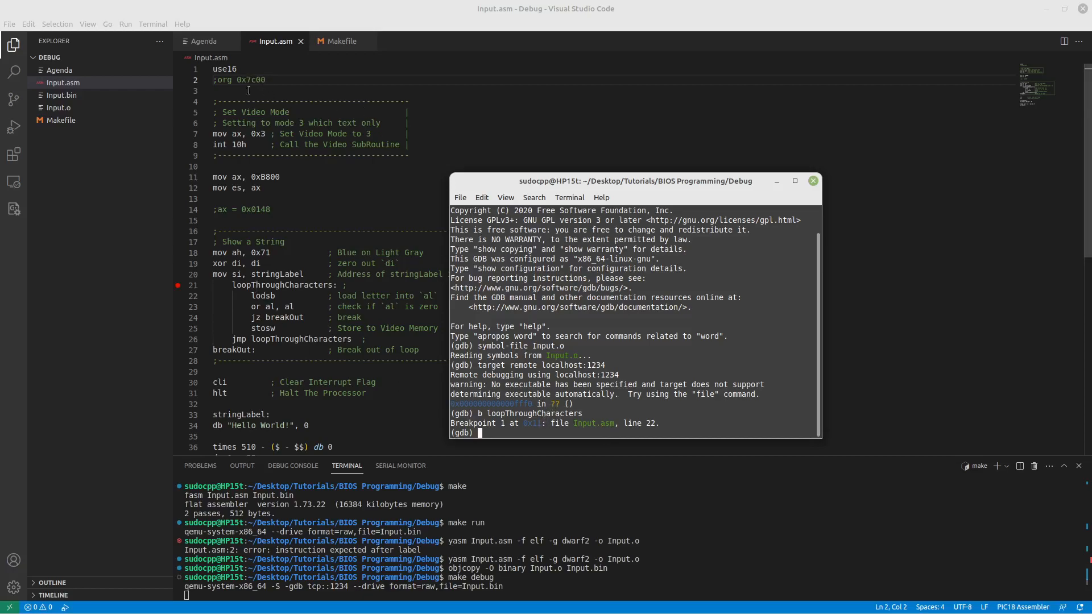
pyautogui.moveTo(312, 249)
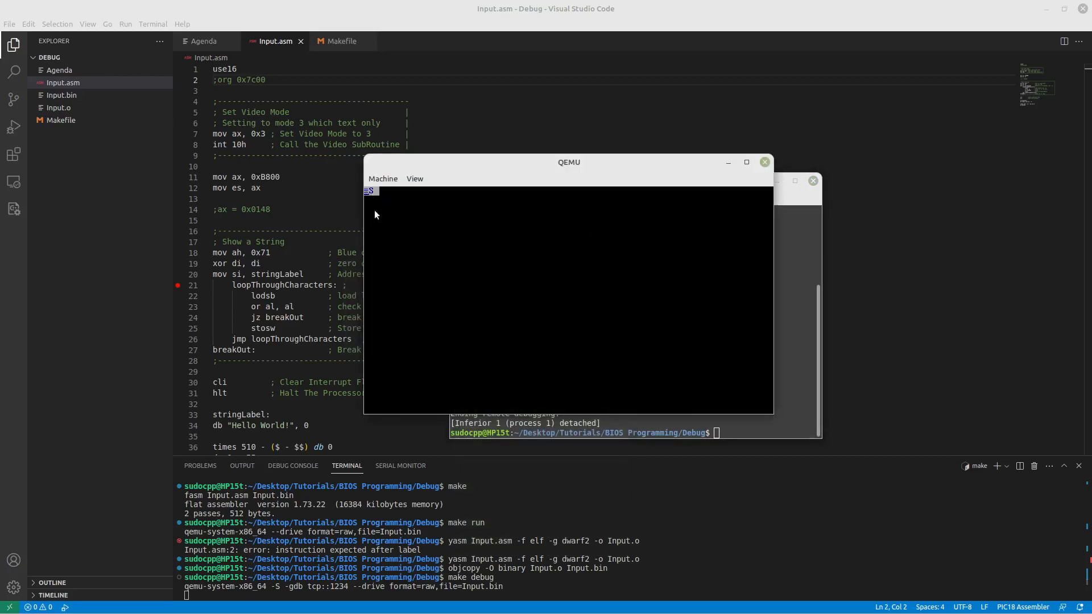
pyautogui.moveTo(371, 203)
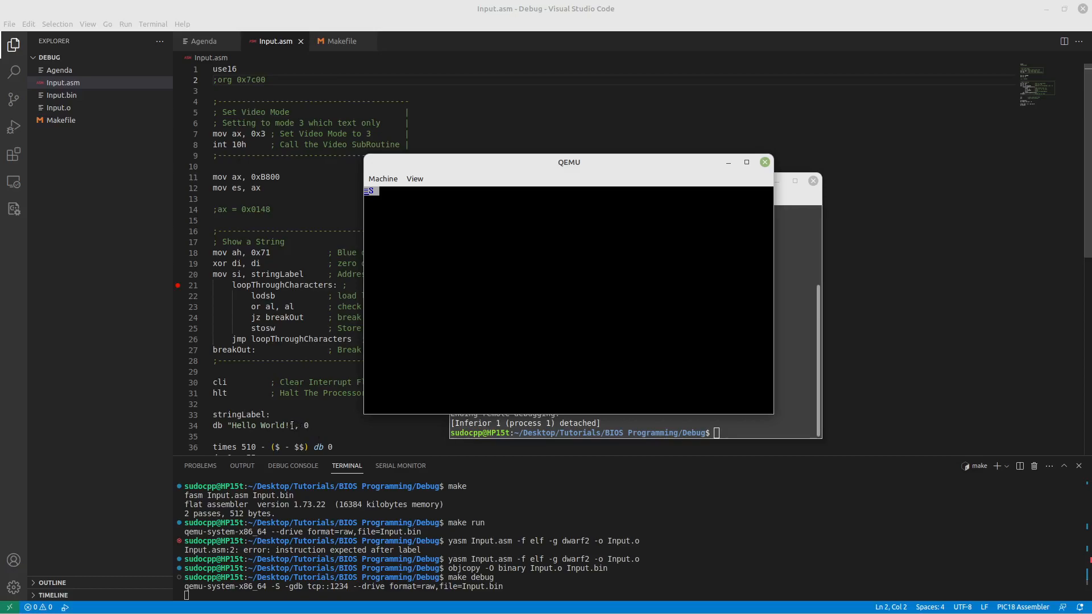
pyautogui.moveTo(618, 174)
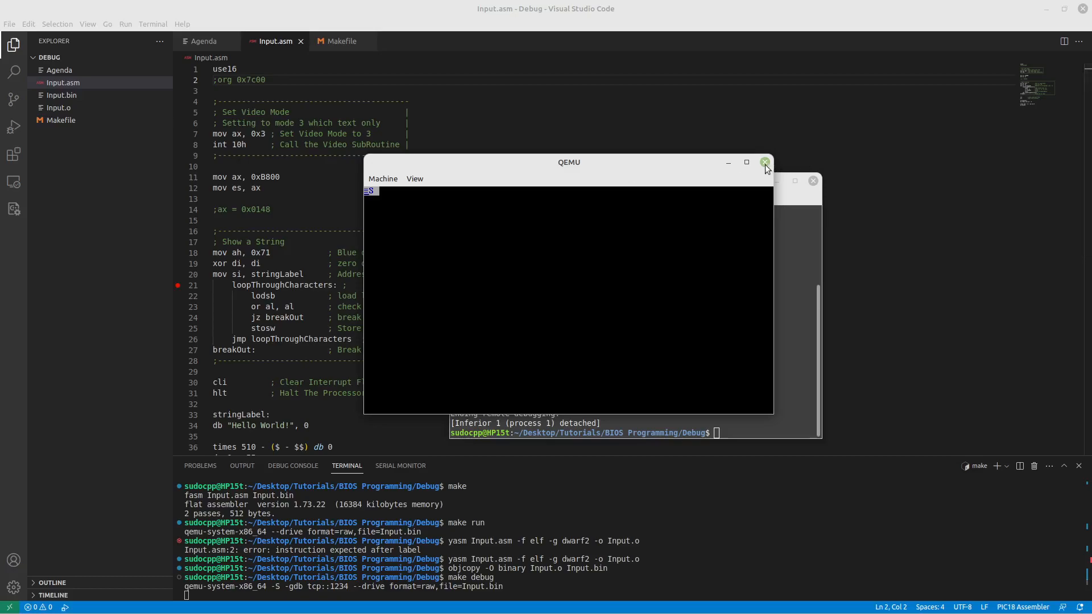
# Close the QEMU window after gdb detached, having shown only an 'S'.
pyautogui.click(763, 163)
pyautogui.write('mov ax,')
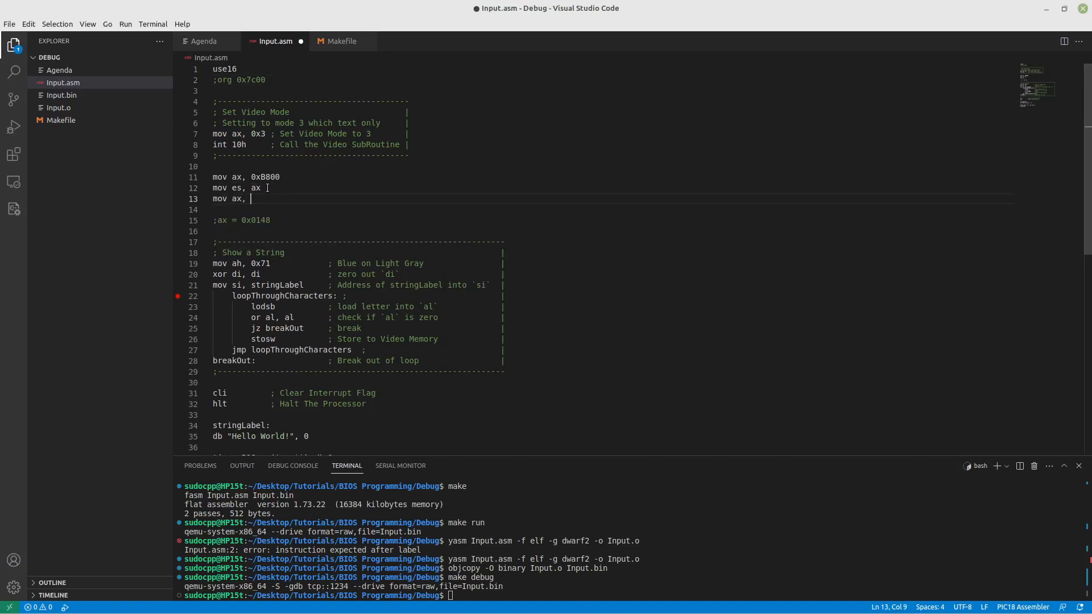
# Add 'mov ax, 0x7c00' and 'mov ds, ax' after the video memory setup in Input.asm.
pyautogui.write('0x7c00')
pyautogui.write('mov')
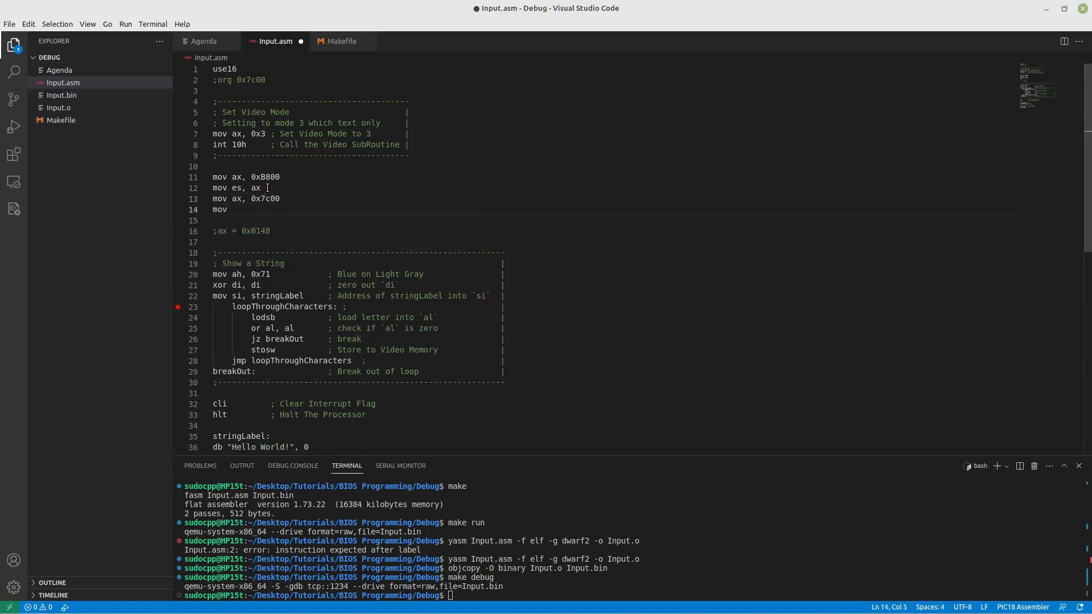
pyautogui.write('ds,')
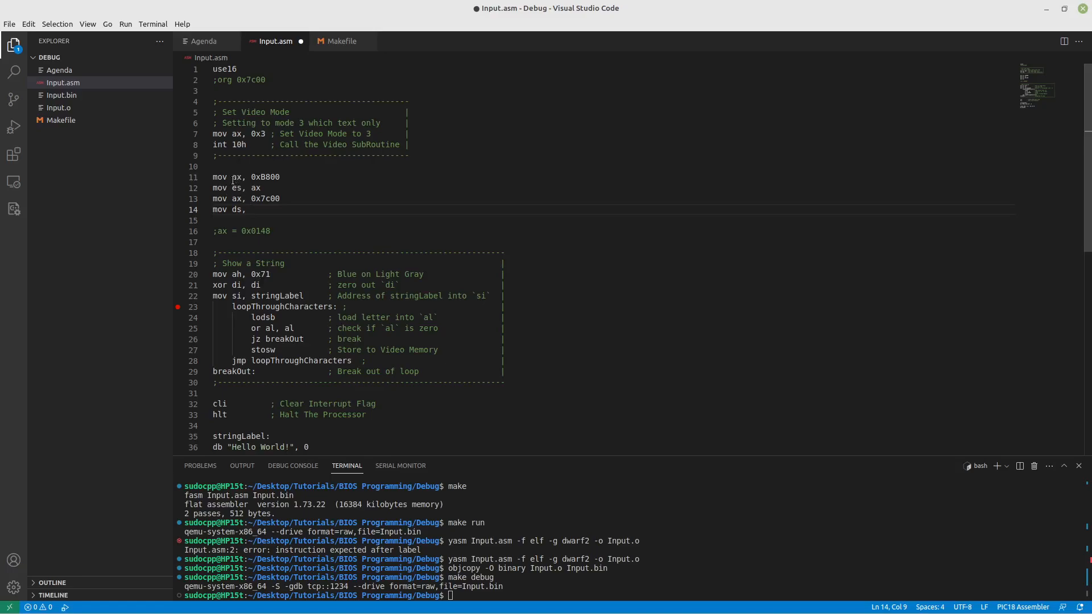
pyautogui.moveTo(205, 296)
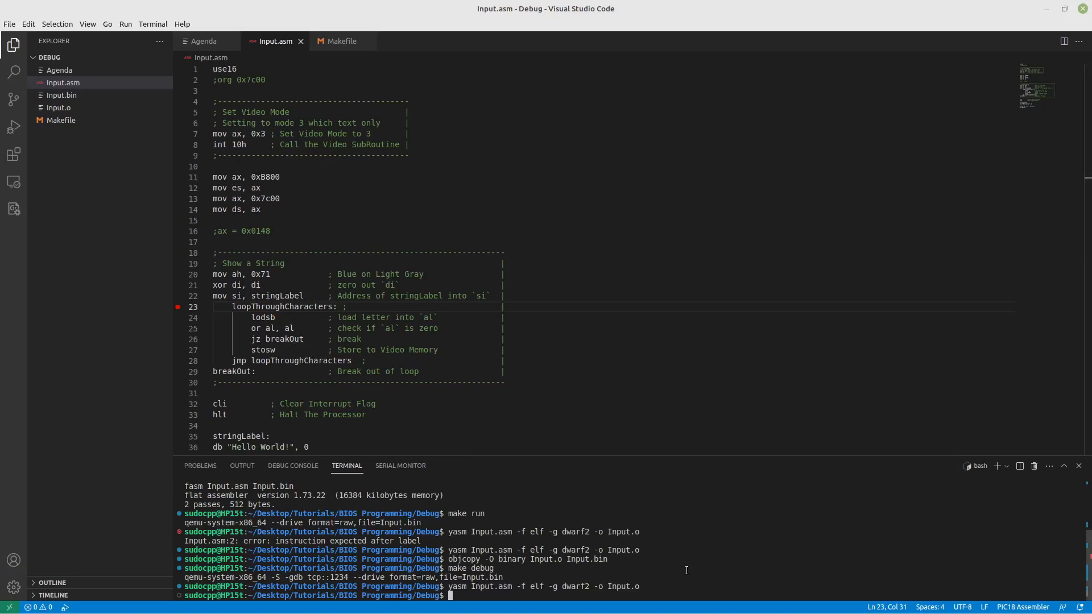
# Link Input.o at 0x7c00 into Input.elf with ld -Ttext=0x7c00 -melf_i386.
pyautogui.write('ld')
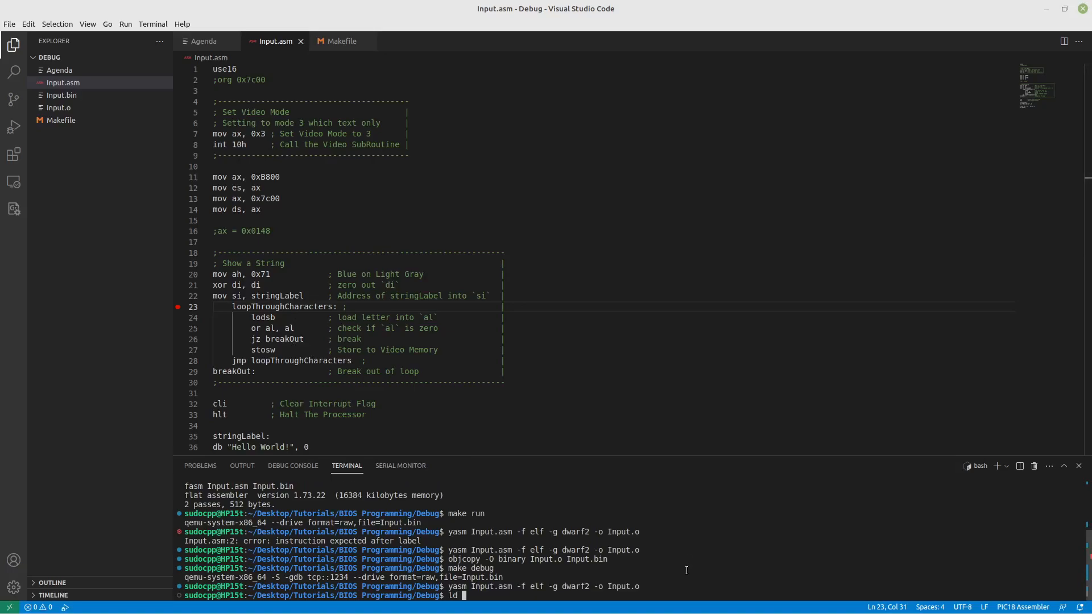
pyautogui.write('-Ttext=')
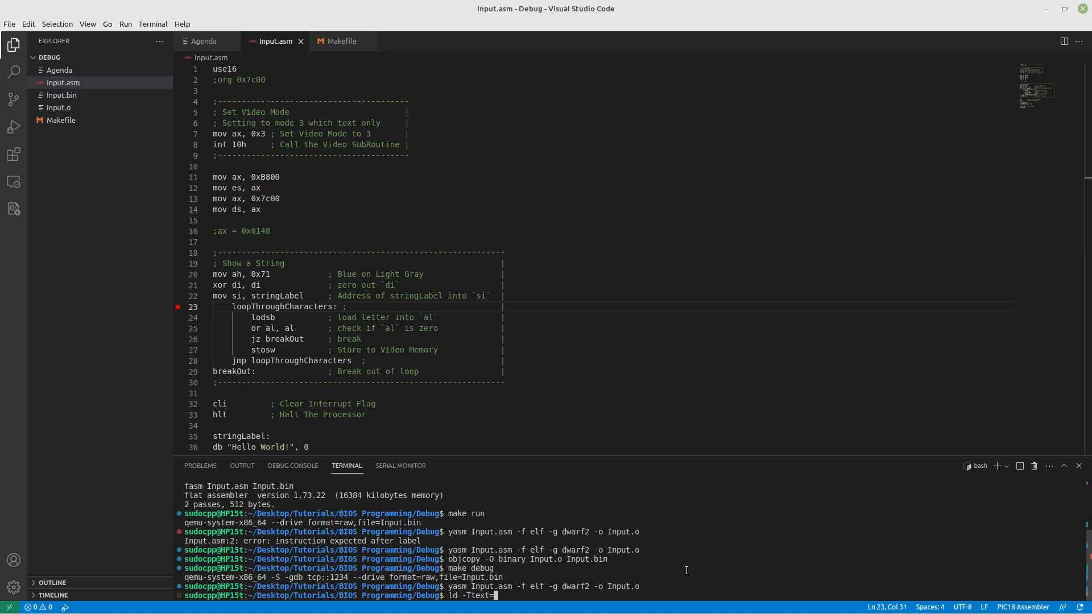
pyautogui.write('0x7c00')
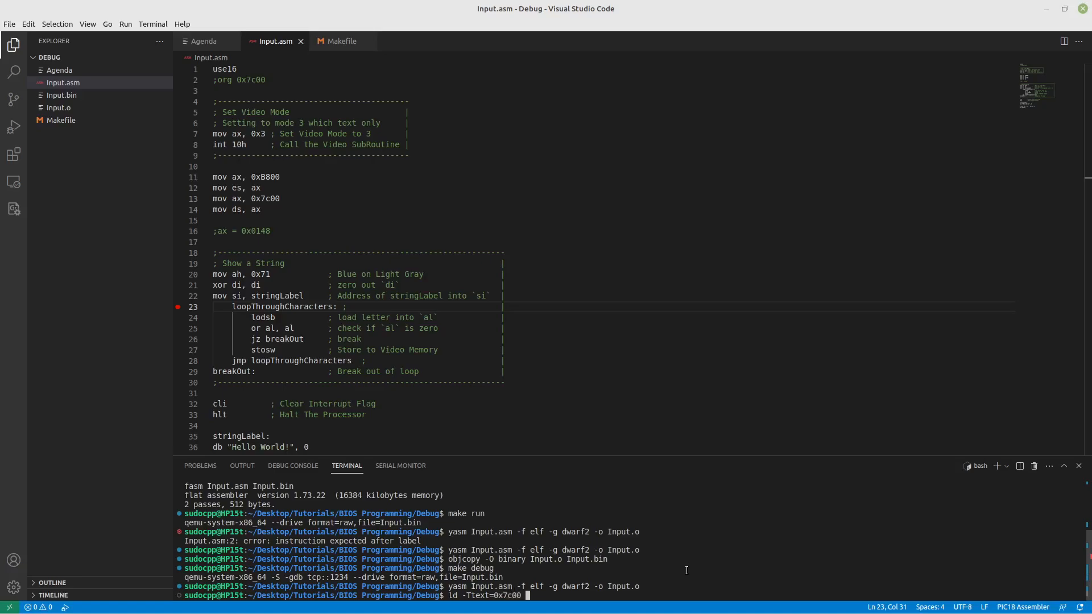
pyautogui.write('-melf')
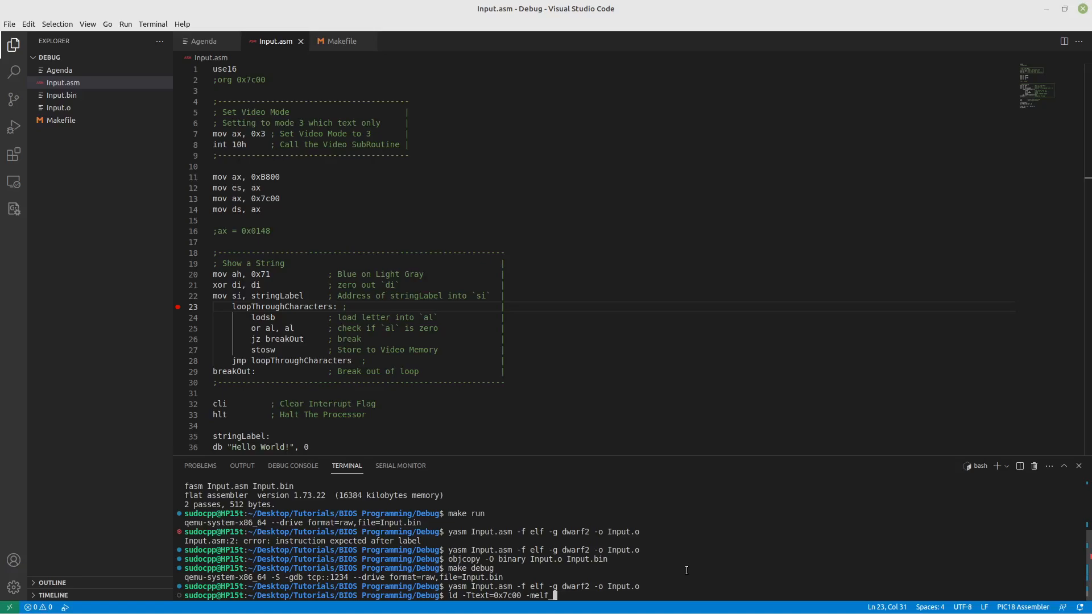
pyautogui.write('_i386')
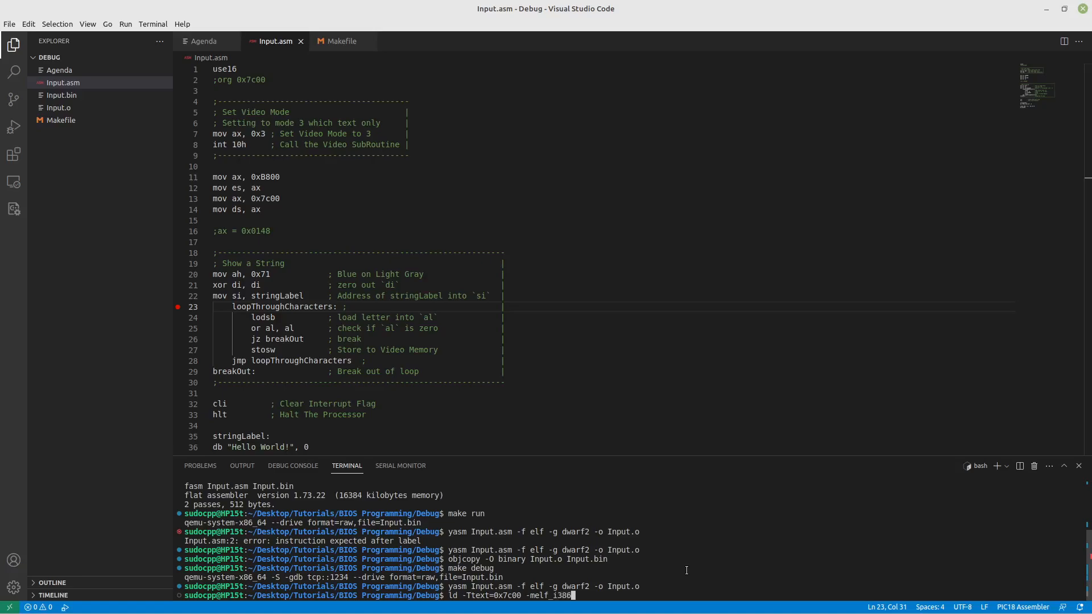
pyautogui.write('Input.o')
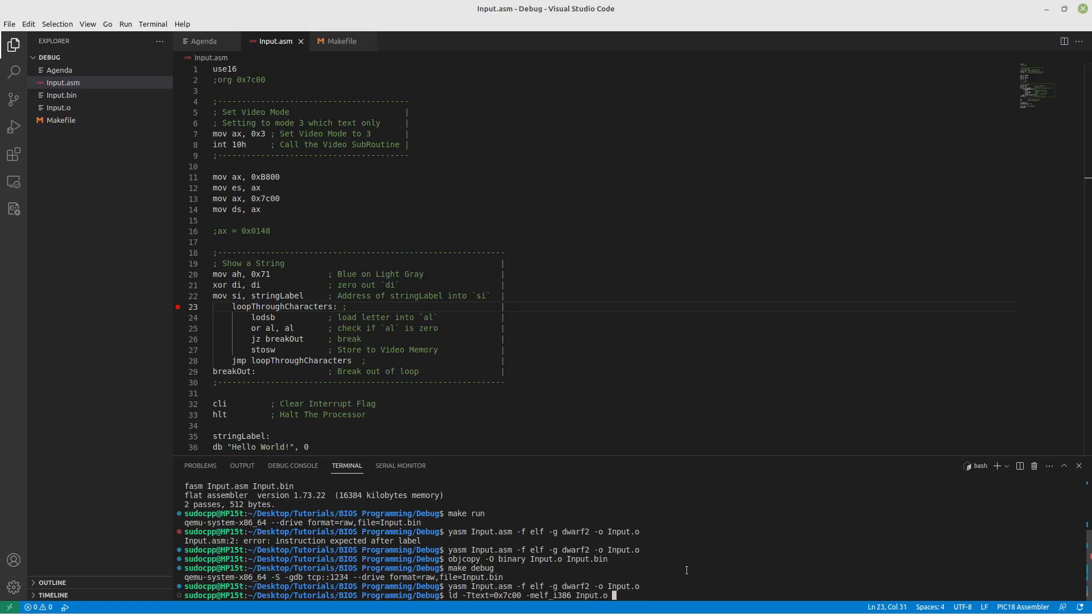
pyautogui.write('-o')
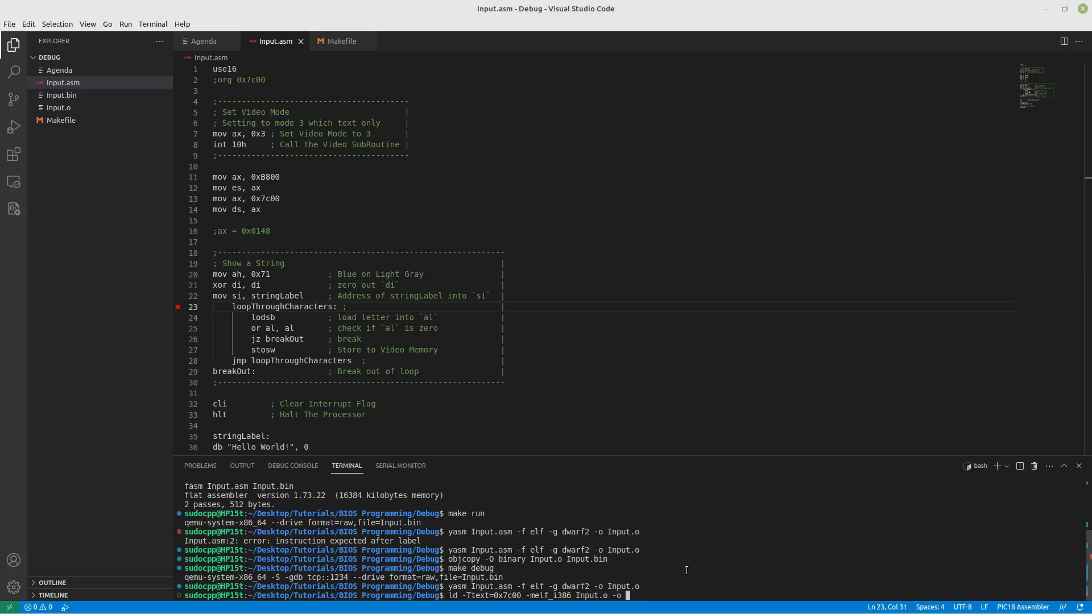
pyautogui.write('Input.elf')
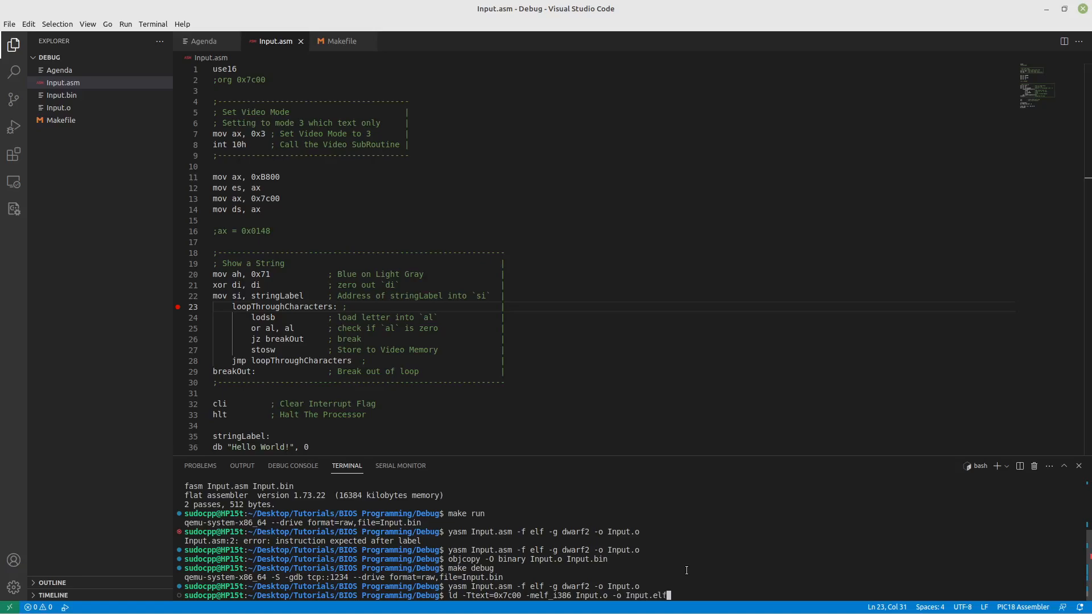
pyautogui.press('Return')
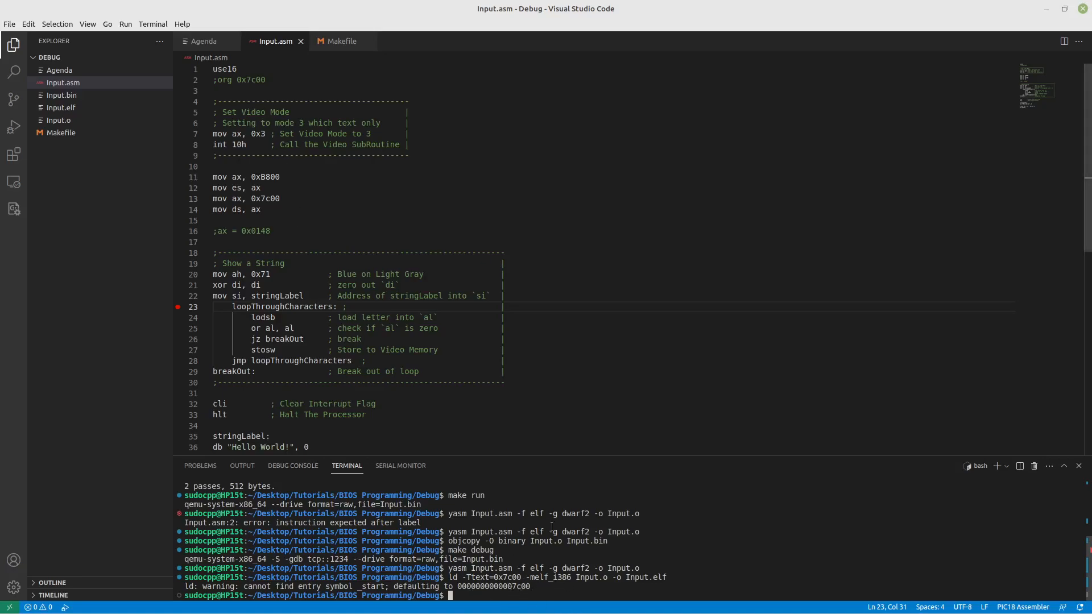
# Reassemble Input.asm with yasm (-f elf -g dwarf2) and relaunch QEMU paused via make debug.
pyautogui.write('yasm Input.asm -f elf -g dwarf2 -o Input.o')
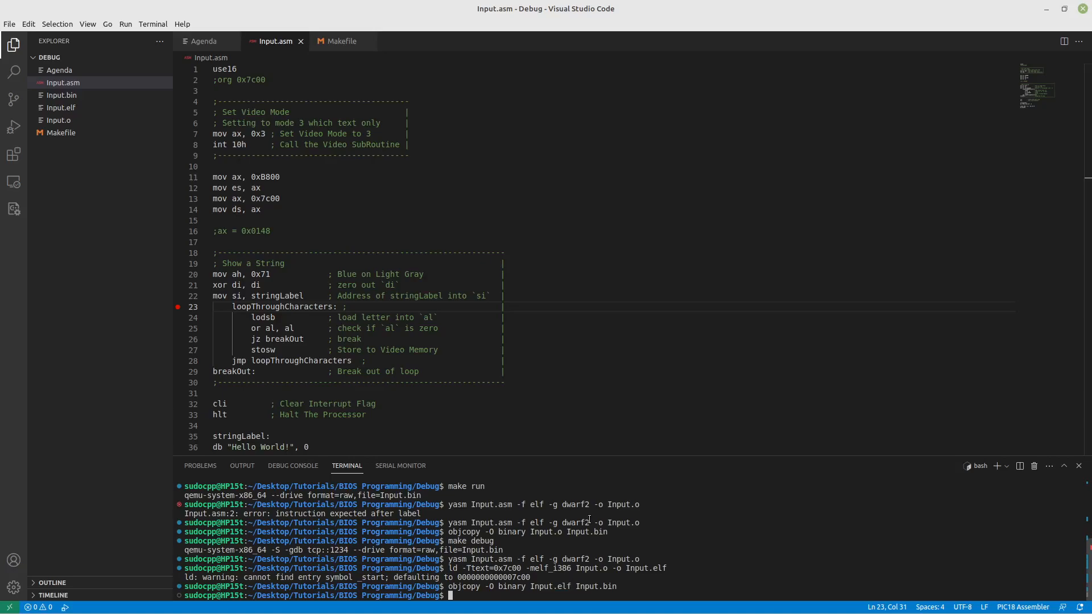
pyautogui.moveTo(612, 544)
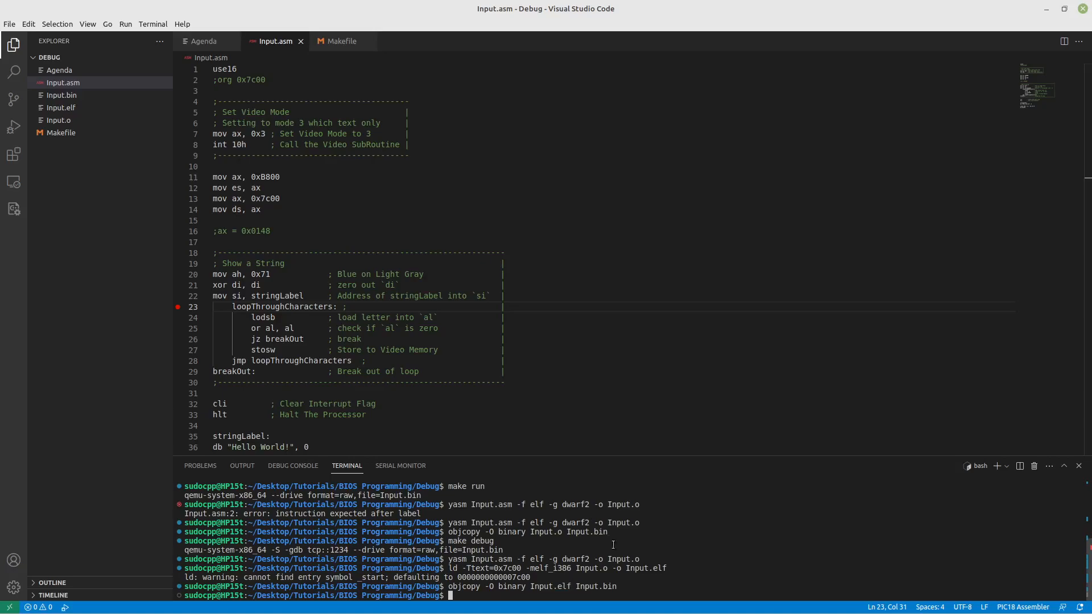
pyautogui.write('make debu')
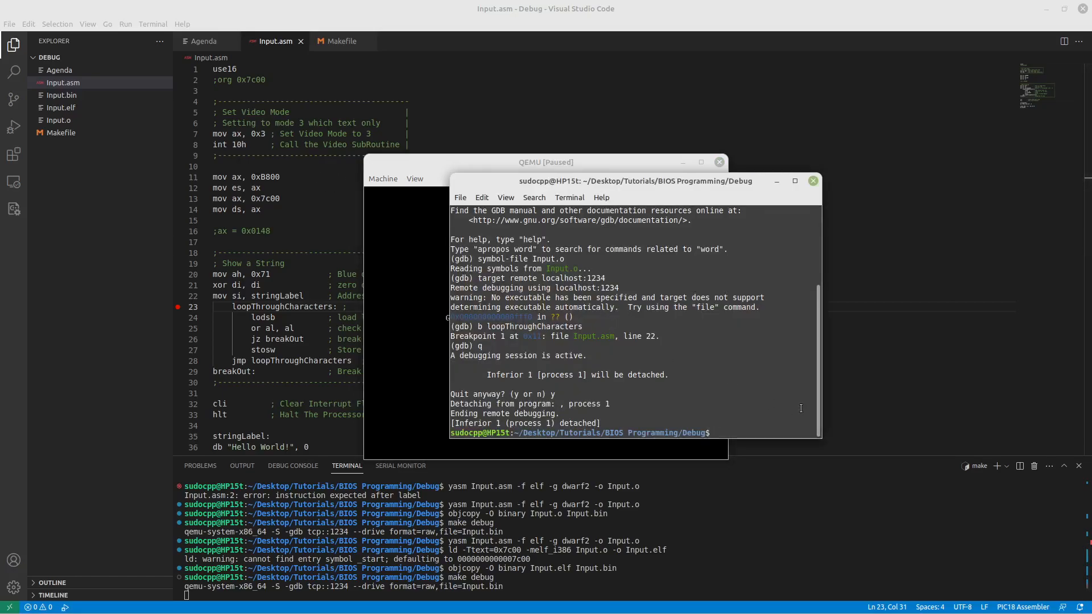
# Start gdb, load symbols from Input.elf, and break at loopThroughCharacters (line 24).
pyautogui.write('gdb')
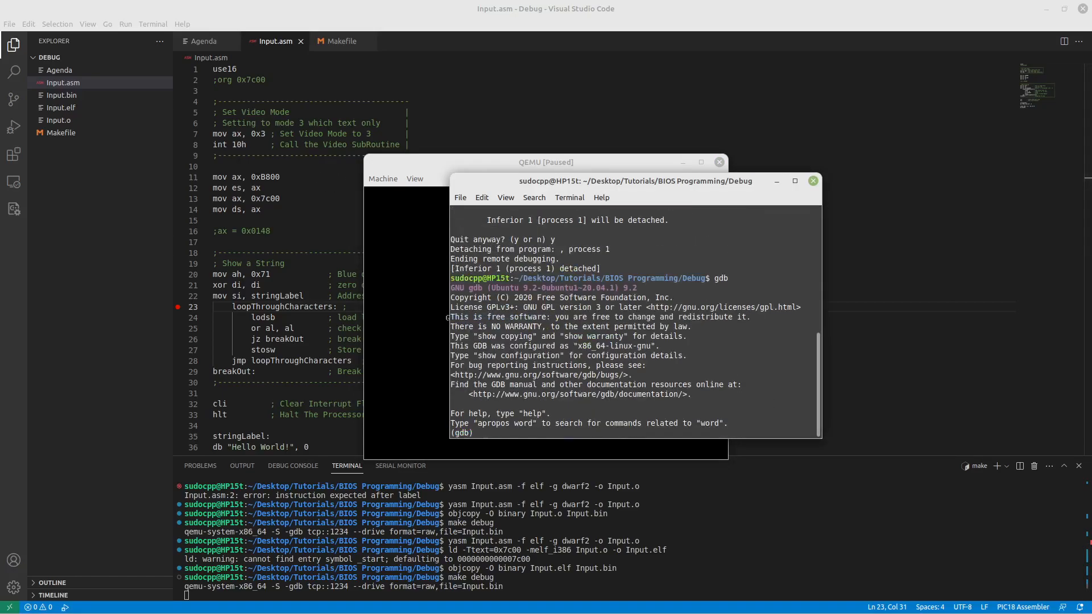
pyautogui.write('symbol-file Input.')
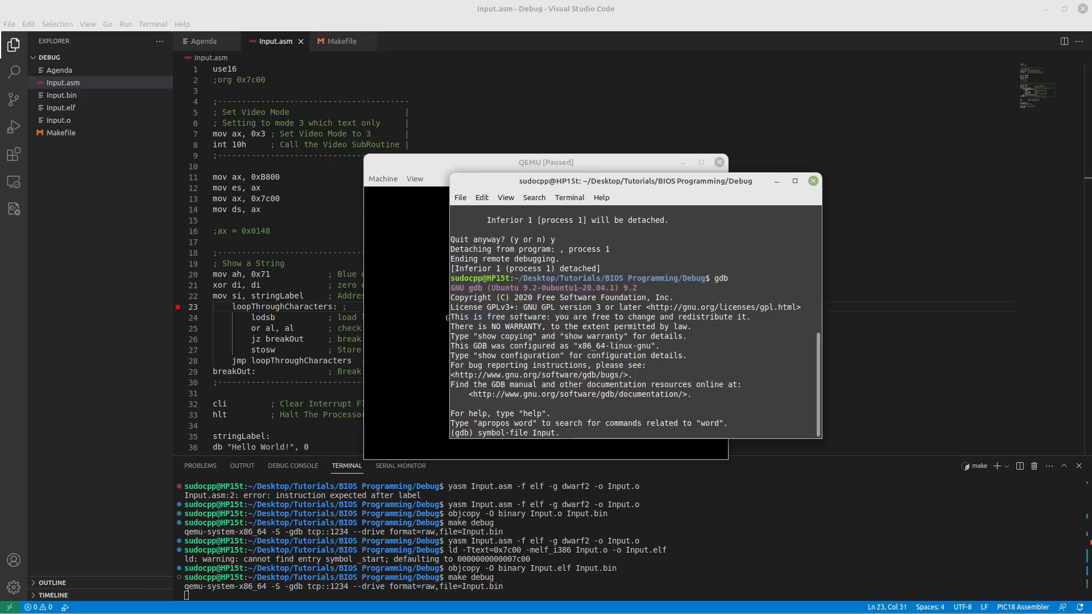
pyautogui.write('elf')
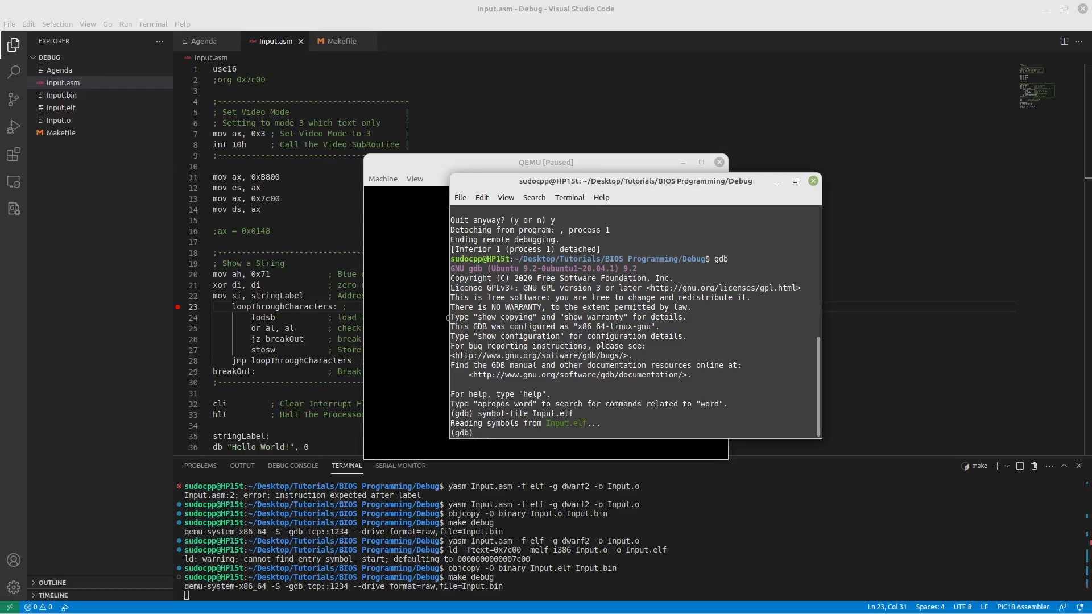
pyautogui.write('b')
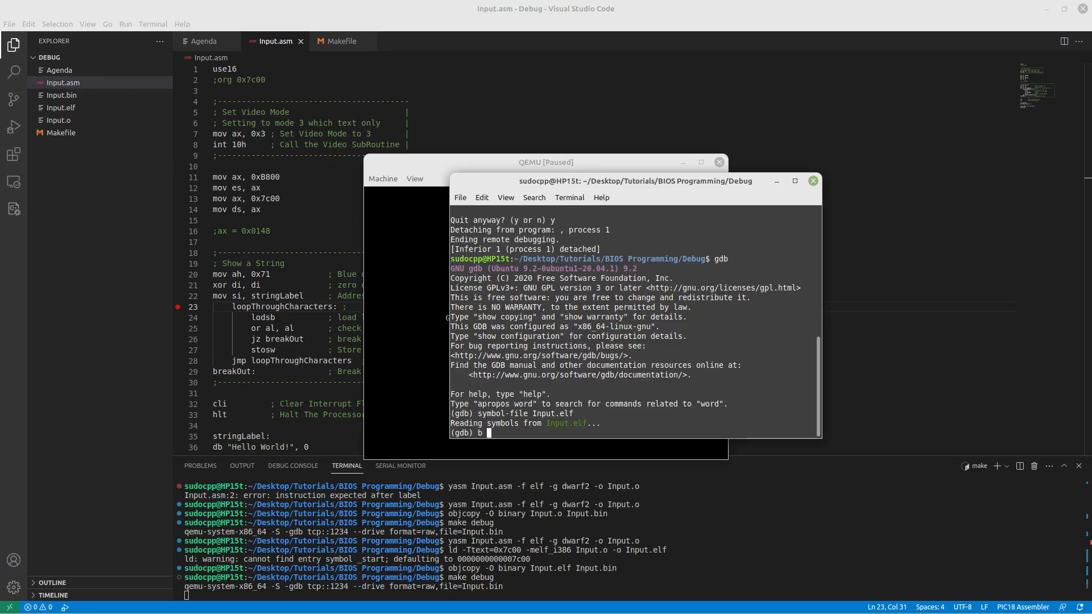
pyautogui.write('loopThroughCharacters')
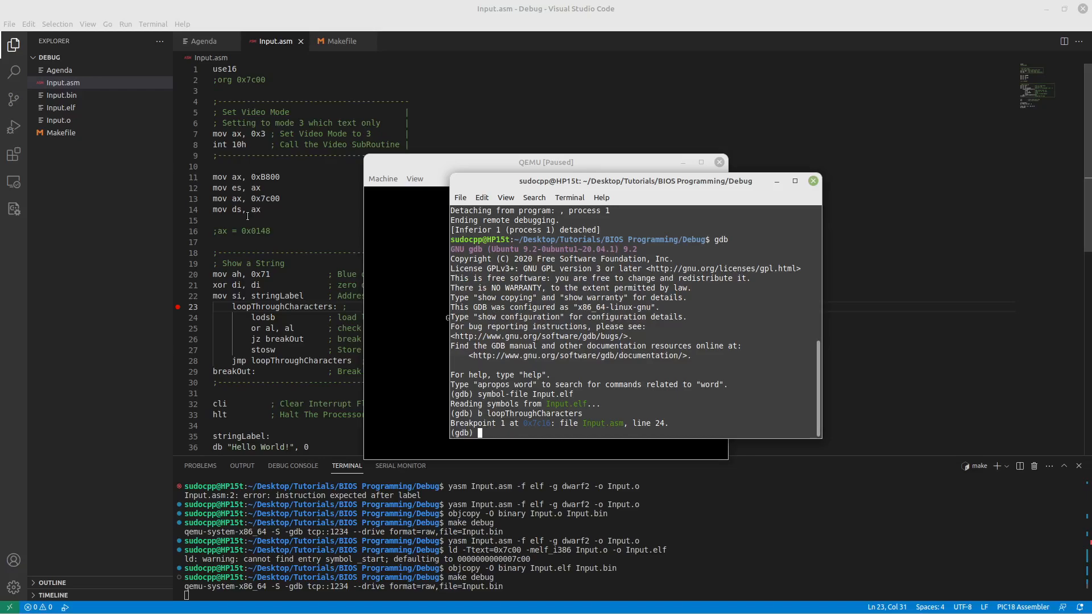
pyautogui.moveTo(247, 215)
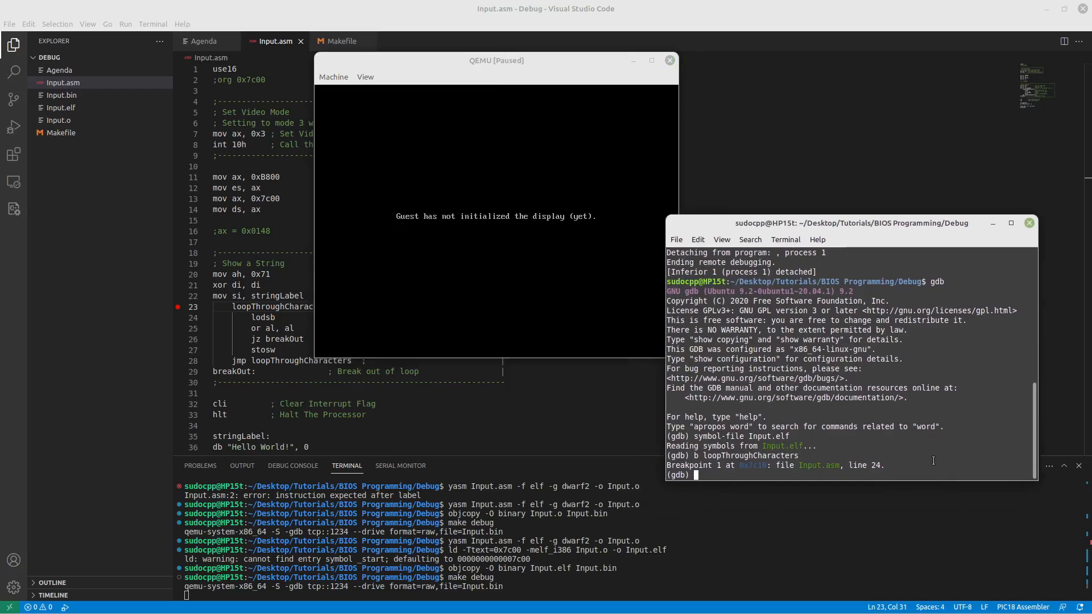
# Attach gdb to QEMU via target remote localhost and continue to breakpoint 1.
pyautogui.write('c')
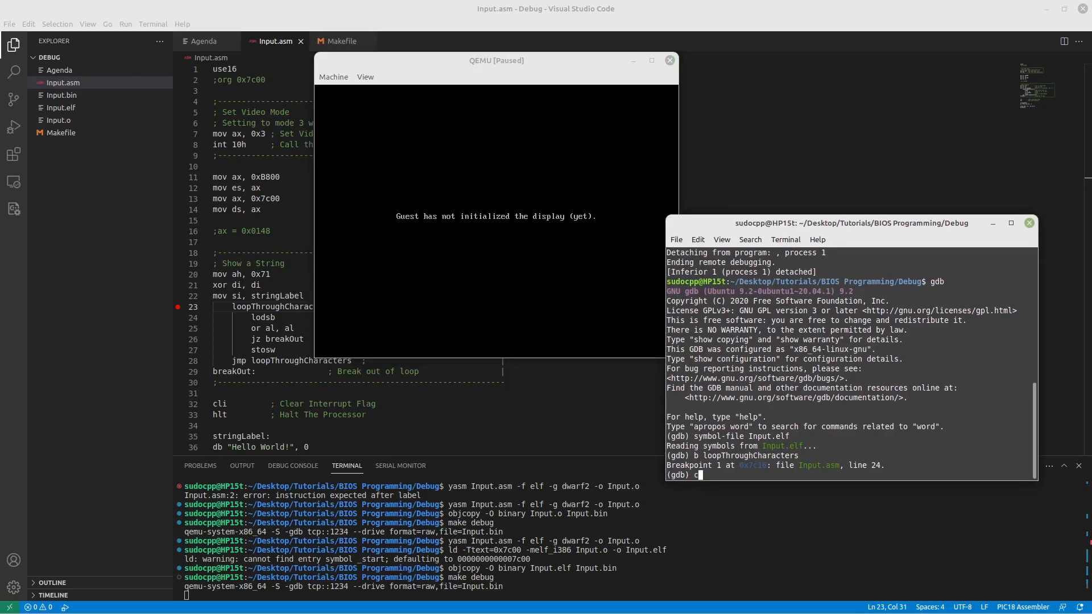
pyautogui.press('Return')
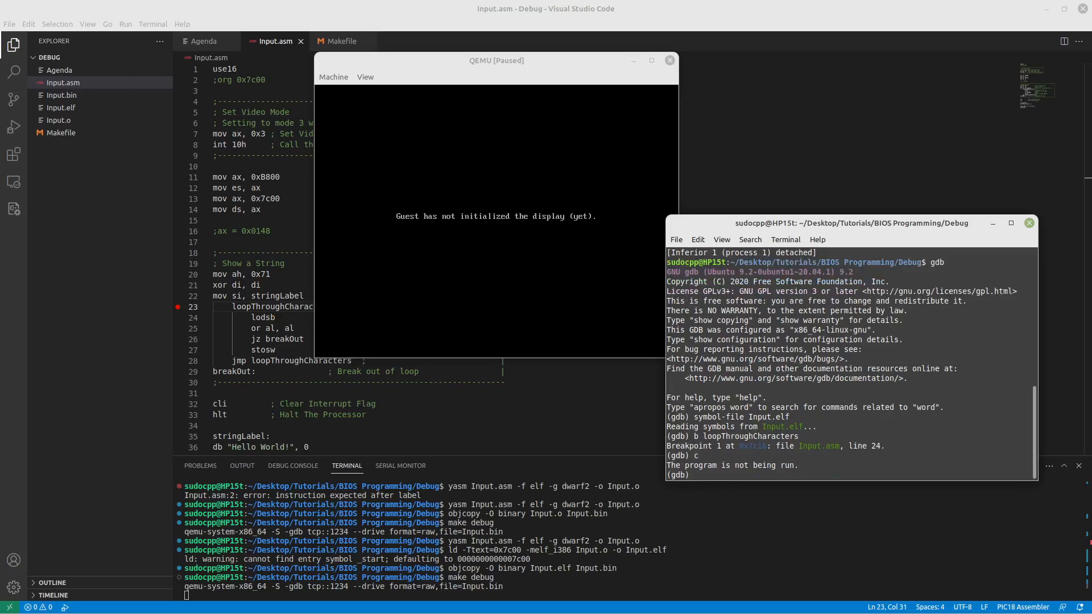
pyautogui.write('target')
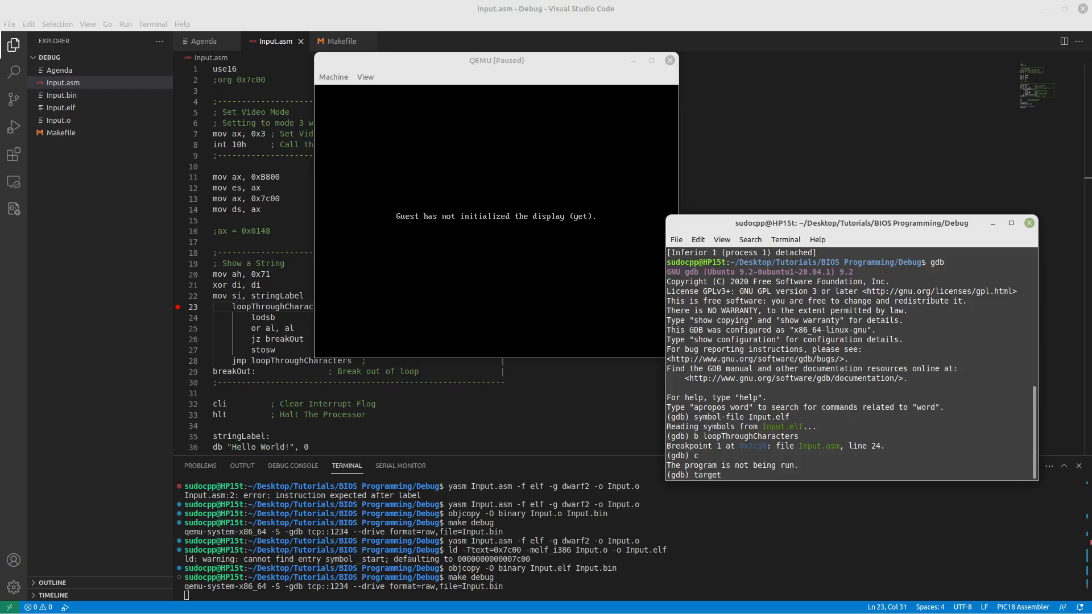
pyautogui.write('remote')
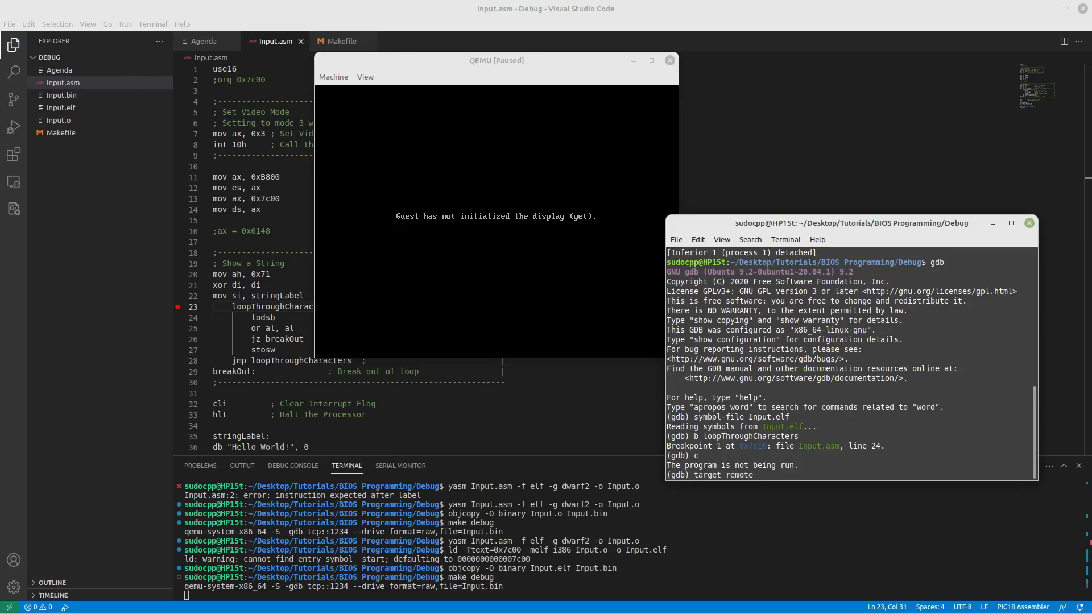
pyautogui.write('localhost:1234')
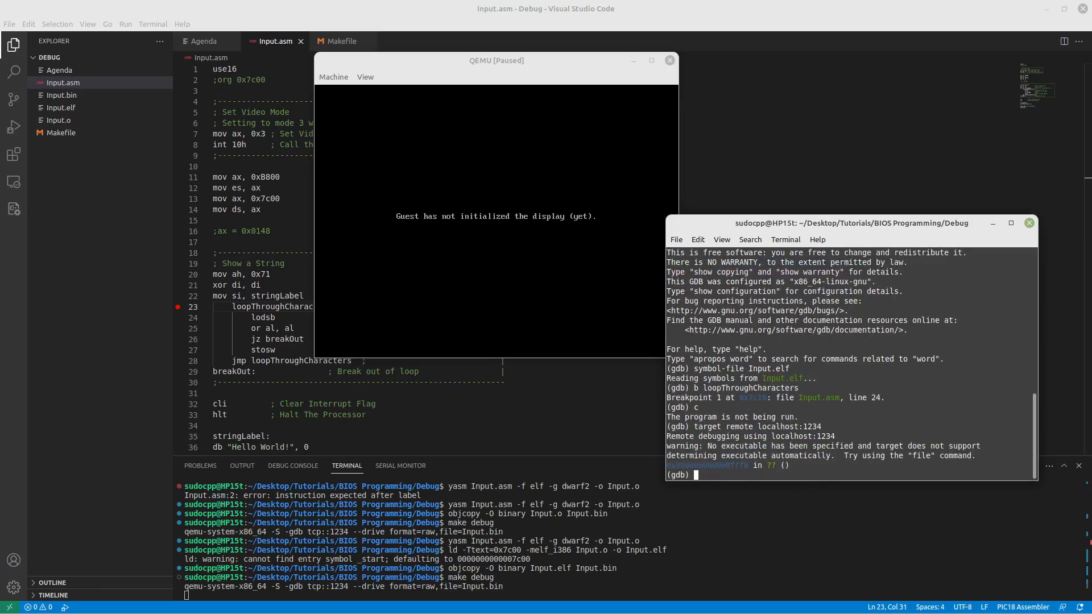
pyautogui.write('c')
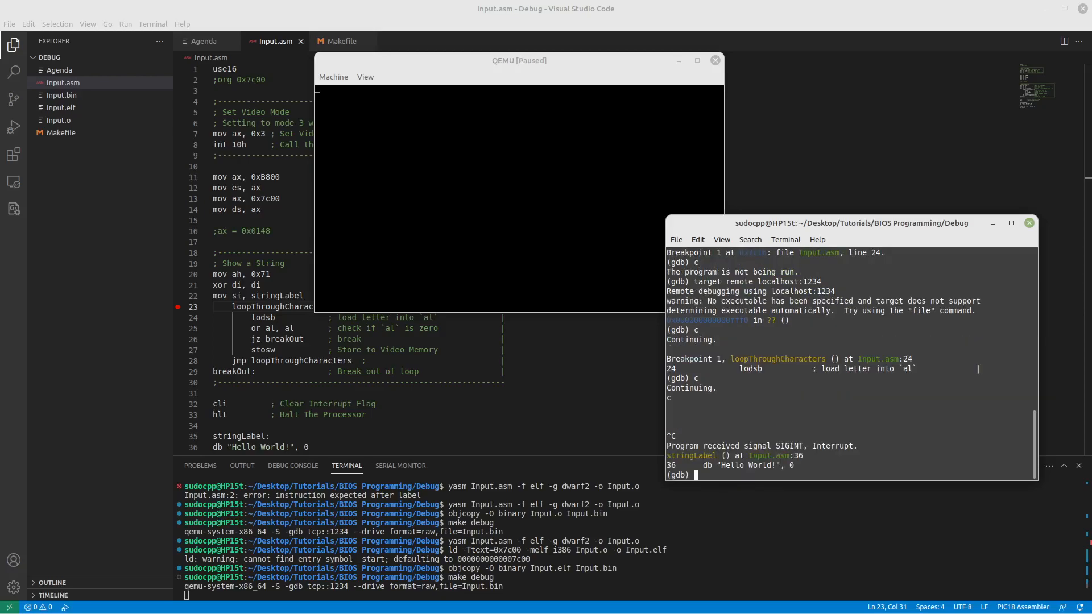
# Quit the gdb session, confirming the detach with y.
pyautogui.write('q')
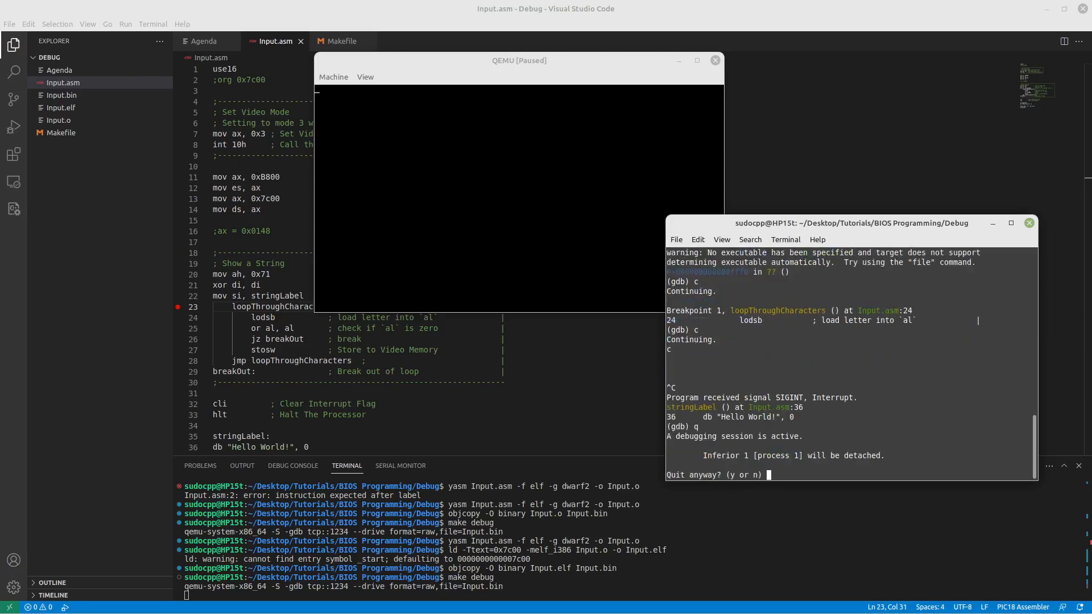
pyautogui.write('y')
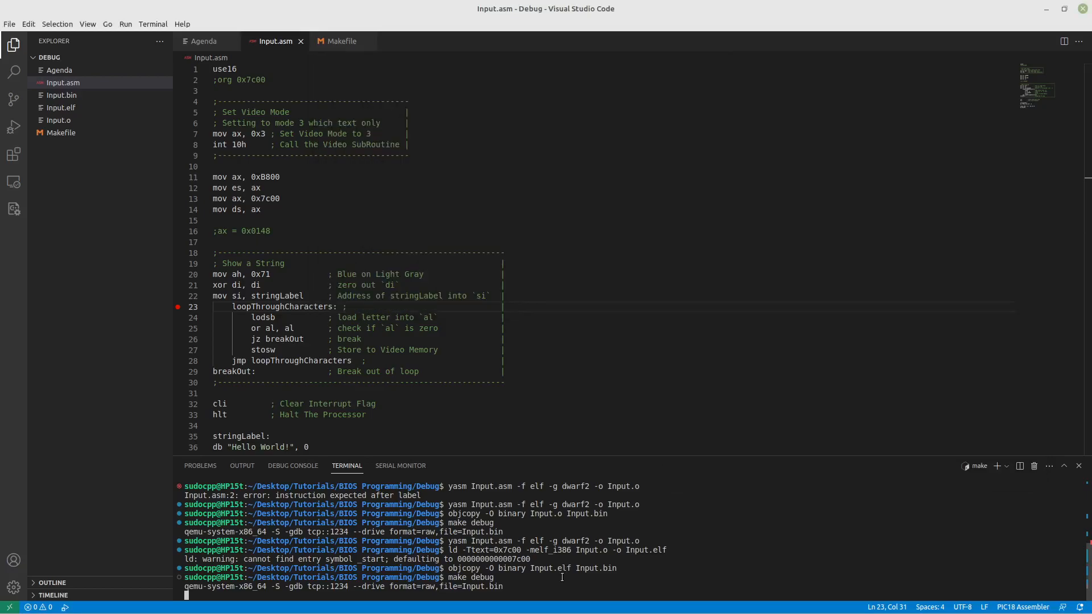
# Stop the QEMU debug instance and bring up the Makefile for editing.
pyautogui.press('ctrl+c')
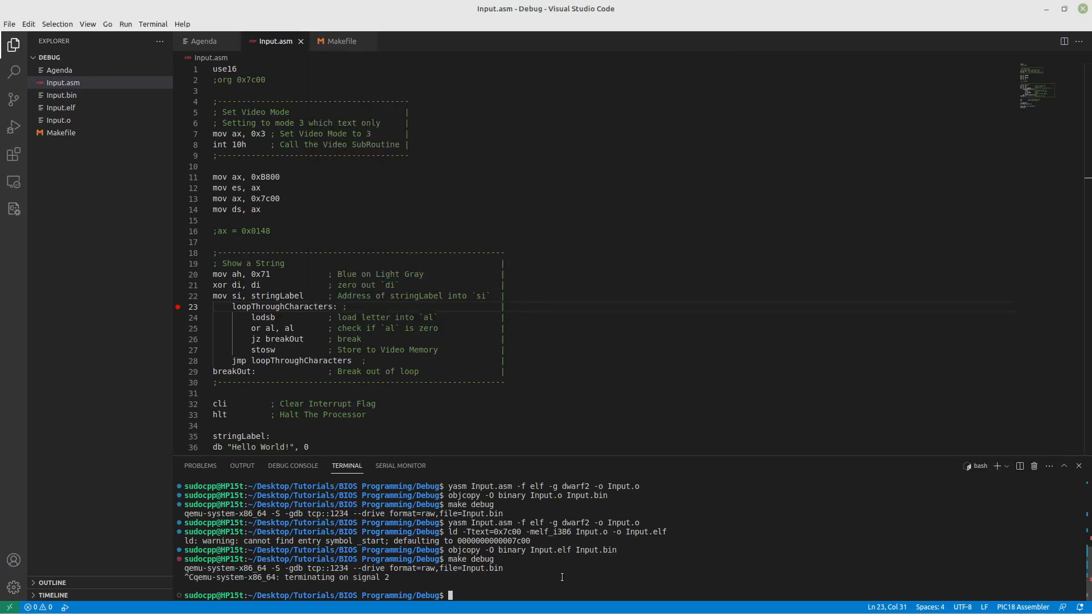
pyautogui.write('make')
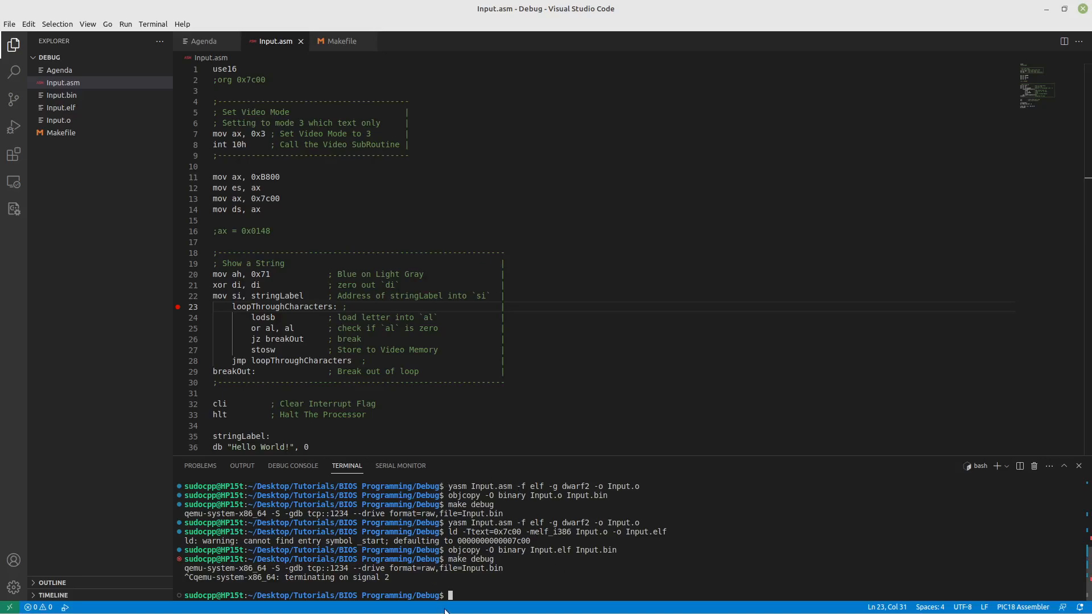
pyautogui.click(339, 41)
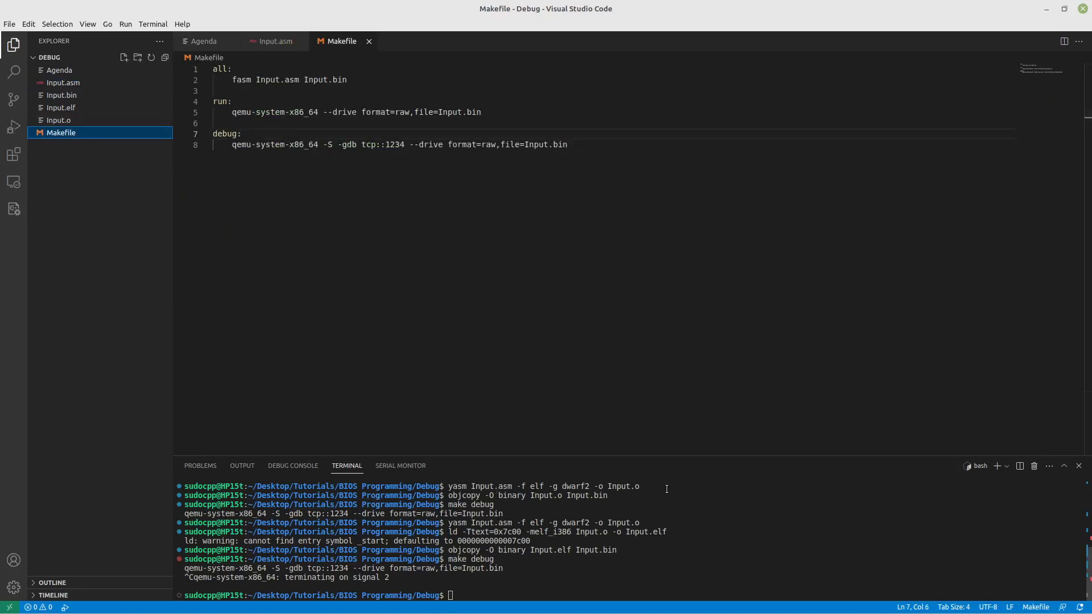
pyautogui.moveTo(448, 486); pyautogui.dragTo(638, 486)
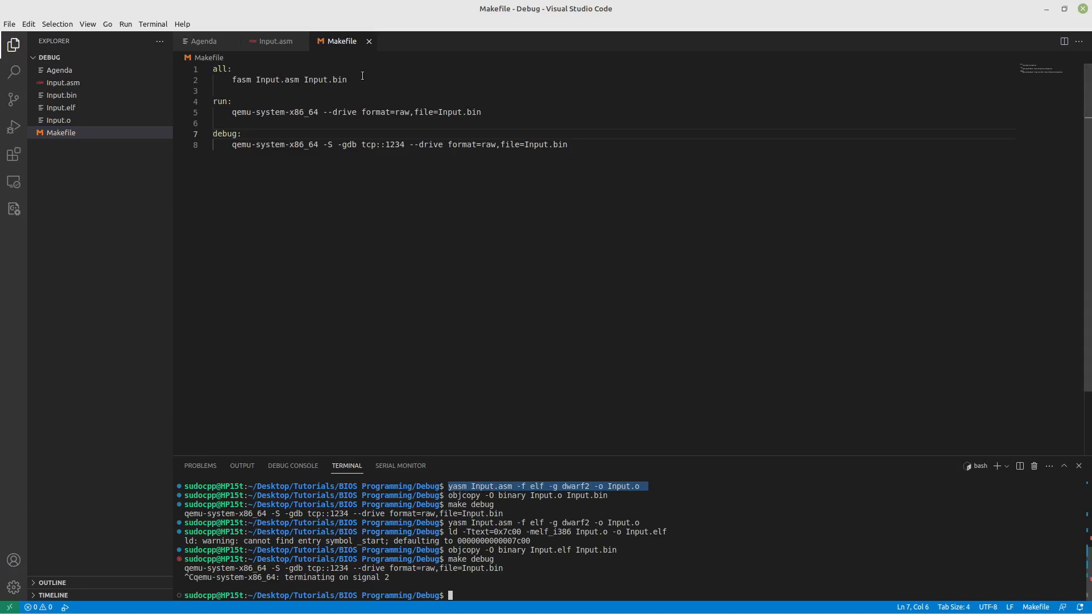
# Make the all target run yasm, ld -Ttext=0x7c00 -melf_i386, and objcopy -O binary to Input.bin.
pyautogui.write('yasm Input.asm -f elf -g dwarf2 -o Input.o')
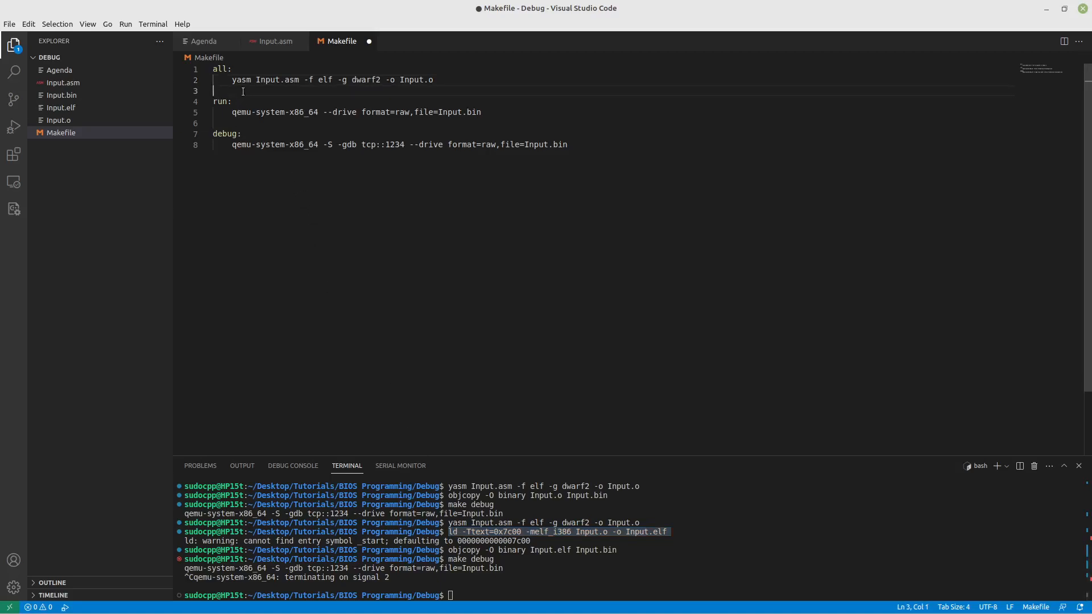
pyautogui.write('ld -Ttext=0x7c00 -melf_i386 Input.o -o Input.elf')
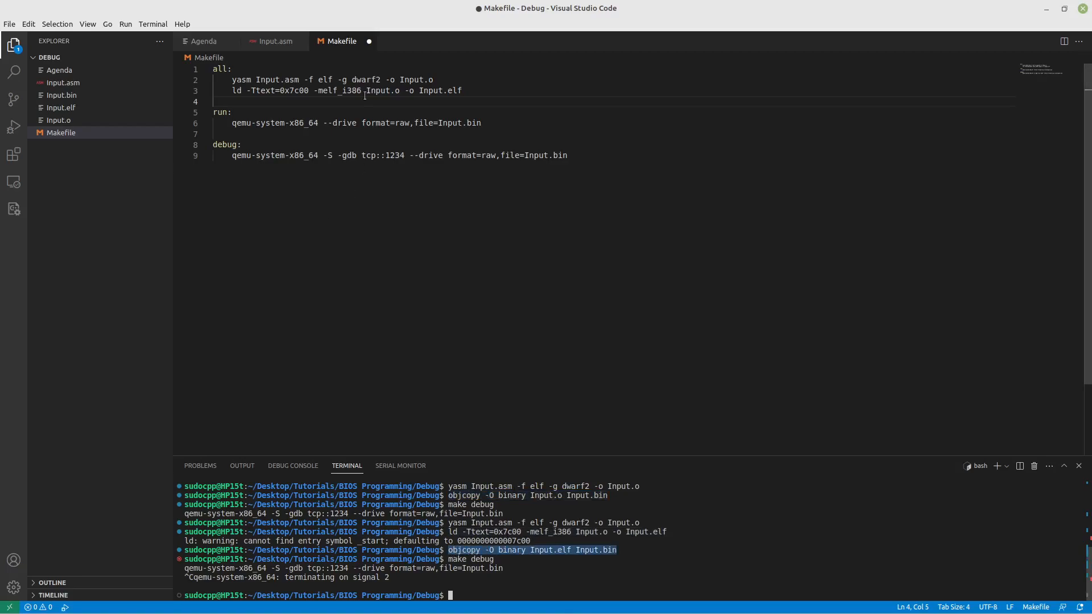
pyautogui.write('objcopy -O binary Input.elf Input.bin')
pyautogui.write('make run')
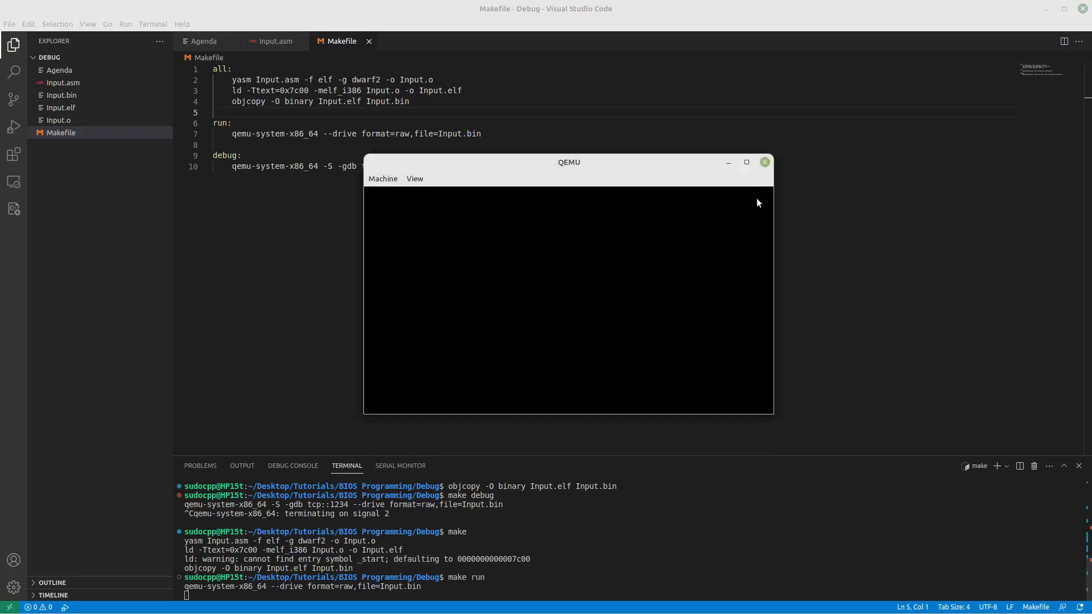
# Test-run the image with make run using qemu-system-i386 and close the QEMU windows.
pyautogui.click(763, 162)
pyautogui.write('make run')
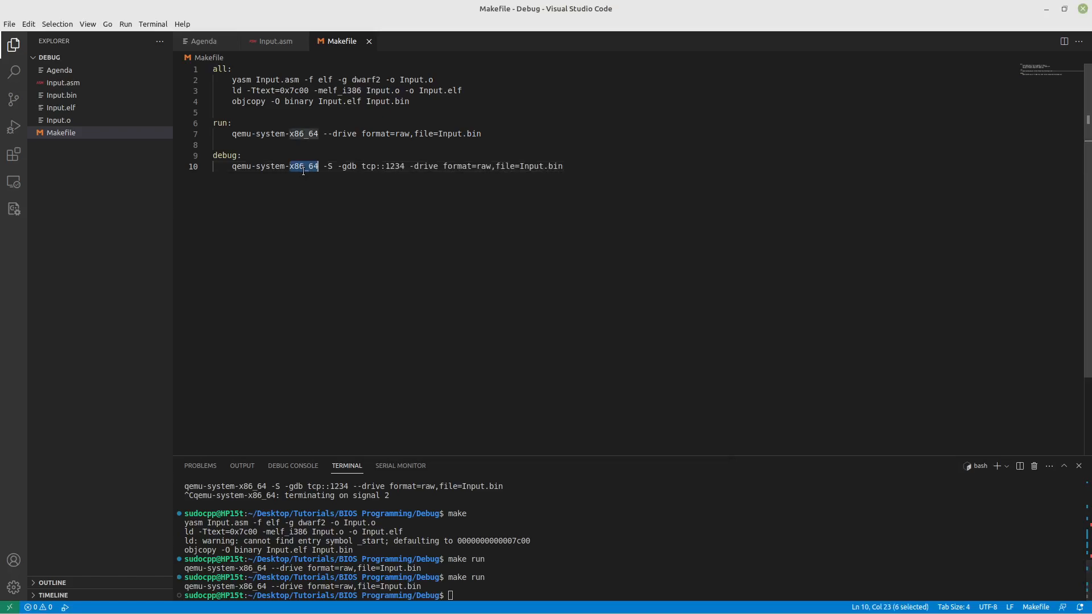
pyautogui.write('i38')
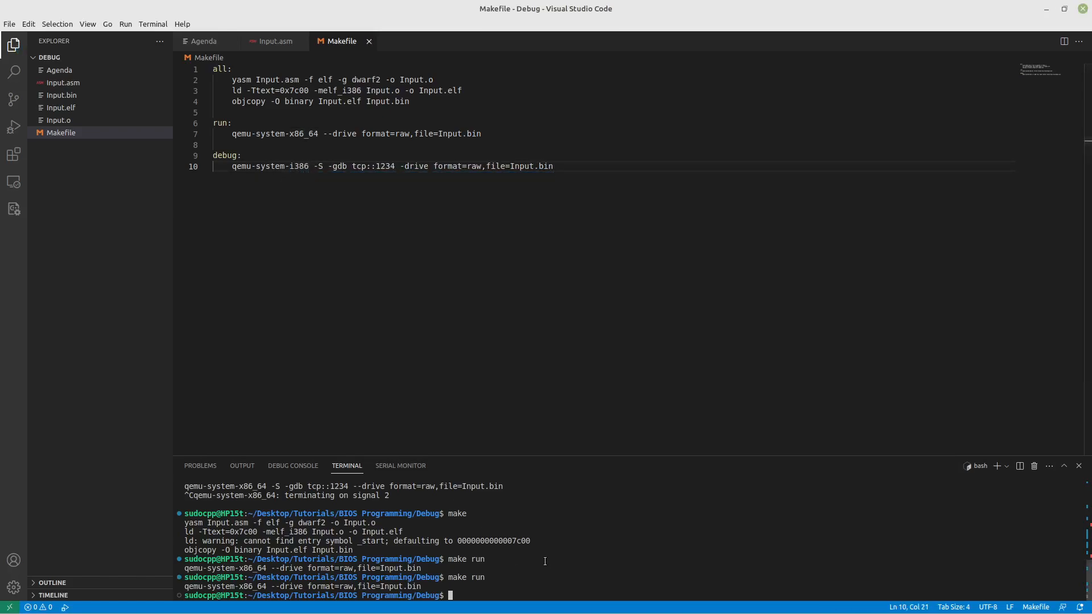
pyautogui.write('make run')
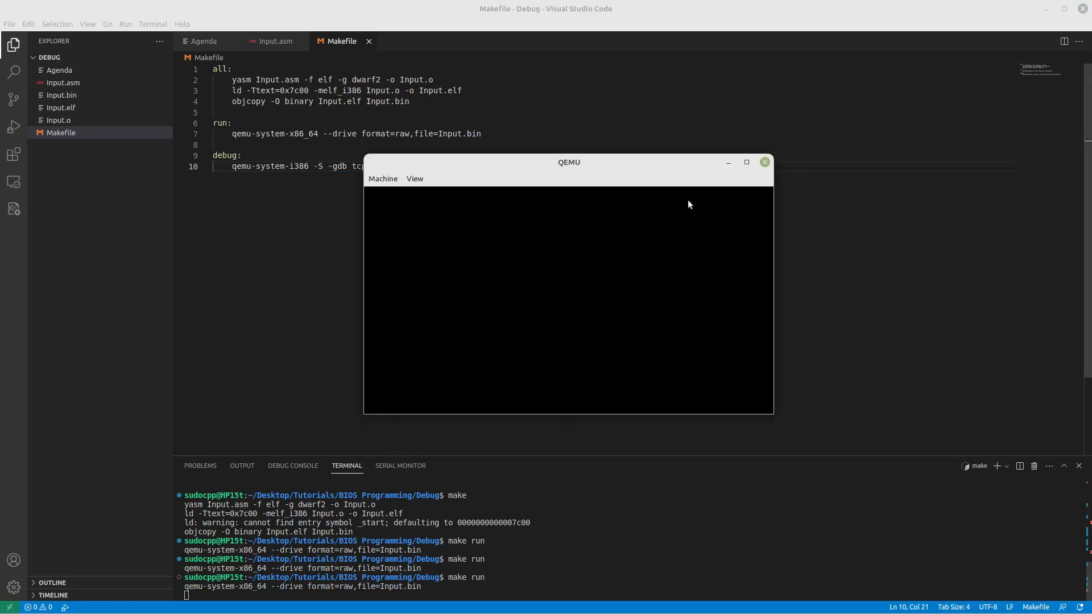
pyautogui.click(764, 162)
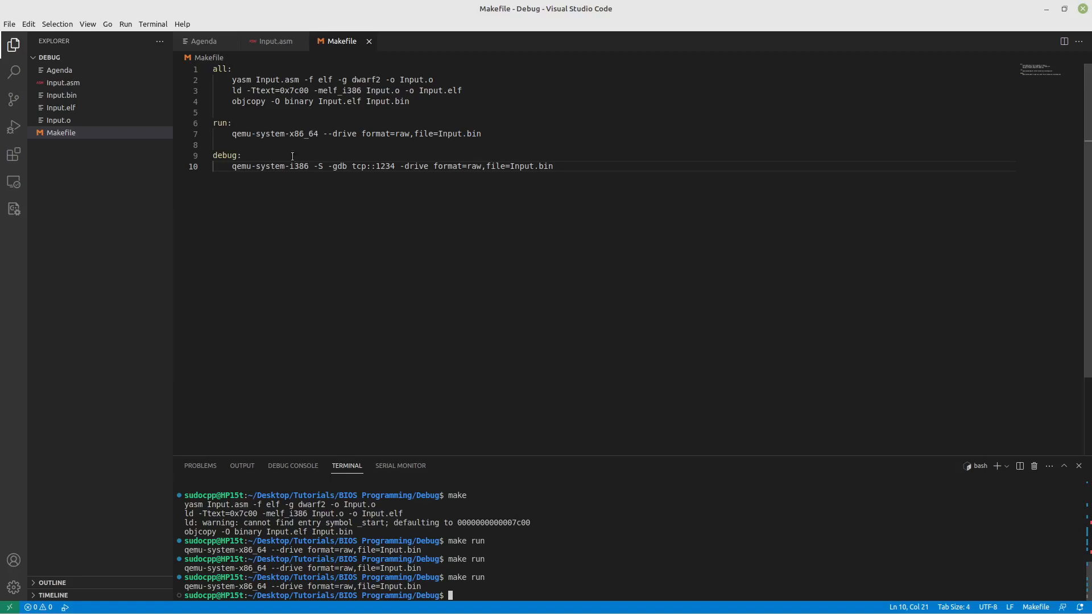
# Revert the debug target to qemu-system-x86_64 and return to Input.asm.
pyautogui.doubleClick(302, 133)
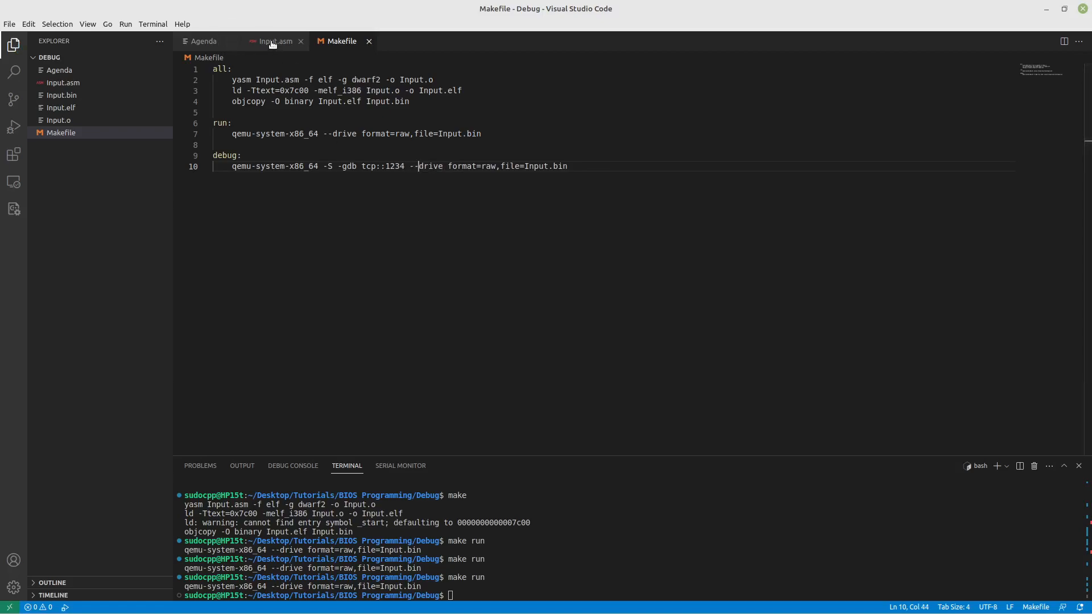
pyautogui.click(274, 41)
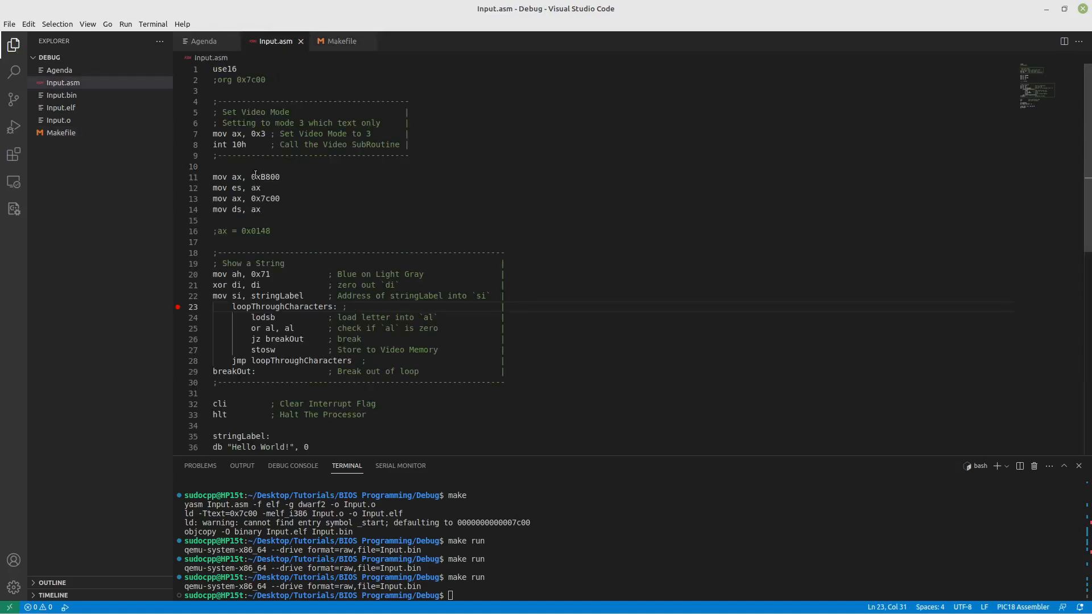
# Delete the 'mov ax, 0x7c00' / 'mov ds, ax' lines from Input.asm.
pyautogui.click(250, 198)
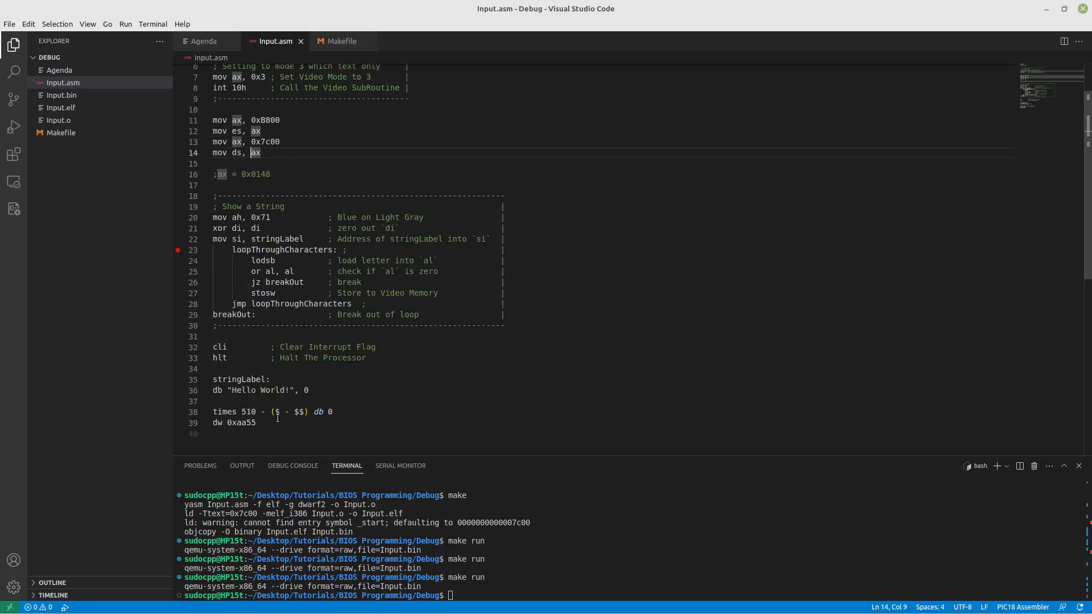
pyautogui.moveTo(213, 142); pyautogui.dragTo(261, 153)
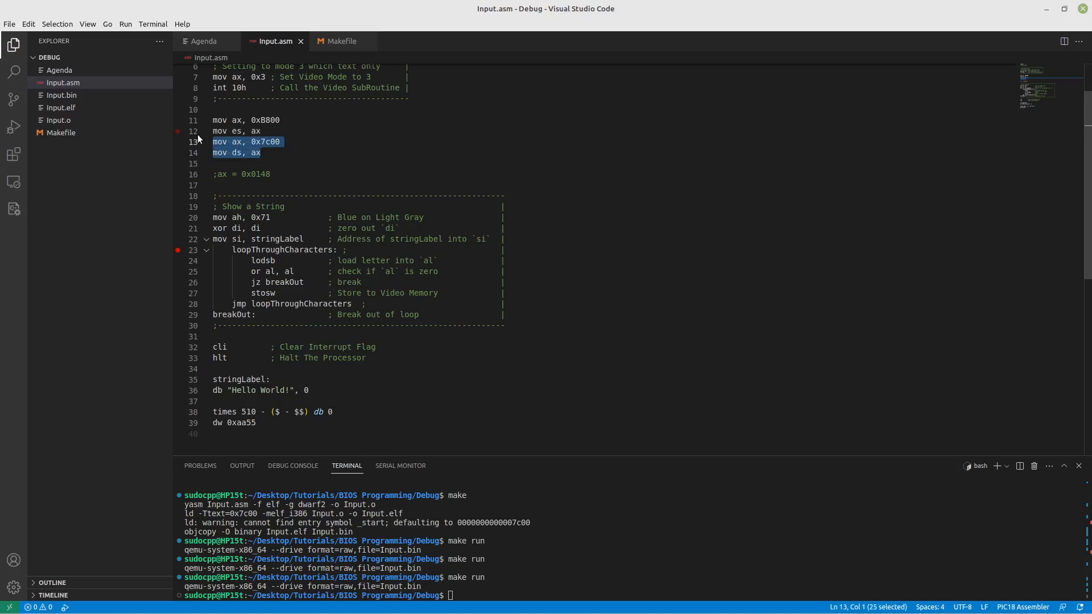
pyautogui.press('Delete')
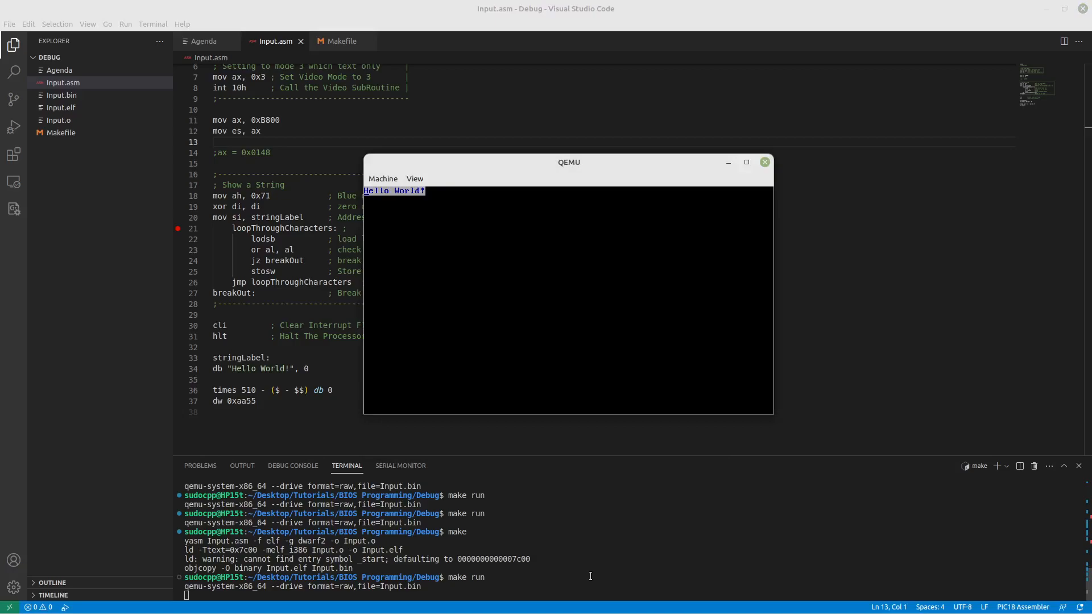
pyautogui.moveTo(457, 233)
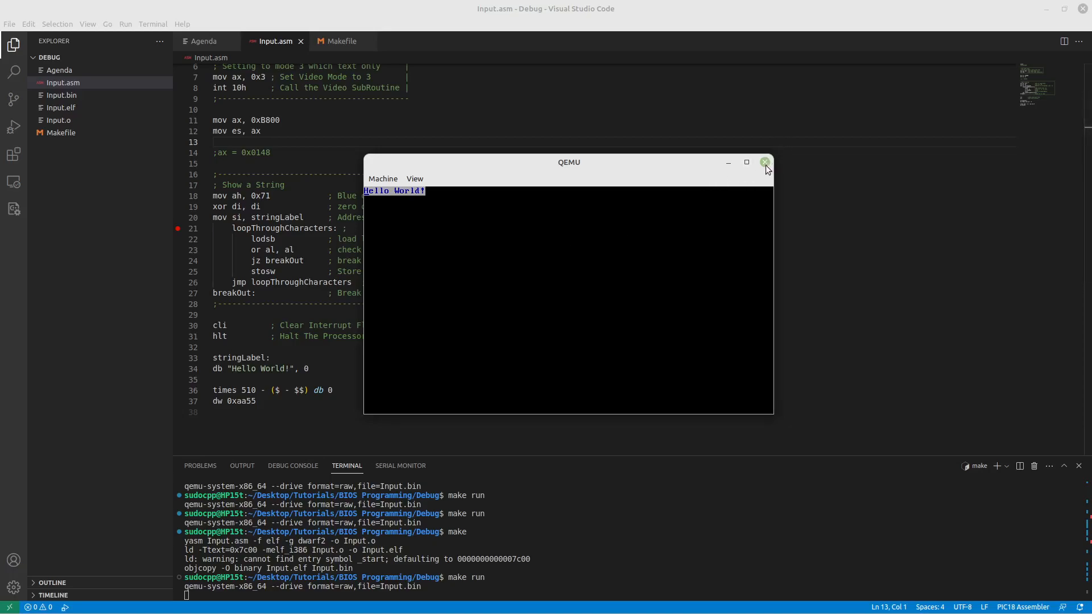
# Confirm the rebuilt image still prints Hello World! in QEMU and close it.
pyautogui.click(764, 161)
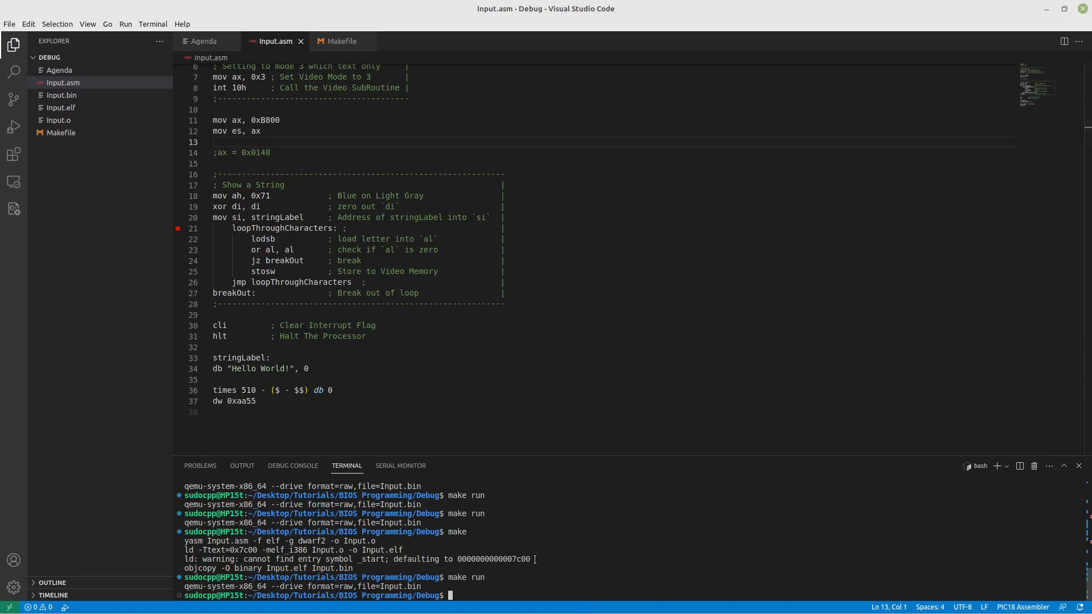
pyautogui.doubleClick(511, 558)
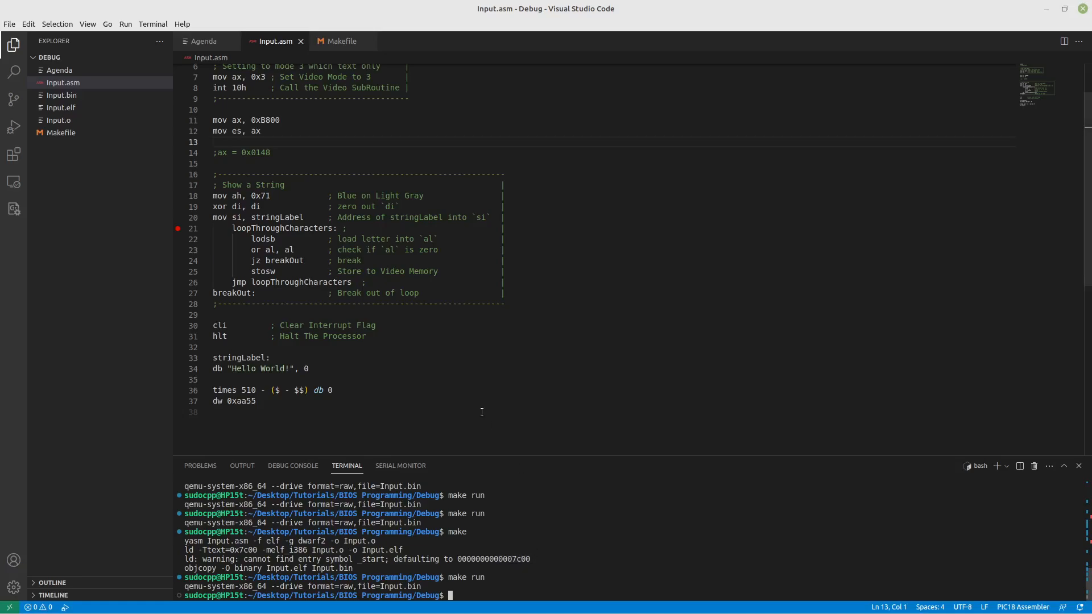
pyautogui.moveTo(506, 315)
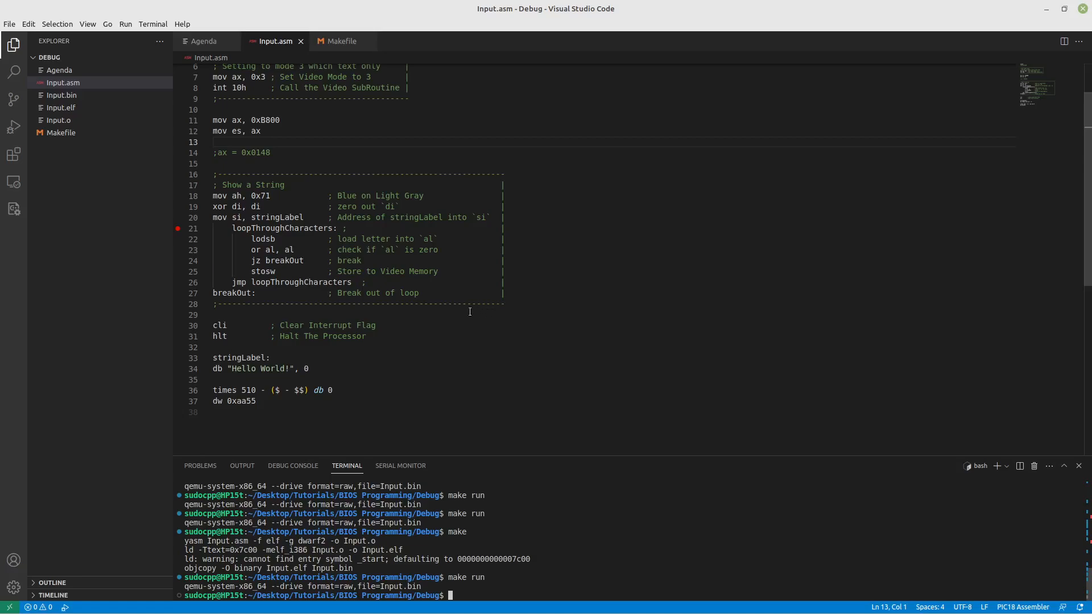
pyautogui.moveTo(434, 374)
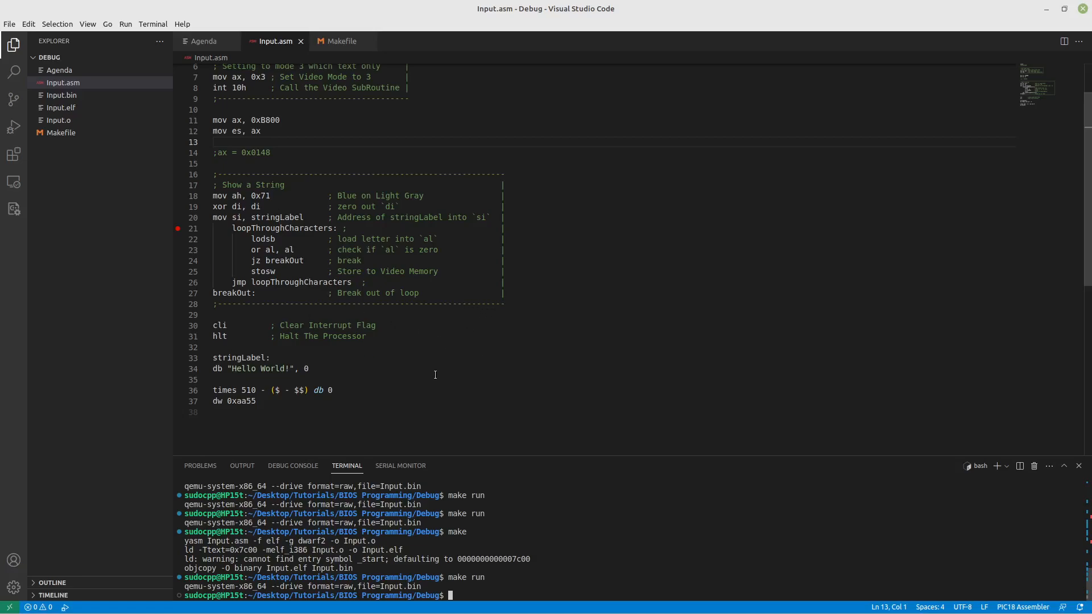
pyautogui.moveTo(518, 343)
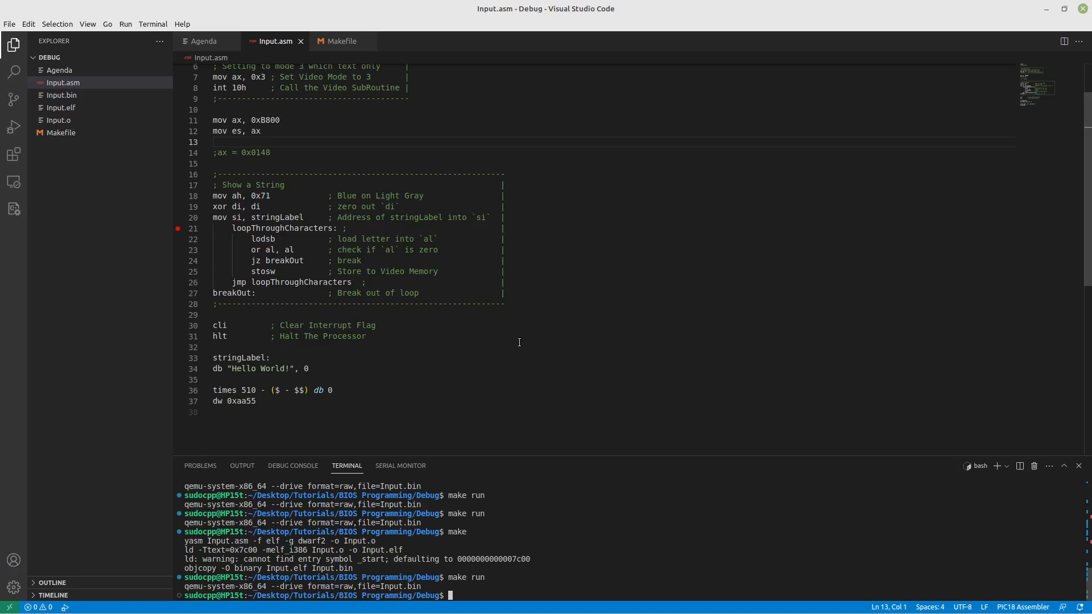
pyautogui.moveTo(461, 290)
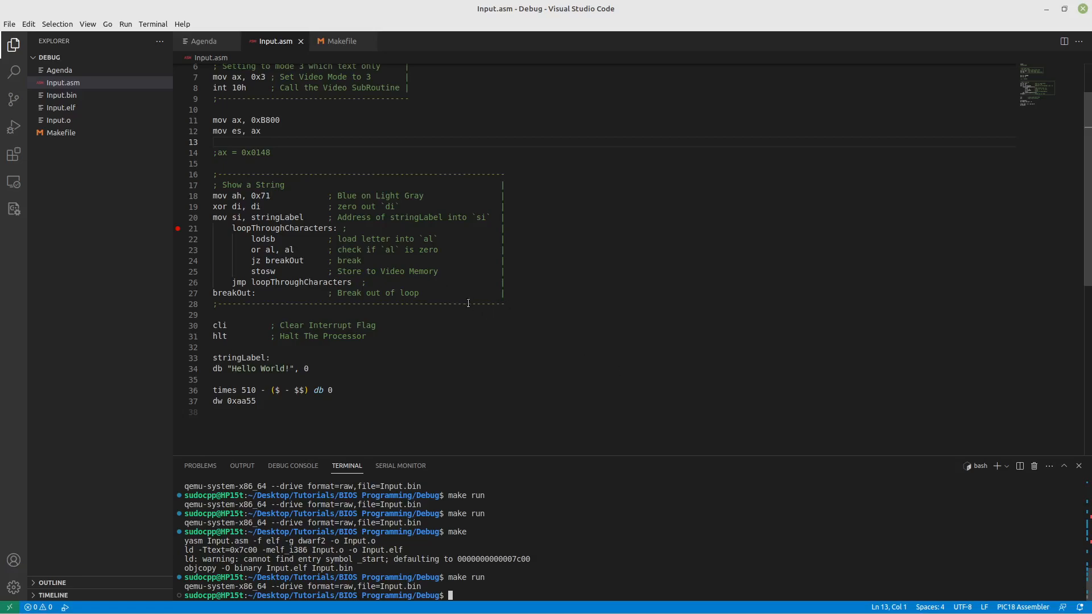
pyautogui.moveTo(12, 100)
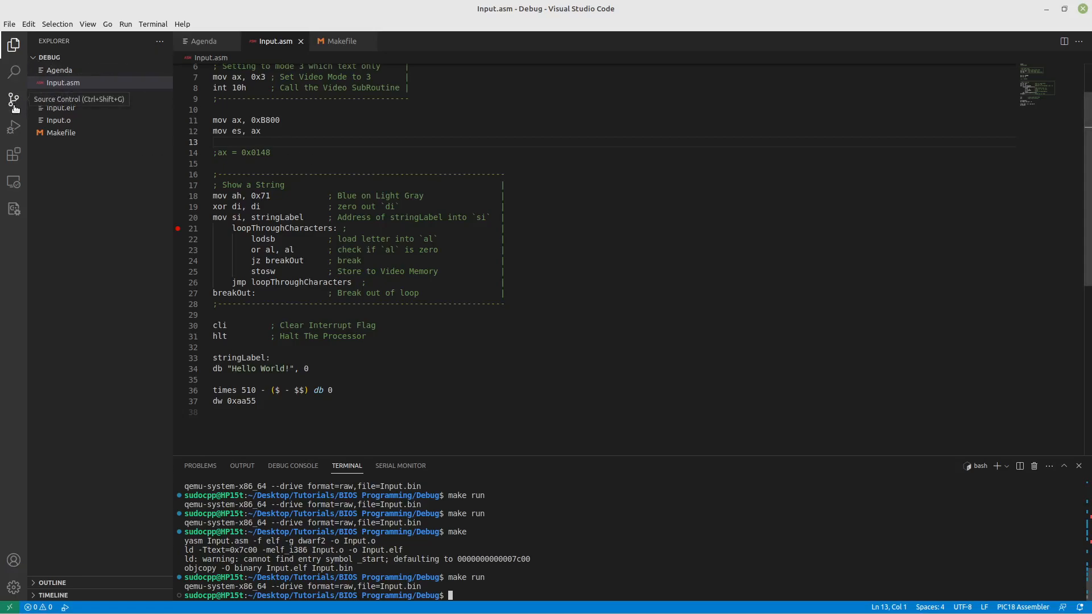
# Create launch.json with a gdb attach configuration targeting :1234.
pyautogui.click(13, 126)
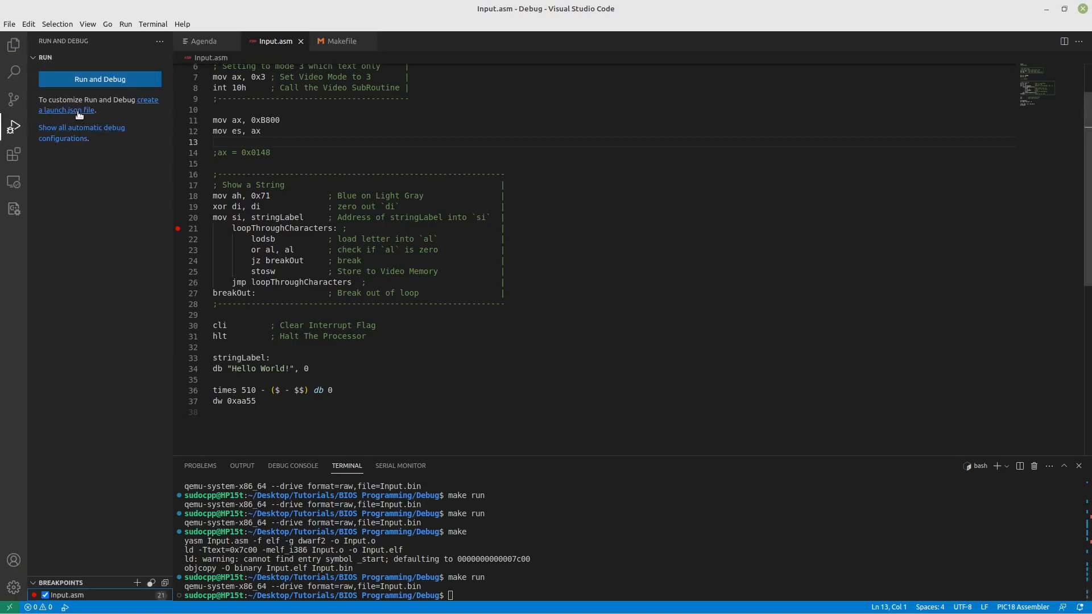
pyautogui.click(64, 110)
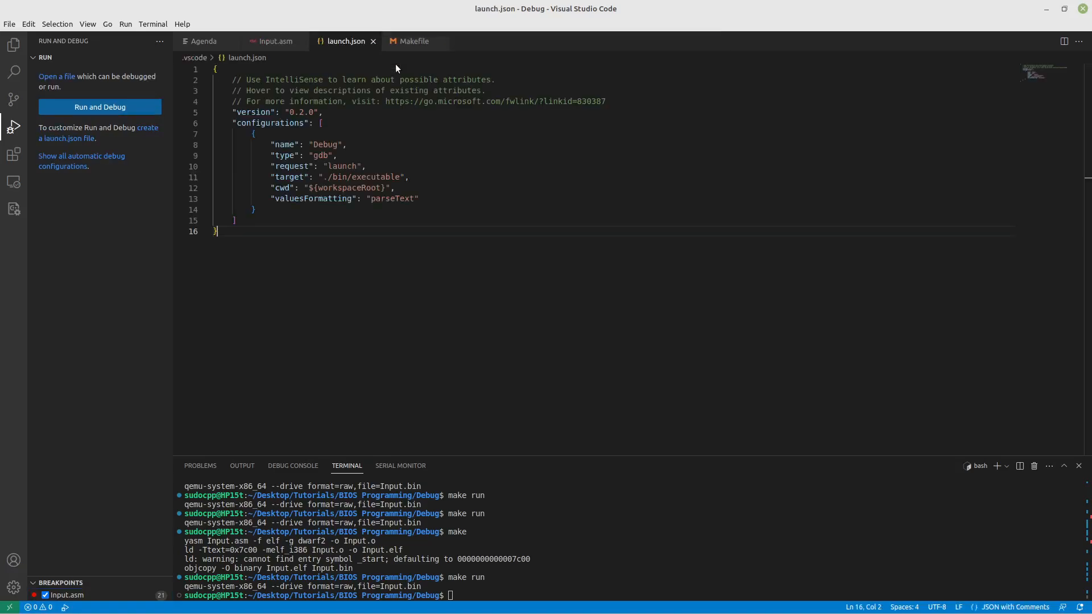
pyautogui.doubleClick(341, 166)
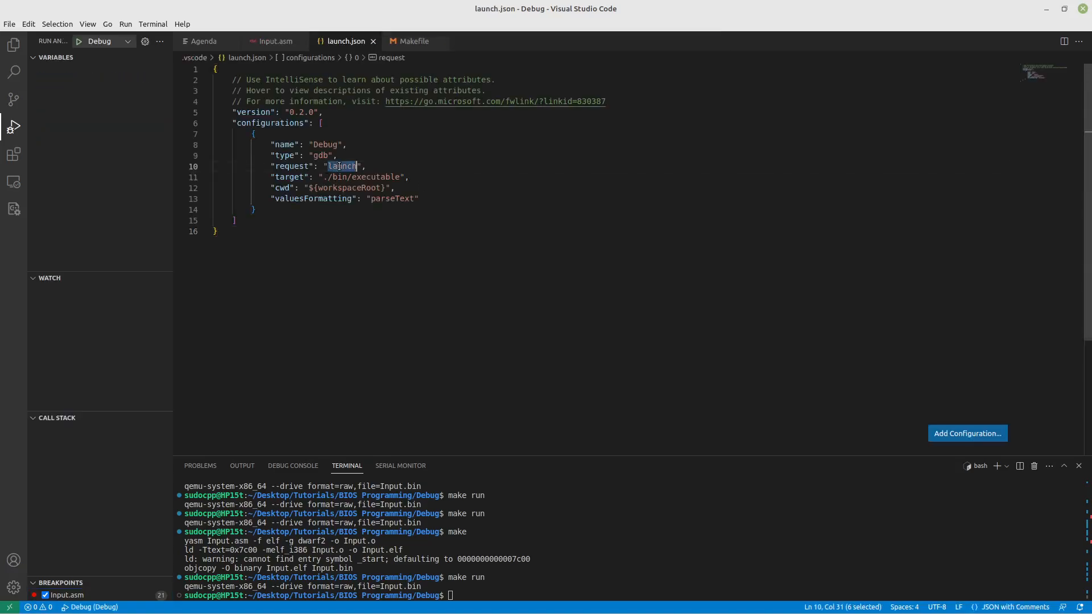
pyautogui.write('attach')
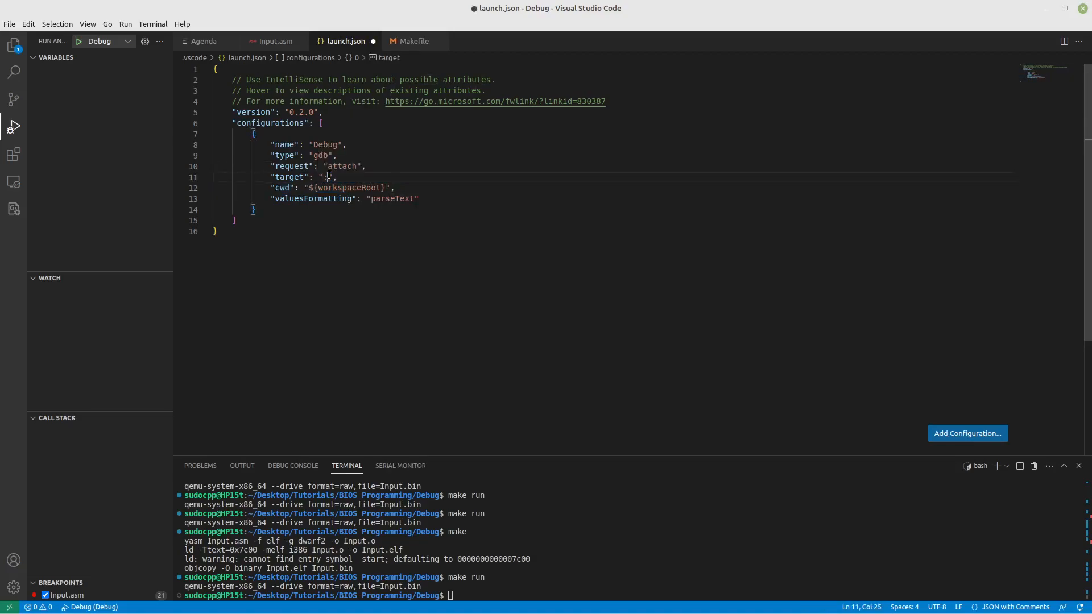
pyautogui.write('1234')
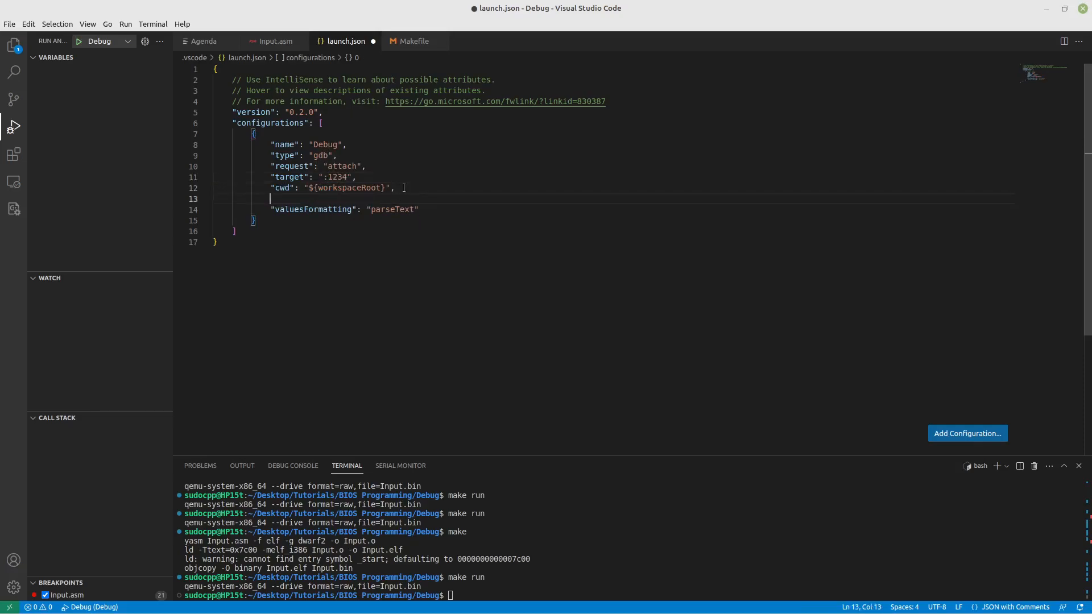
# Add "remote": true and "autorun": ["symbol-file Input.elf"] to the configuration.
pyautogui.write('"remote": true,')
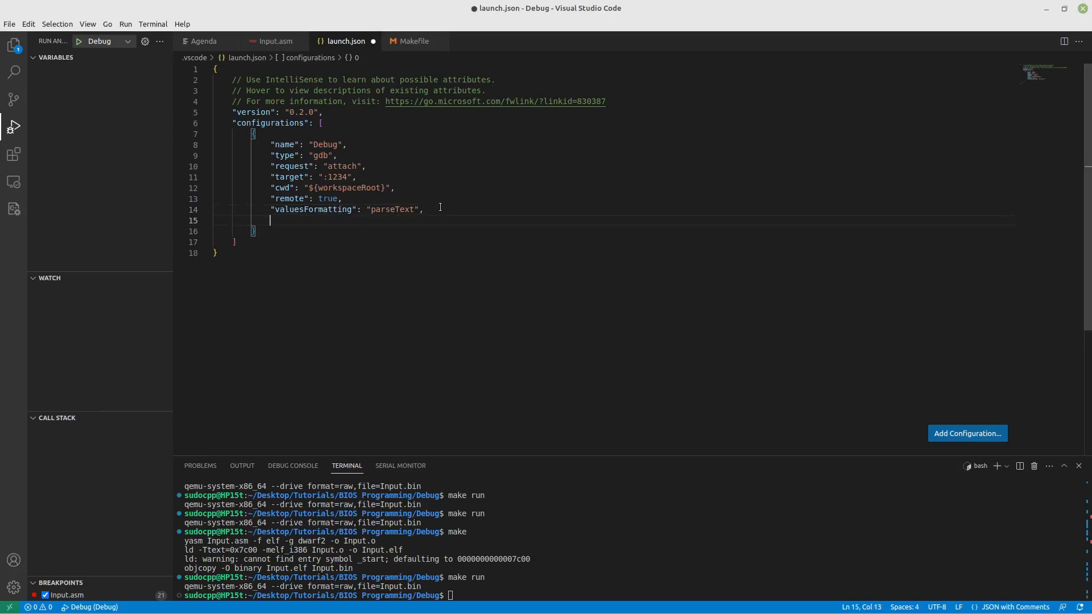
pyautogui.write('"autorun": [')
pyautogui.write('"s')
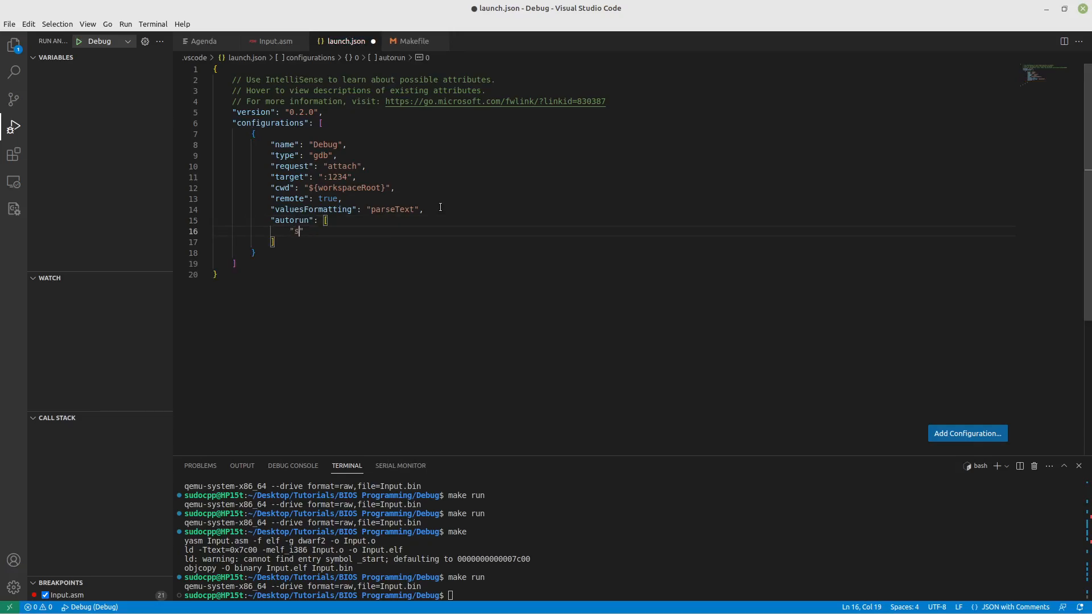
pyautogui.write('ymbol')
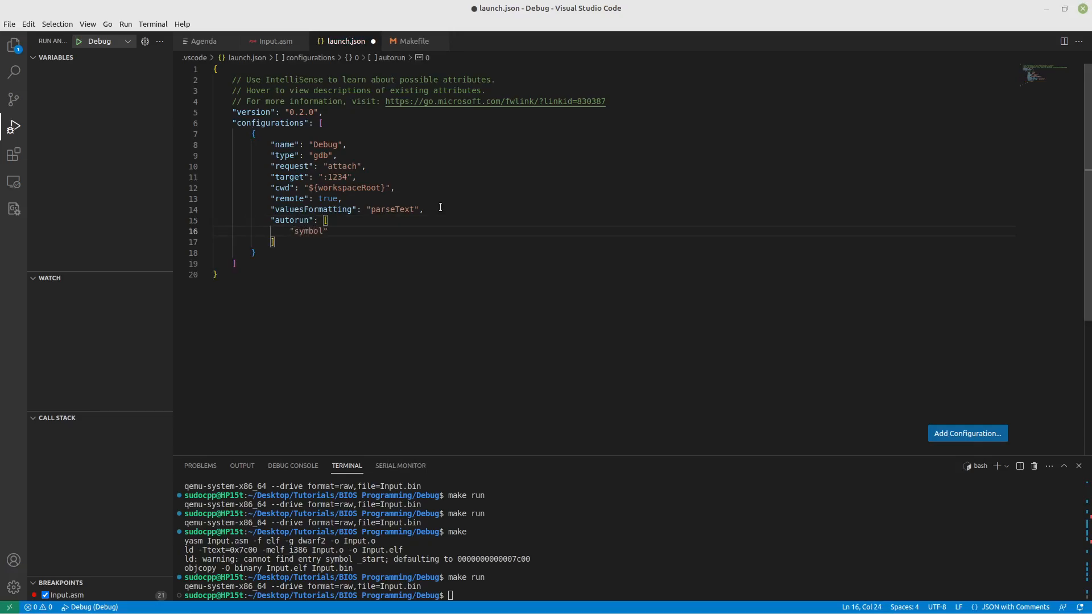
pyautogui.write('-file Input.e')
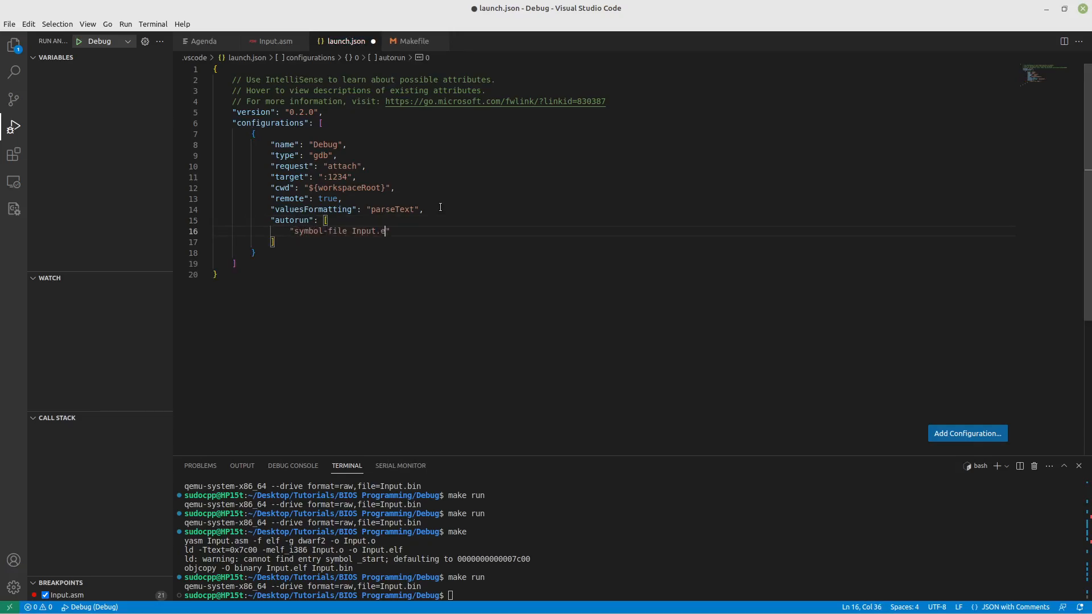
pyautogui.write('lf')
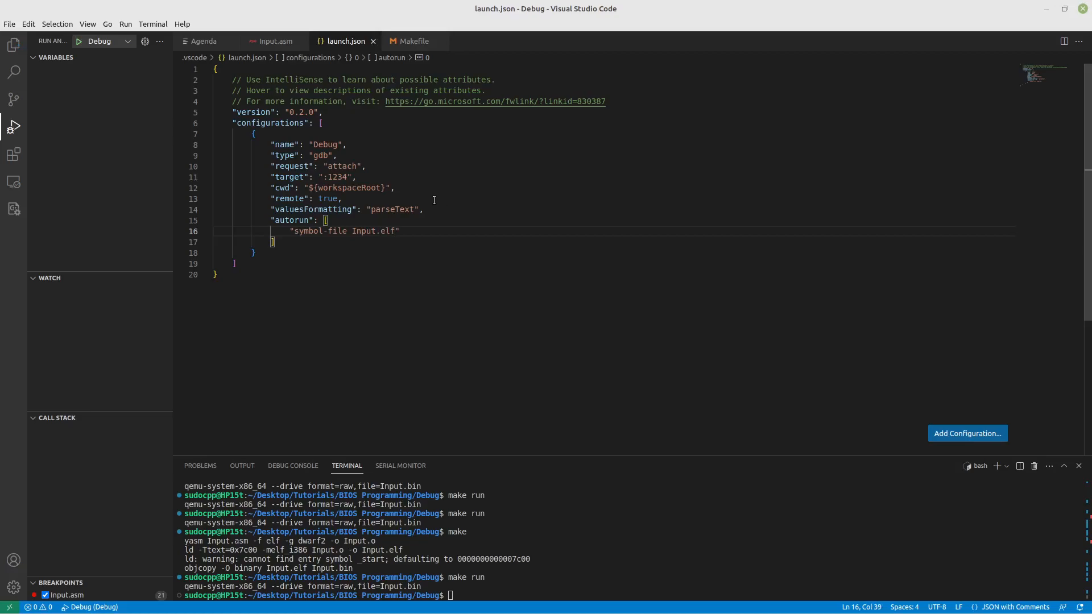
pyautogui.moveTo(340, 135)
pyautogui.write('make debug')
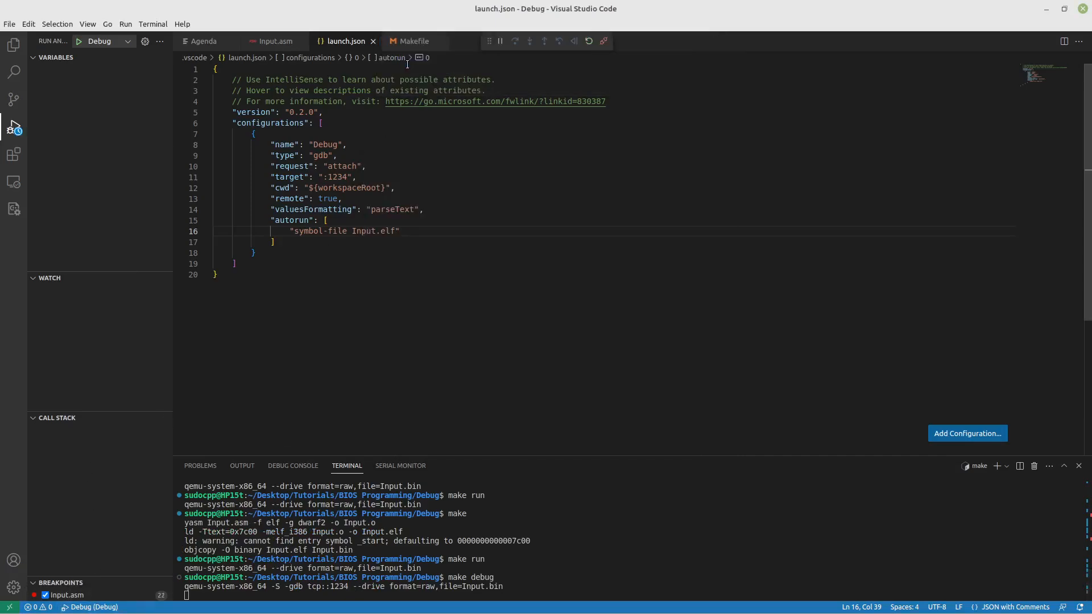
# Attach the VS Code debugger to QEMU, pausing at the line-22 loop breakpoint in Input.asm.
pyautogui.click(274, 41)
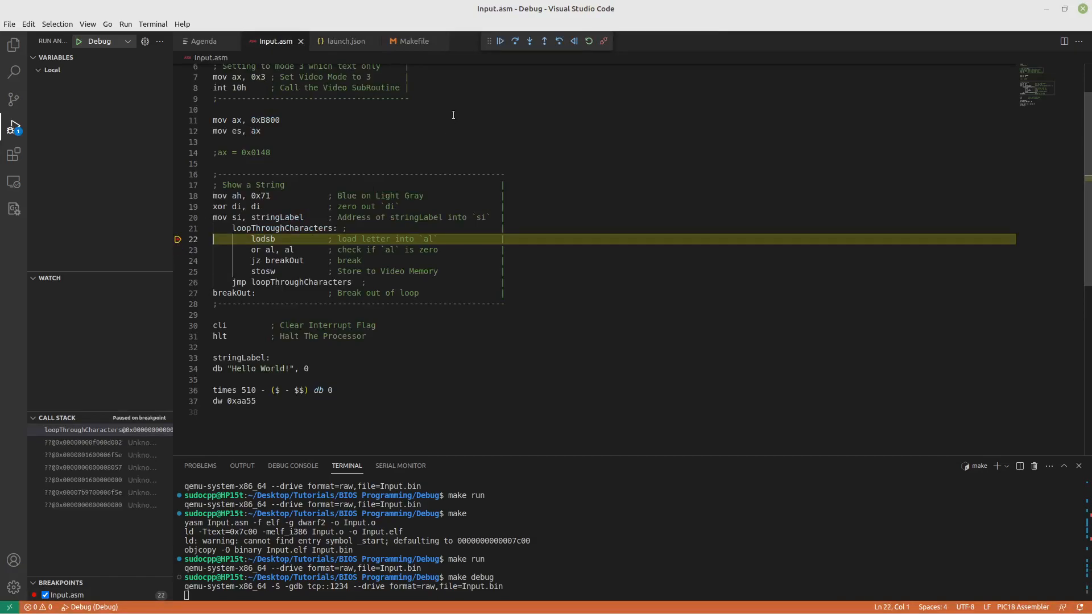
pyautogui.moveTo(466, 172)
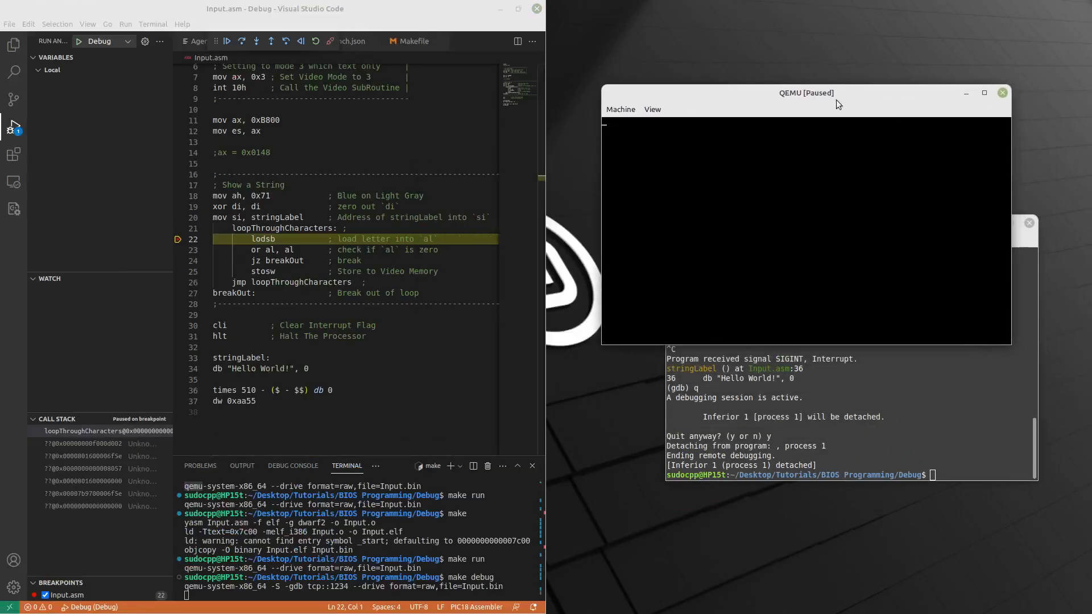
# Step over the print loop five times until QEMU shows 'Hello Wo'.
pyautogui.click(241, 41)
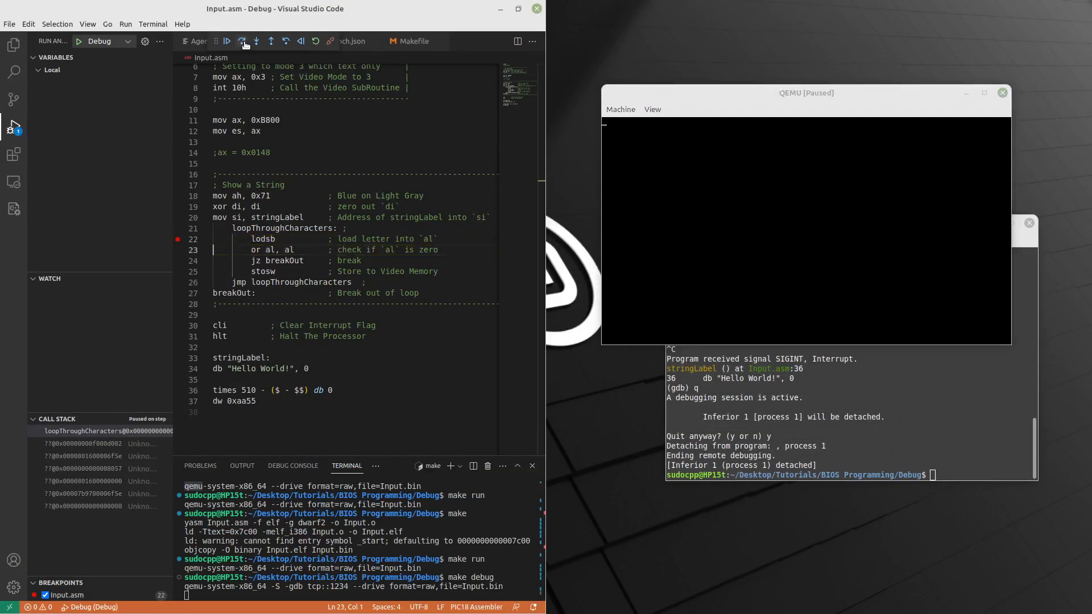
pyautogui.click(242, 41)
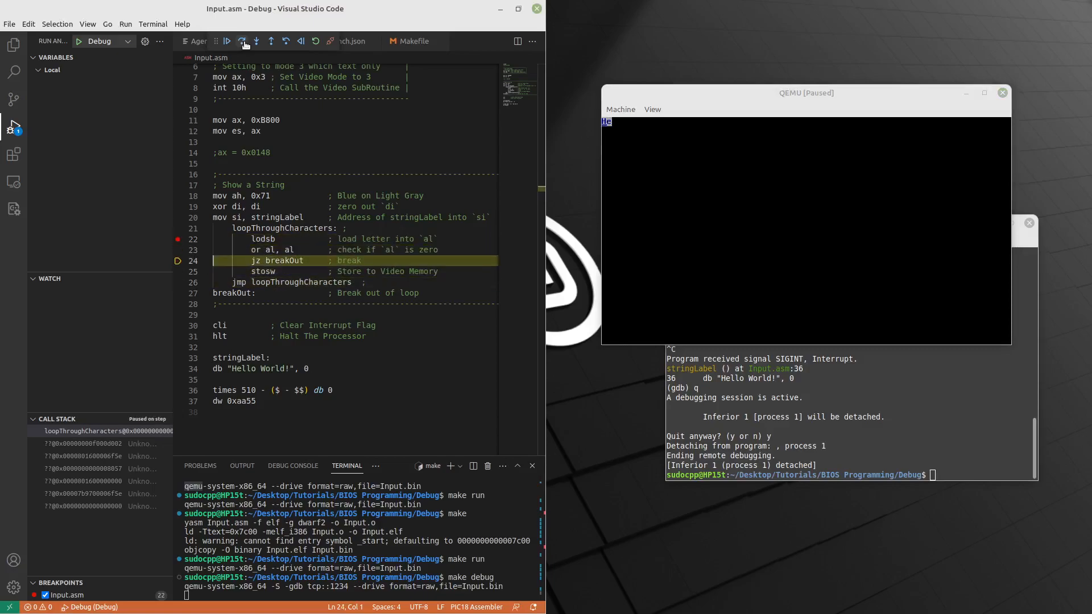
pyautogui.click(241, 41)
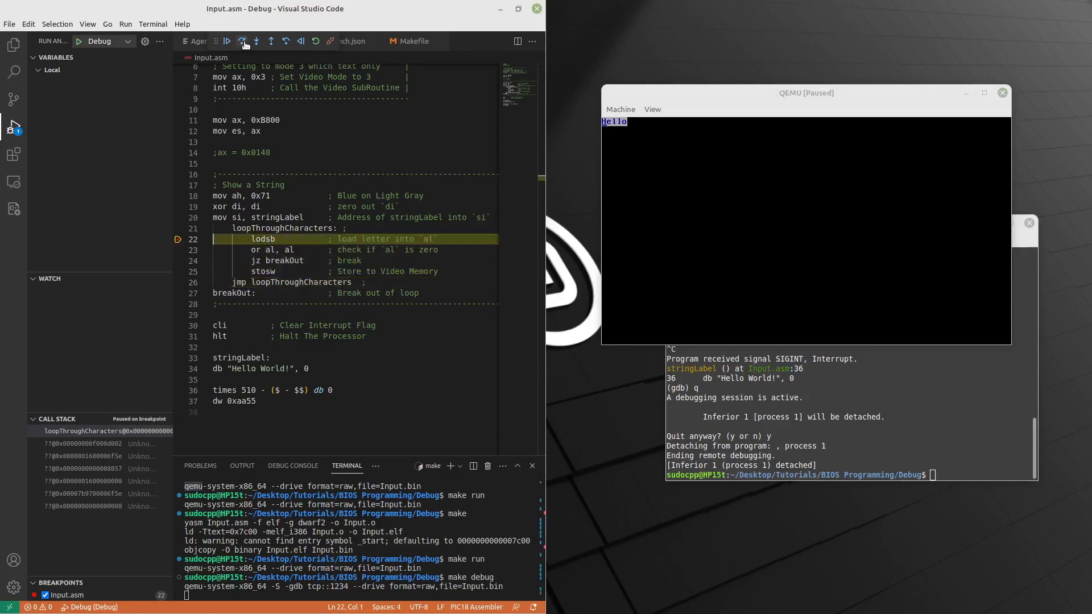
pyautogui.click(241, 41)
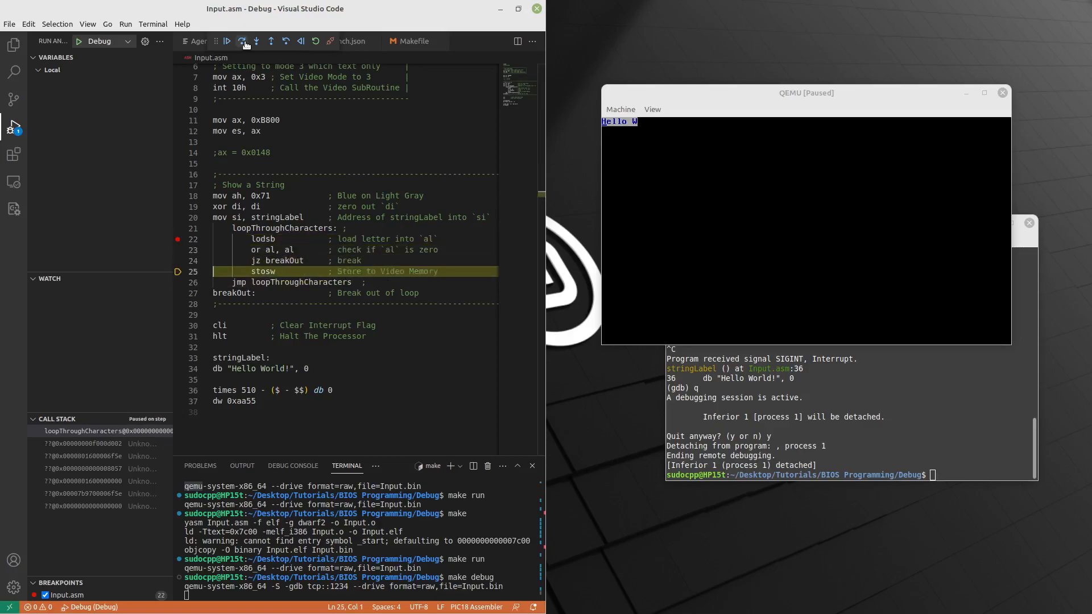
pyautogui.click(241, 41)
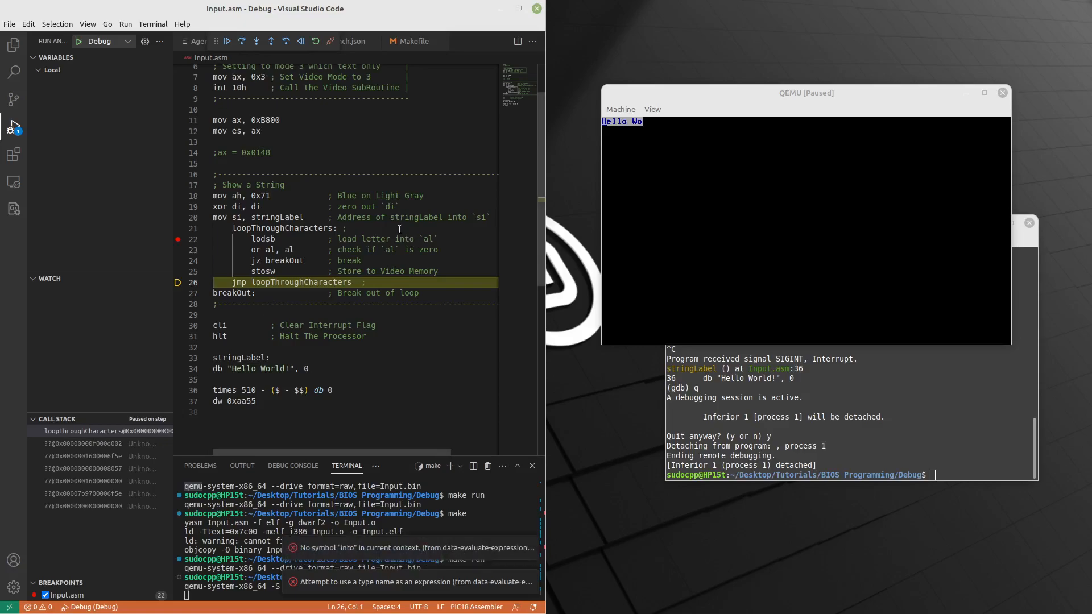
pyautogui.moveTo(129, 291)
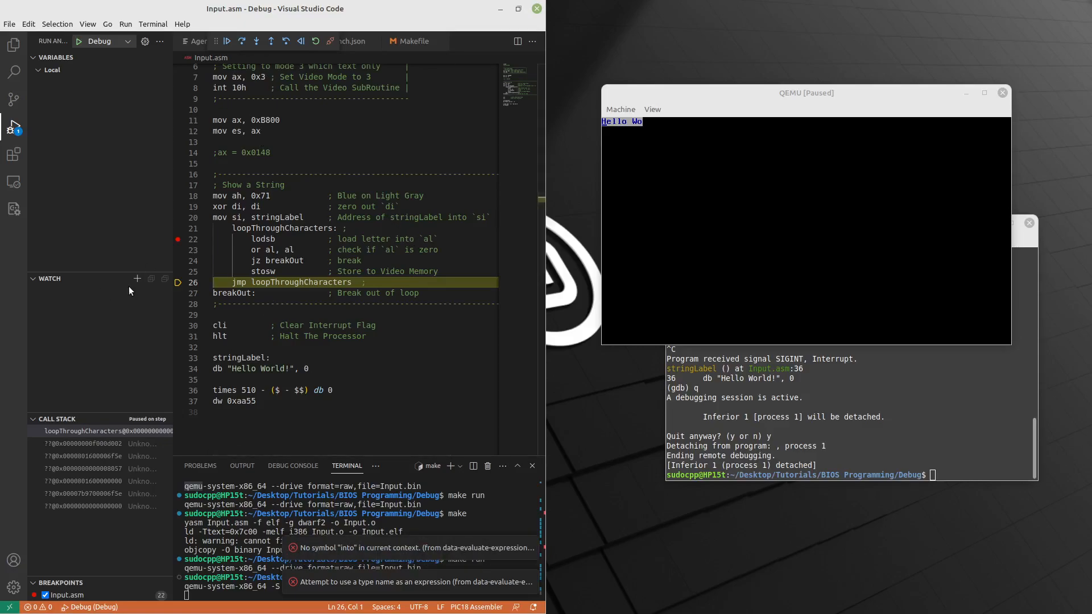
# Add $ax as a watch expression in the WATCH panel.
pyautogui.click(138, 277)
pyautogui.write('$')
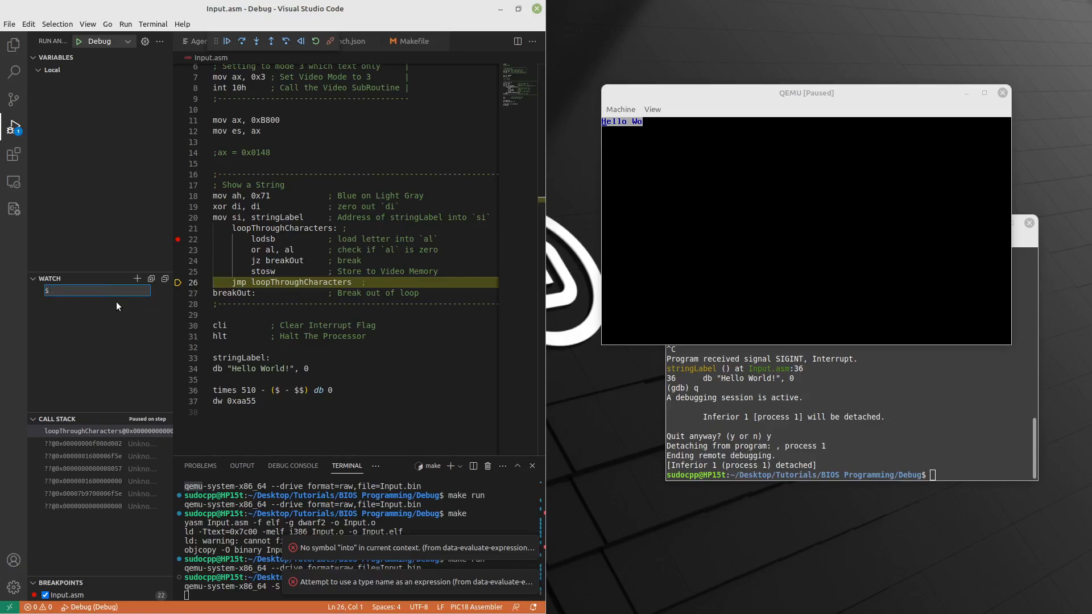
pyautogui.write('ax')
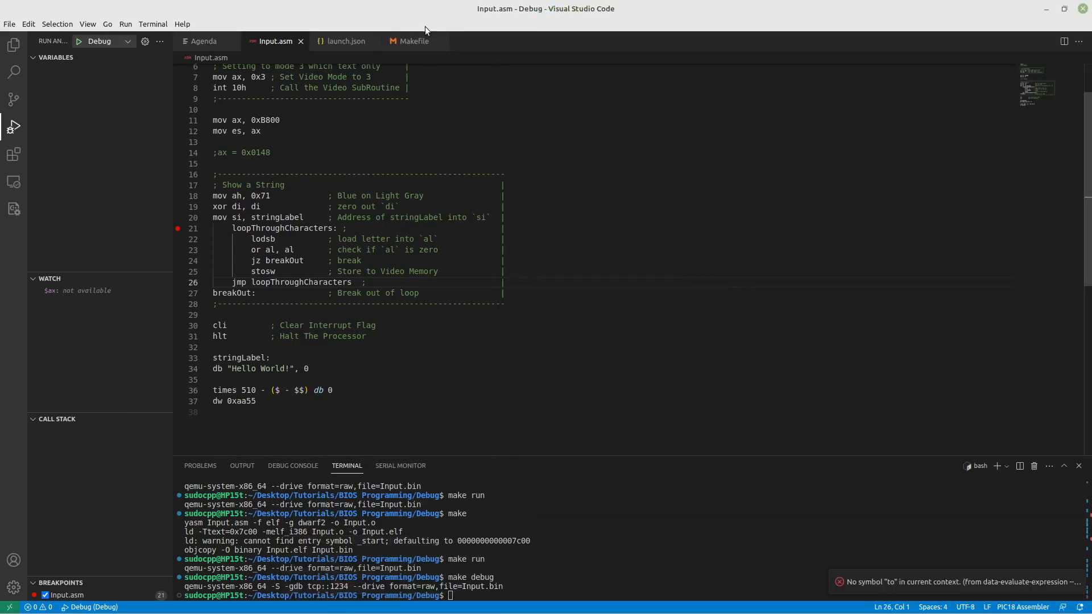
# Append "set output-radix 16" to the autorun array in launch.json after the symbol-file command.
pyautogui.click(342, 41)
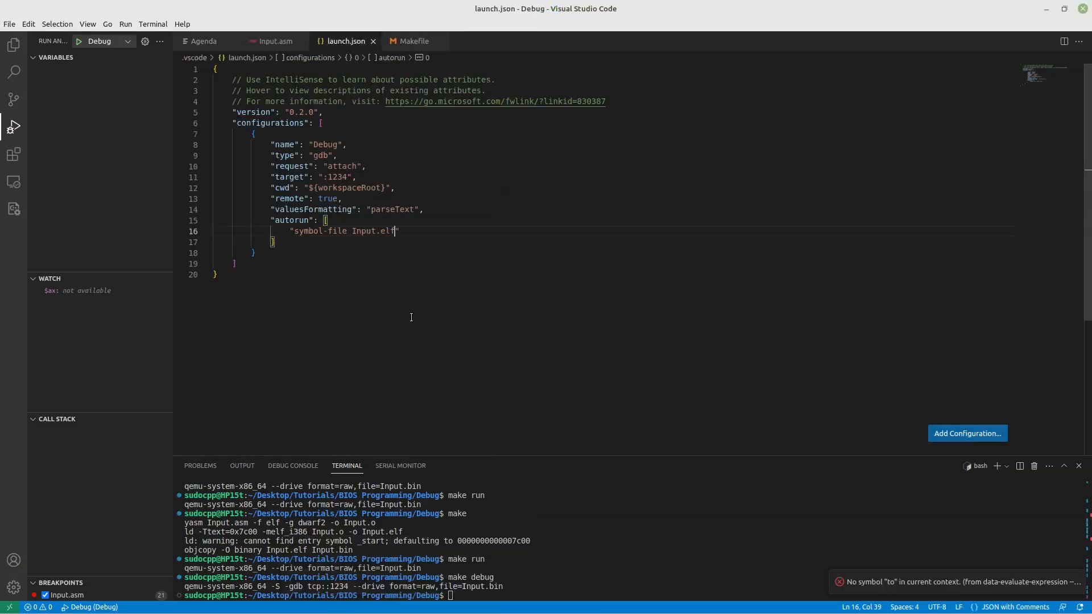
pyautogui.write(',')
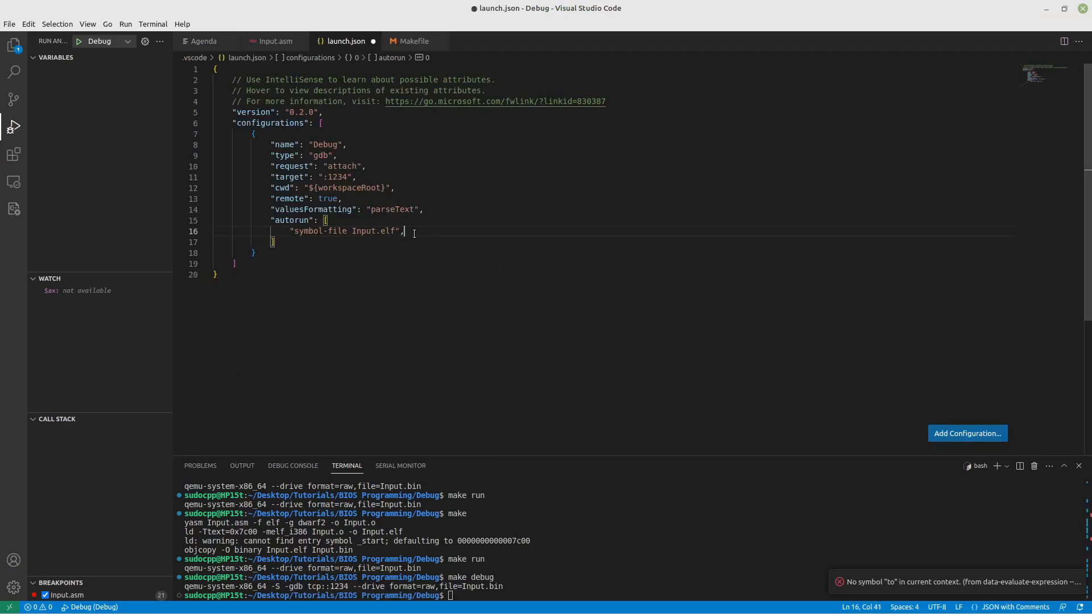
pyautogui.write('"set"')
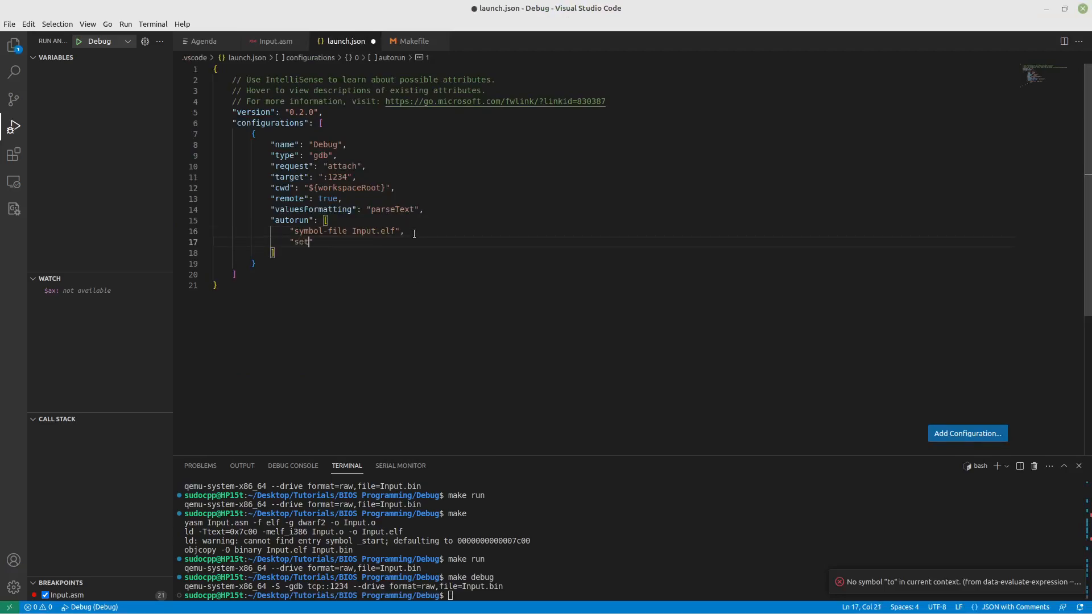
pyautogui.write('output-')
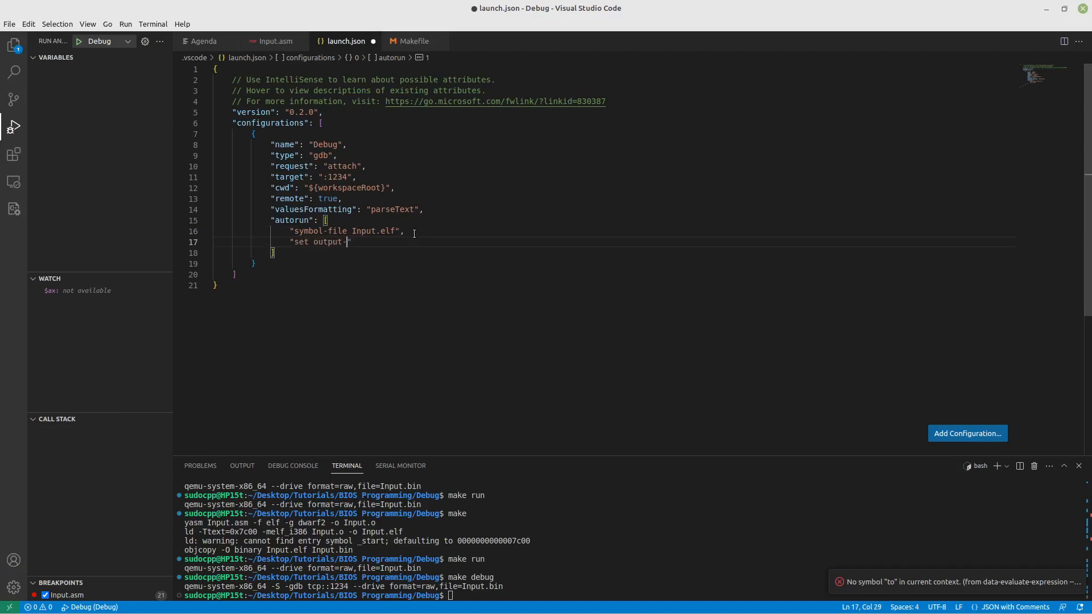
pyautogui.write('ra')
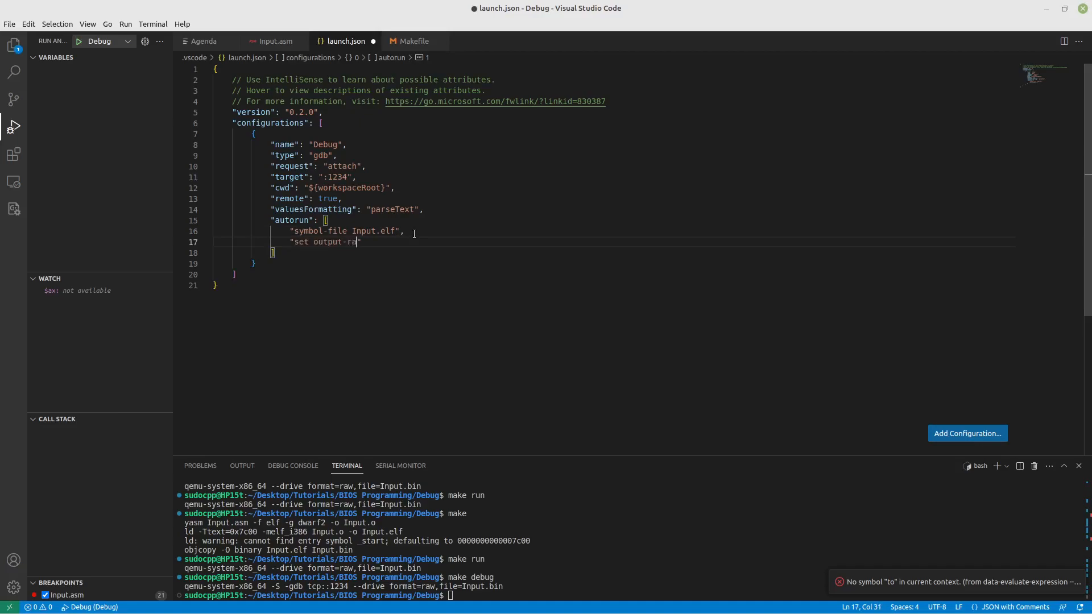
pyautogui.write('dix 1')
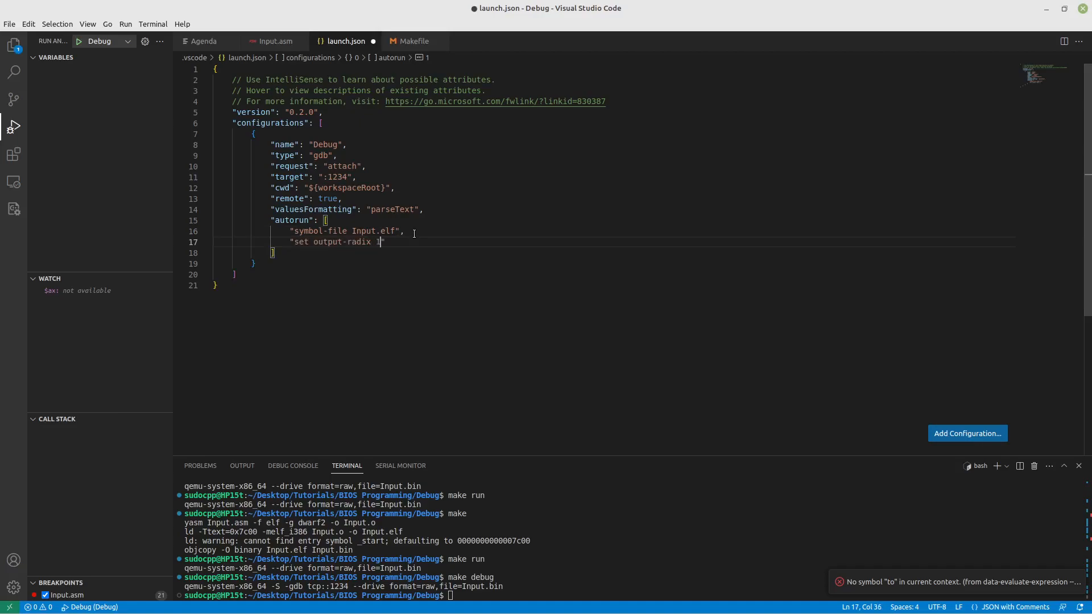
pyautogui.write('6')
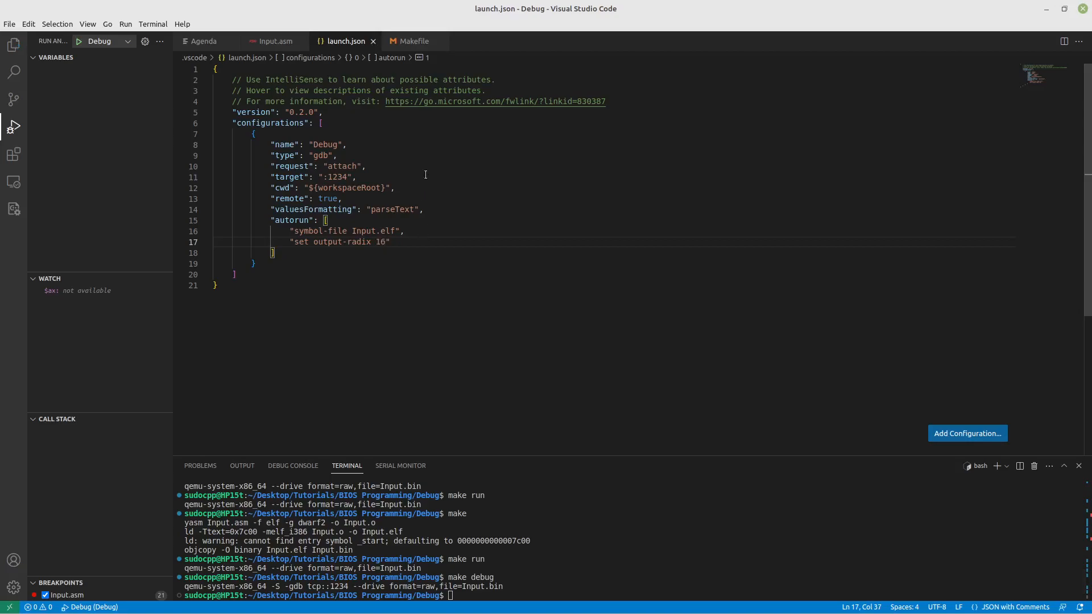
pyautogui.moveTo(137, 278)
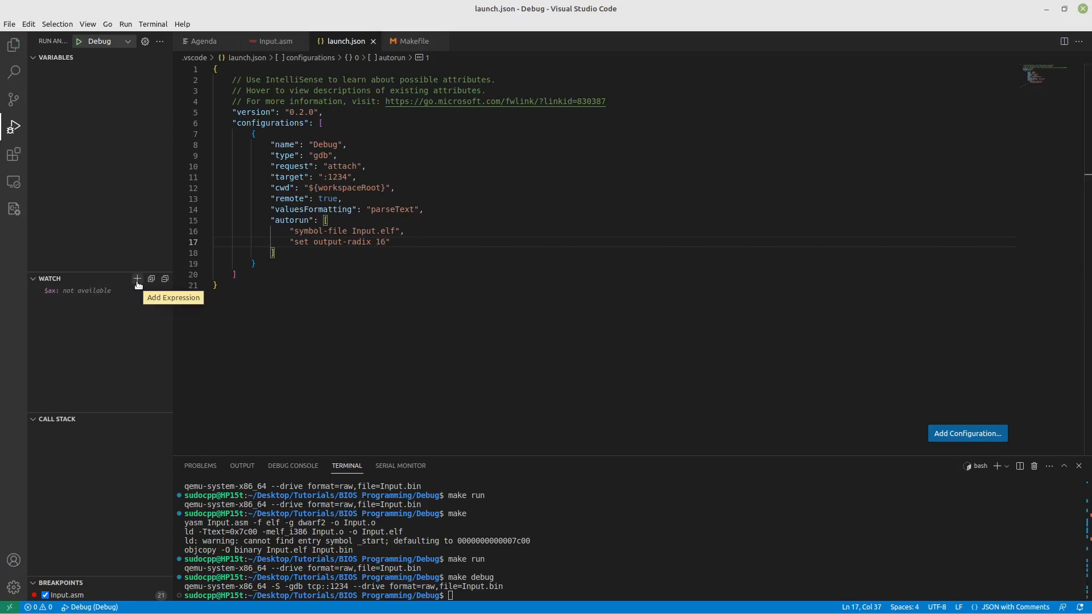
# Add the segment registers $cs, $ds, $es and $ss as watch expressions.
pyautogui.click(136, 279)
pyautogui.write('$bx')
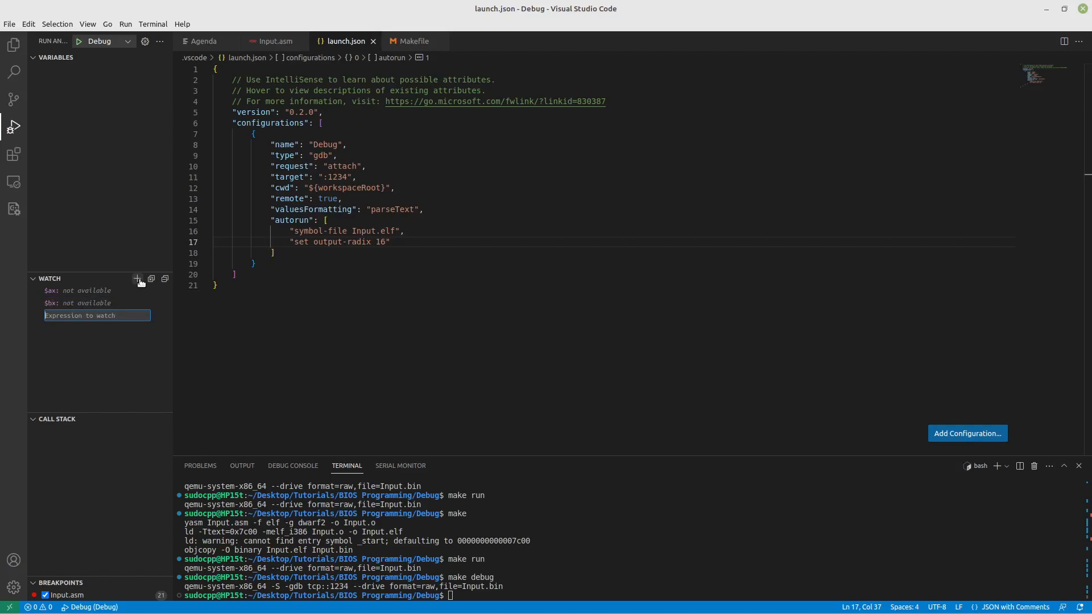
pyautogui.write('$cx')
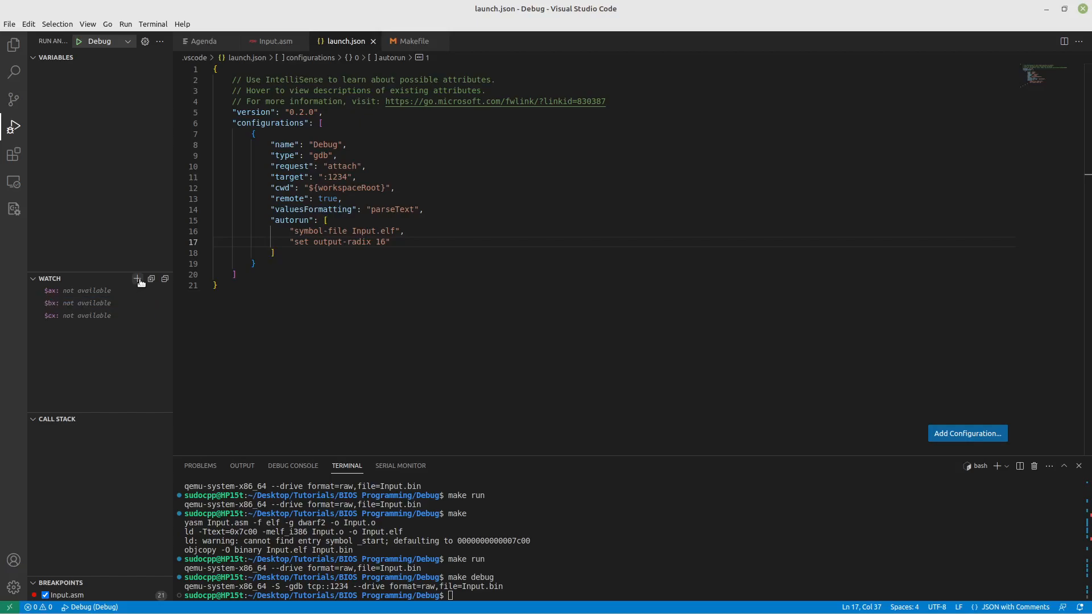
pyautogui.write('$d')
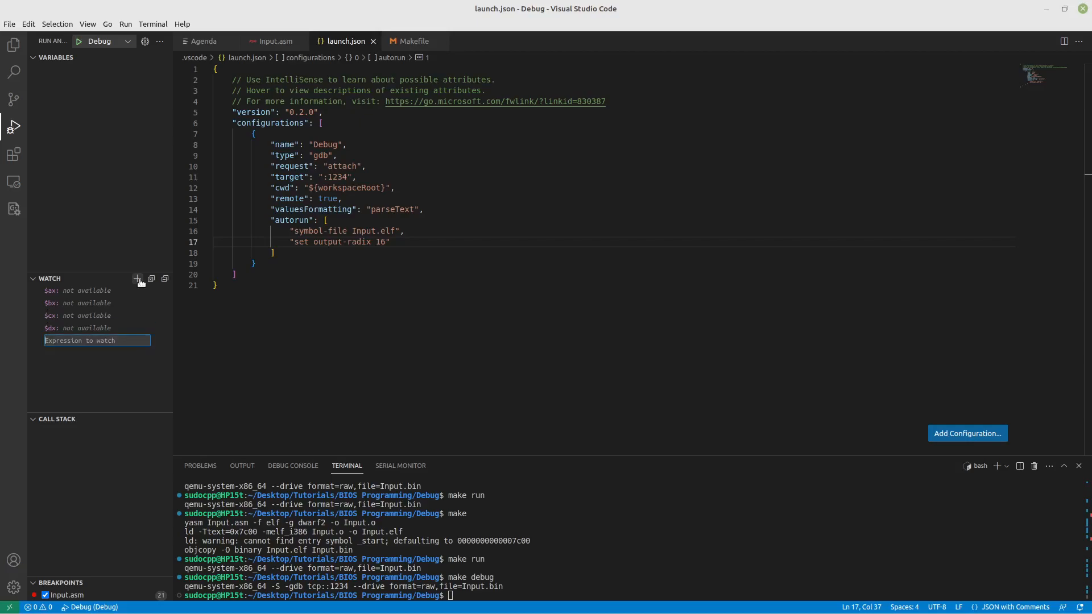
pyautogui.write('-')
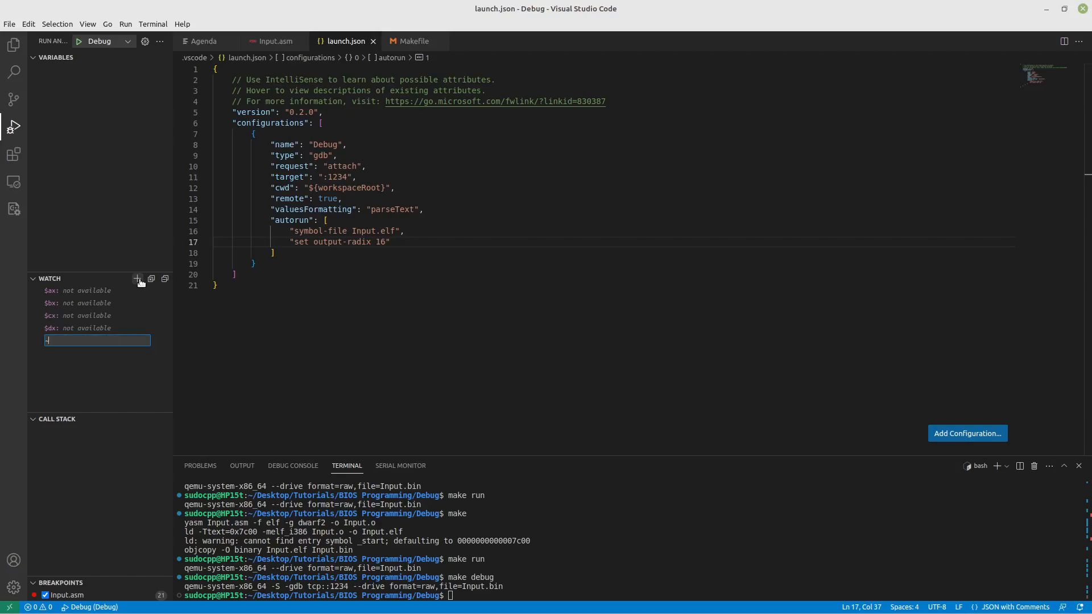
pyautogui.press('Enter')
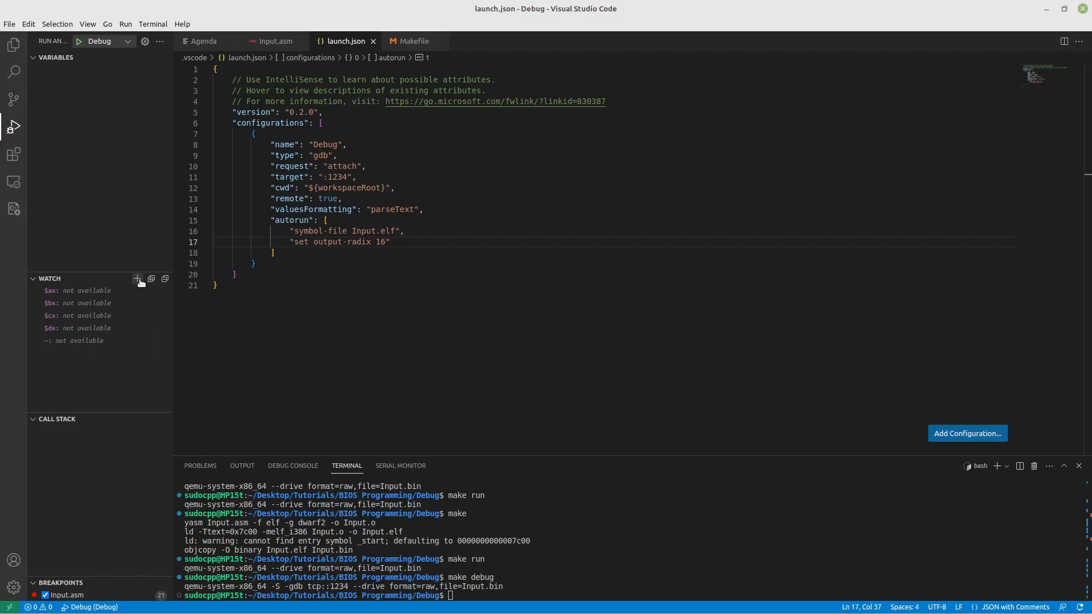
pyautogui.click(137, 279)
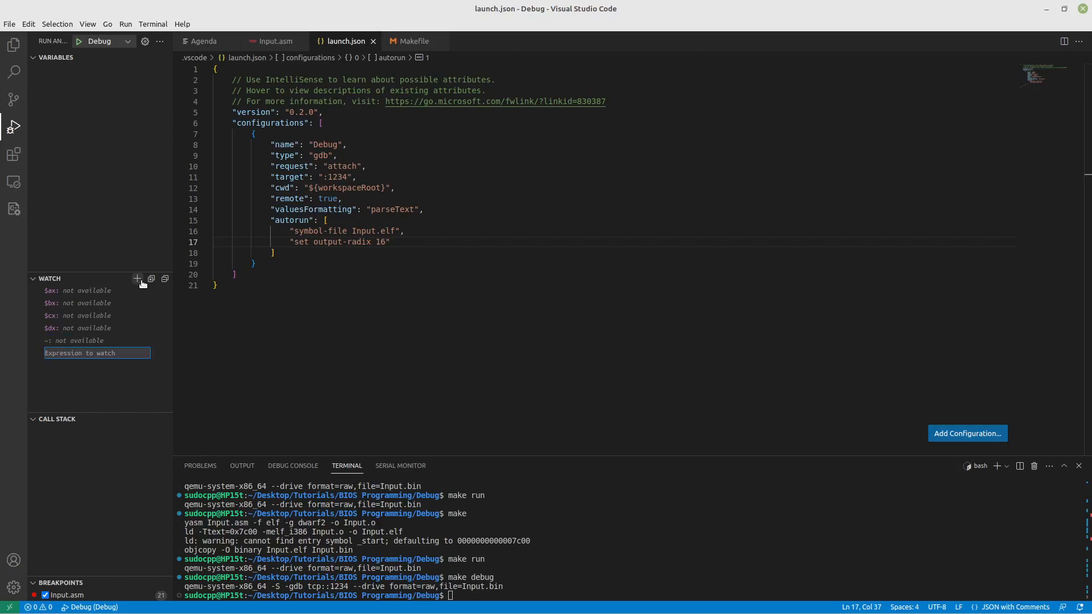
pyautogui.write('$cs')
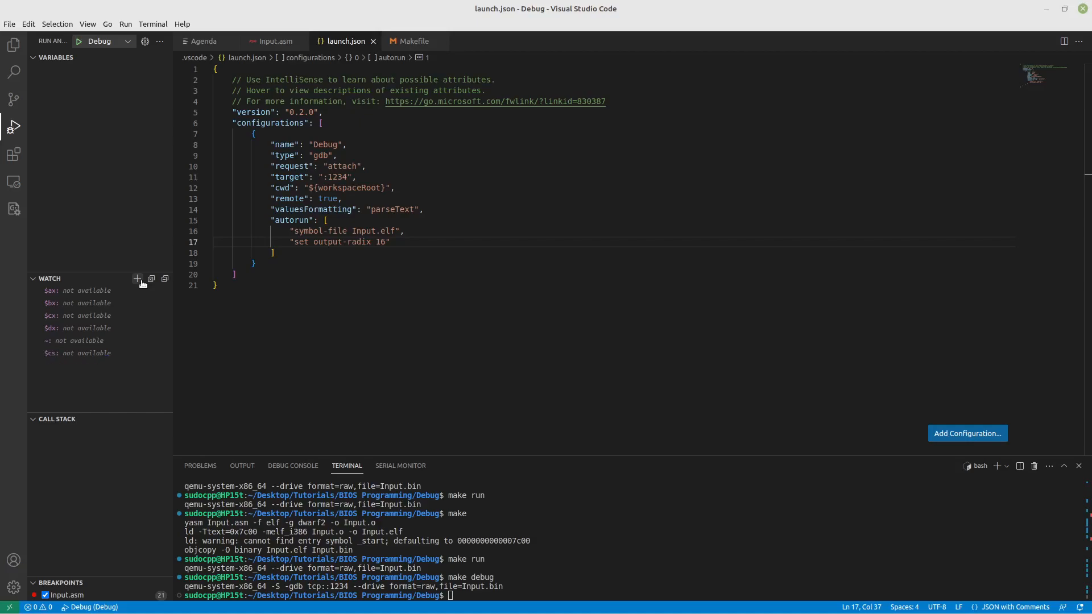
pyautogui.write('$ds')
pyautogui.write('$es')
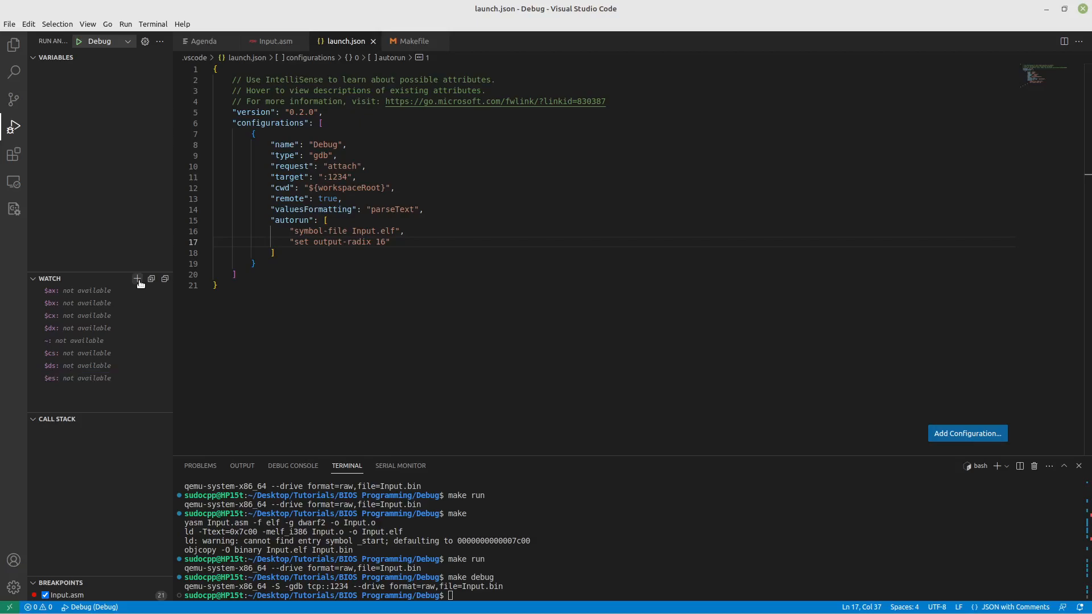
pyautogui.click(137, 280)
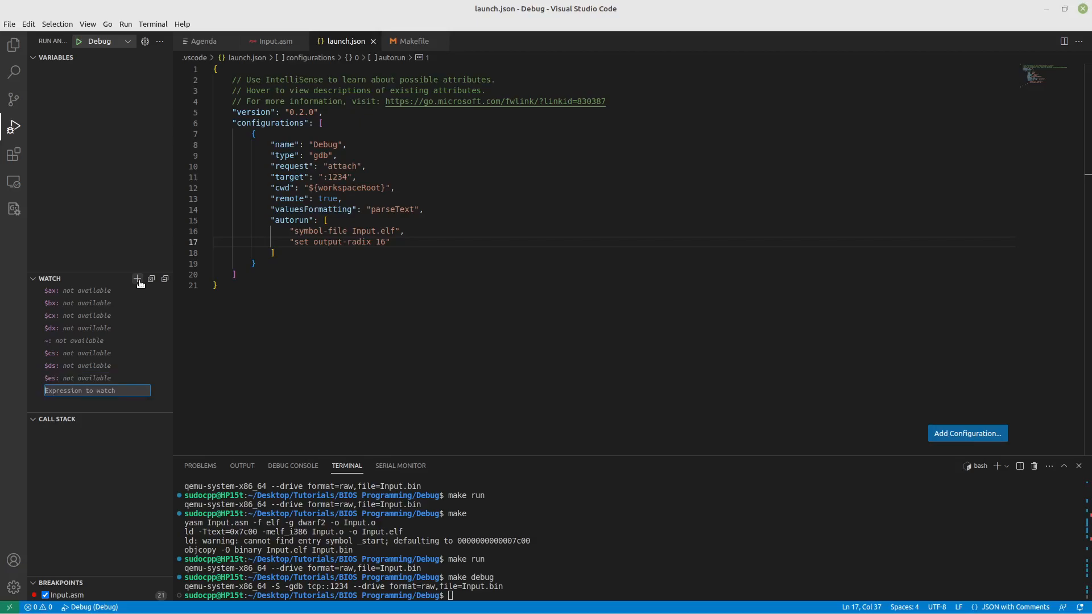
pyautogui.write('$ss')
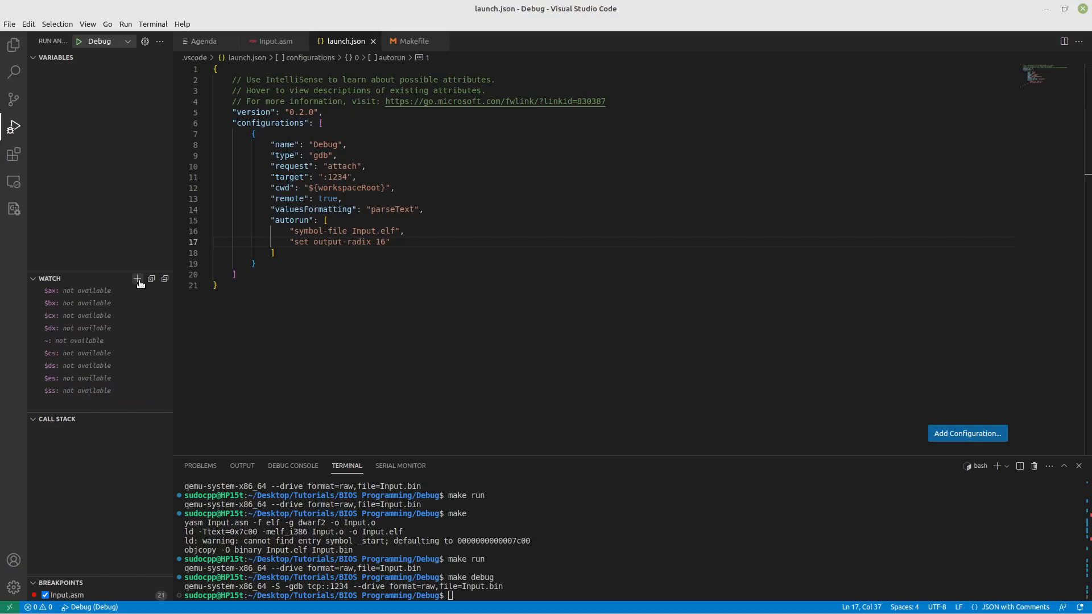
pyautogui.click(138, 279)
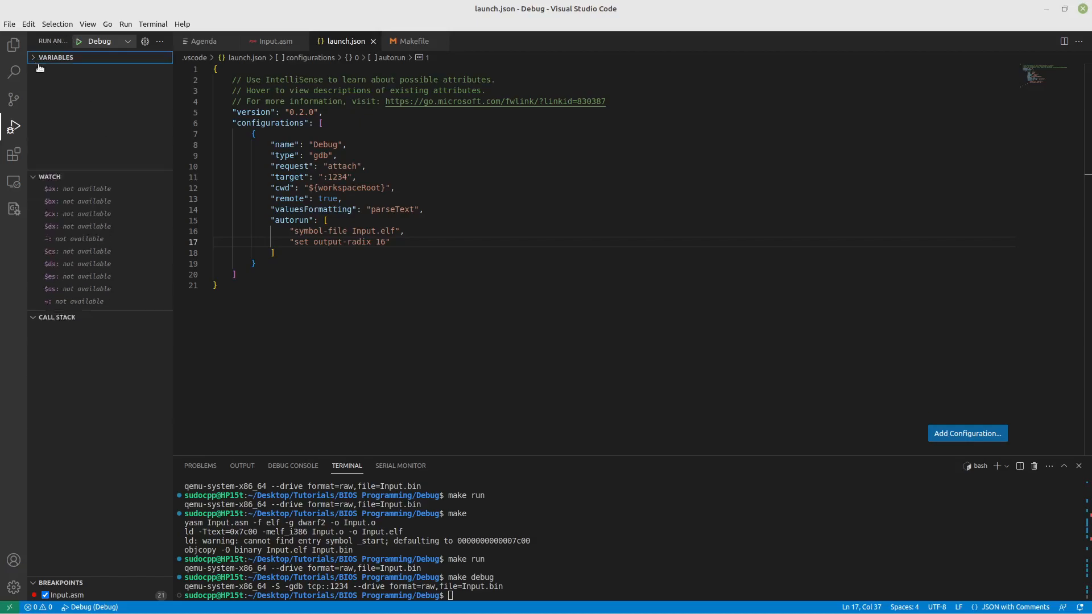
# Collapse Variables and add $di, $si, $bp, $sp and $pc to the watch list.
pyautogui.click(56, 56)
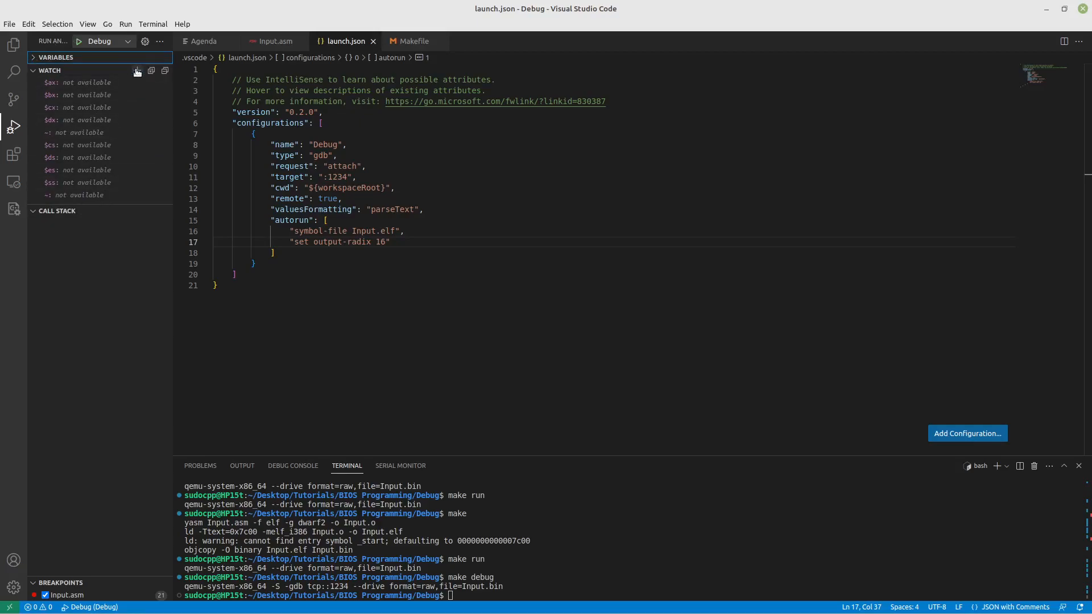
pyautogui.click(137, 70)
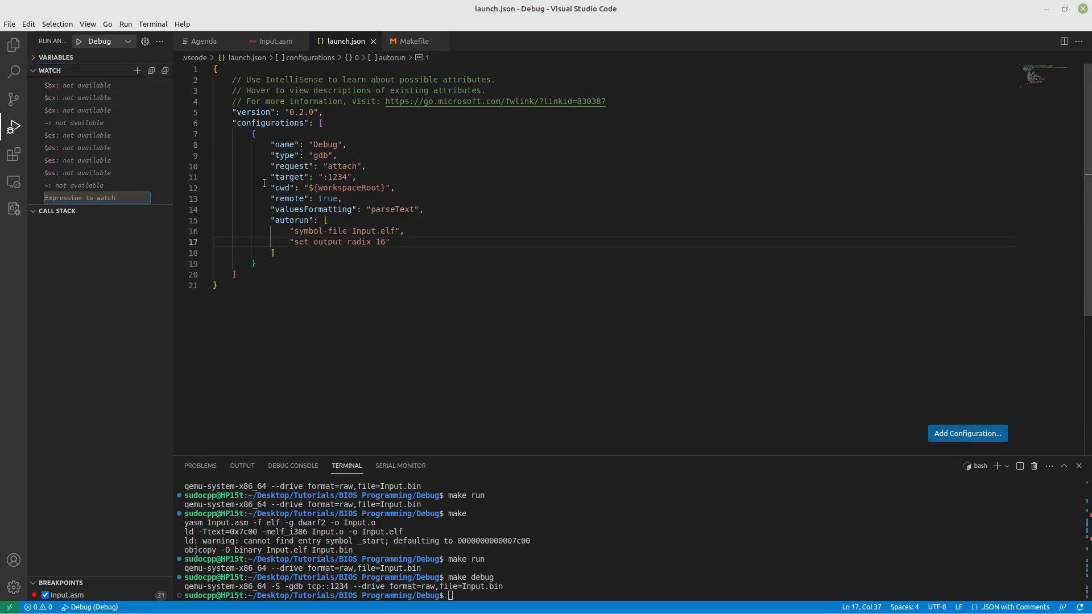
pyautogui.write('s')
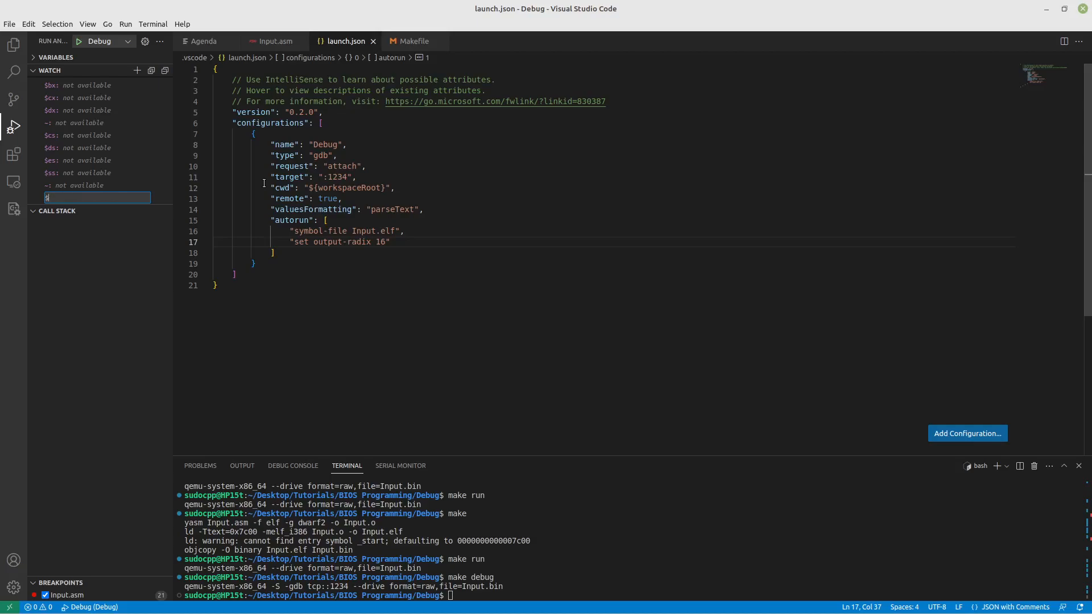
pyautogui.write('di')
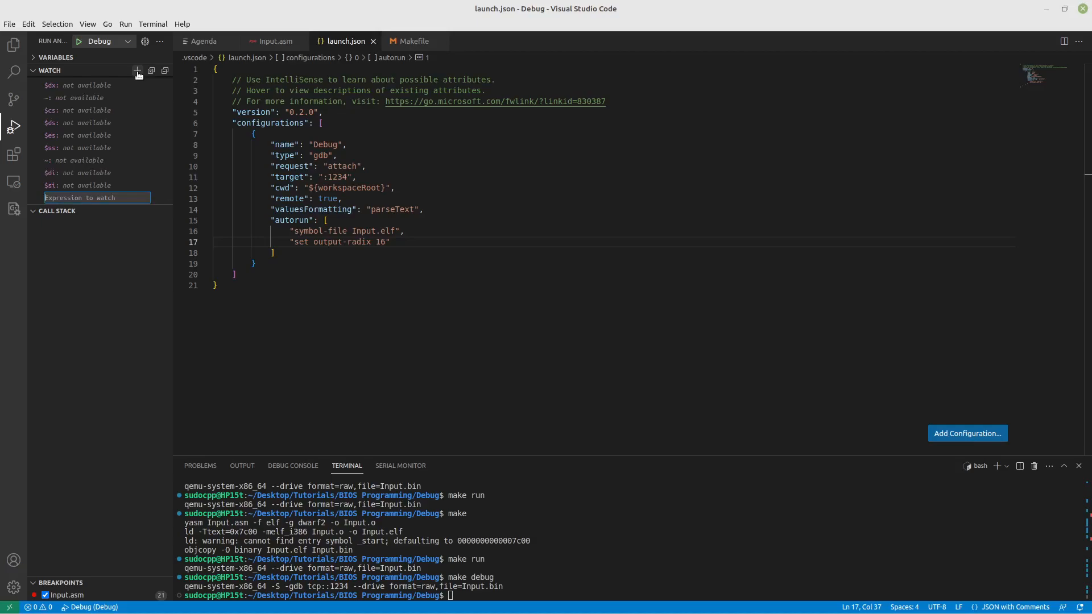
pyautogui.write('$bp')
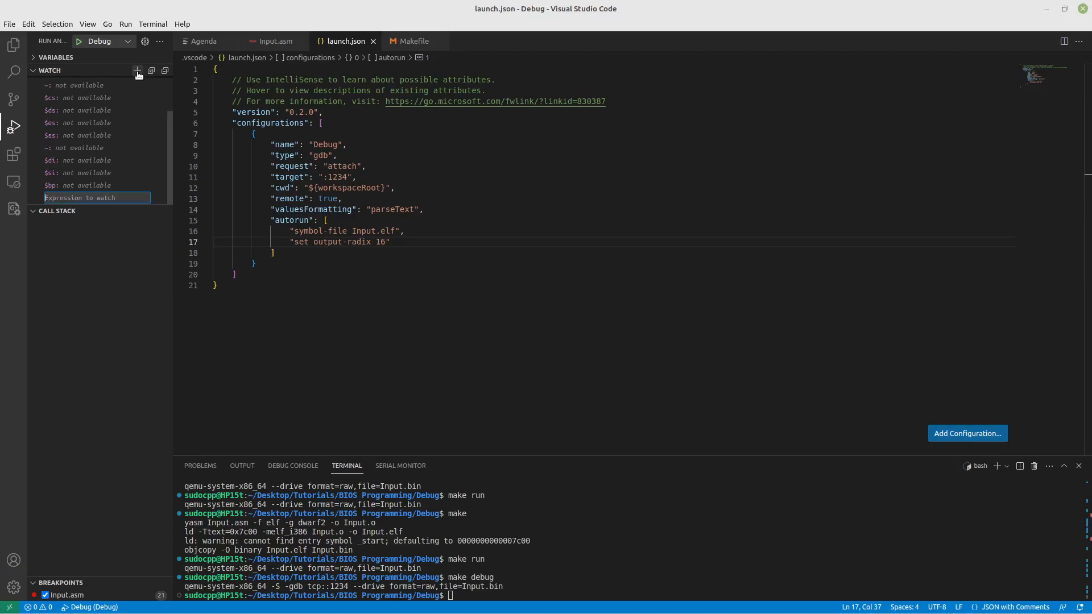
pyautogui.write('$sp')
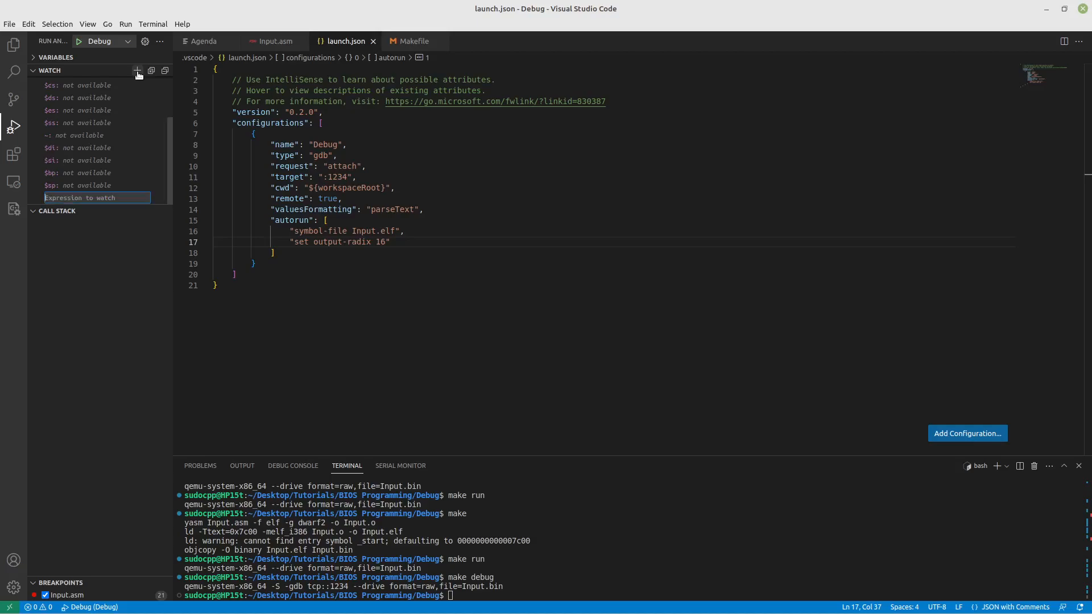
pyautogui.write('$')
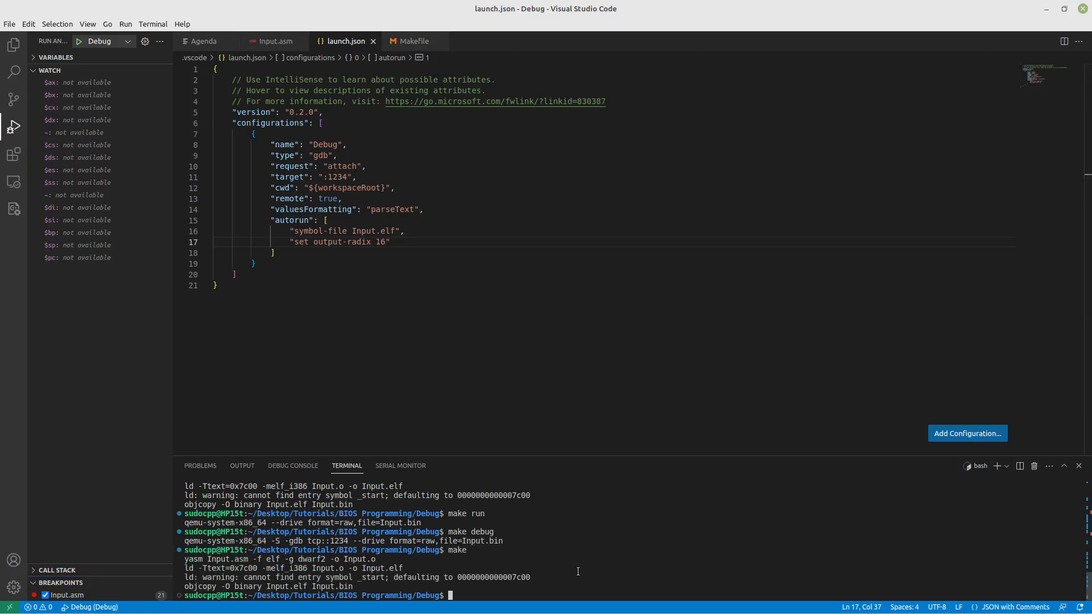
# Run make debug to launch QEMU, then attach the debugger so it pauses at lodsb with hex watches.
pyautogui.write('make debug')
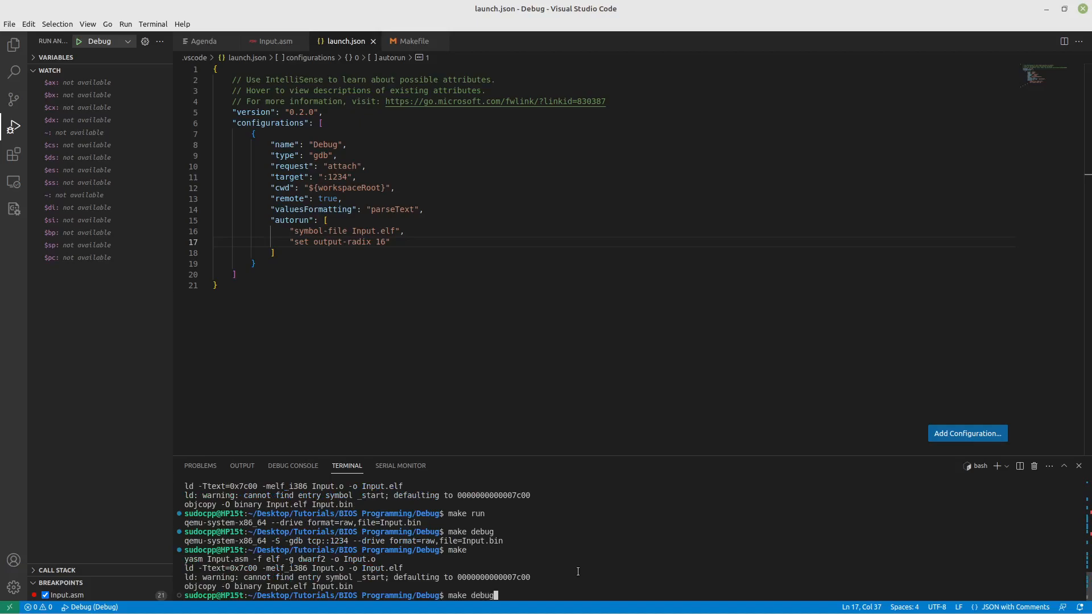
pyautogui.press('Return')
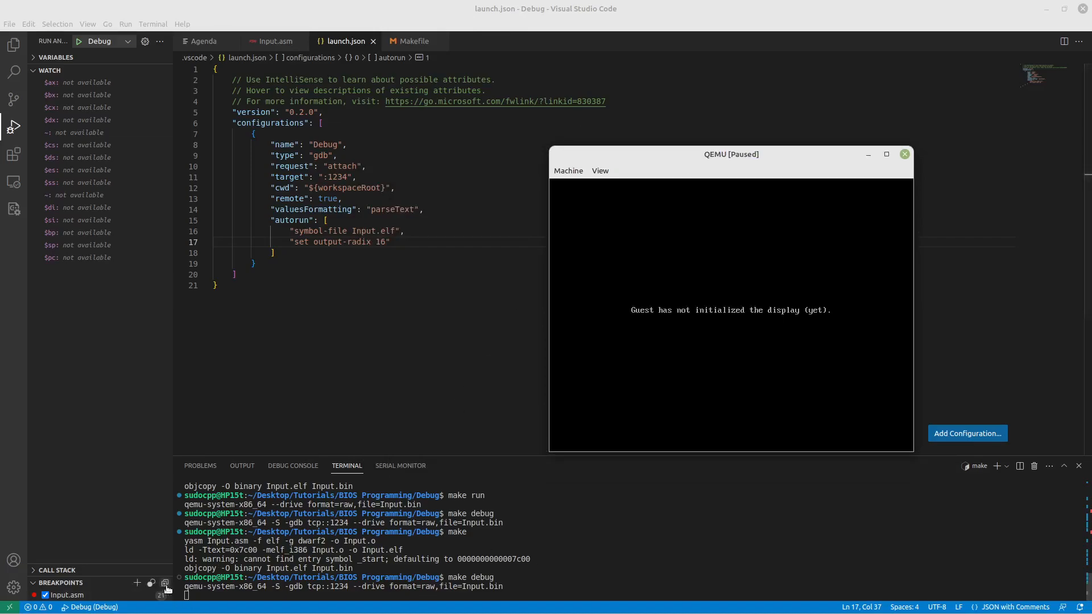
pyautogui.click(904, 153)
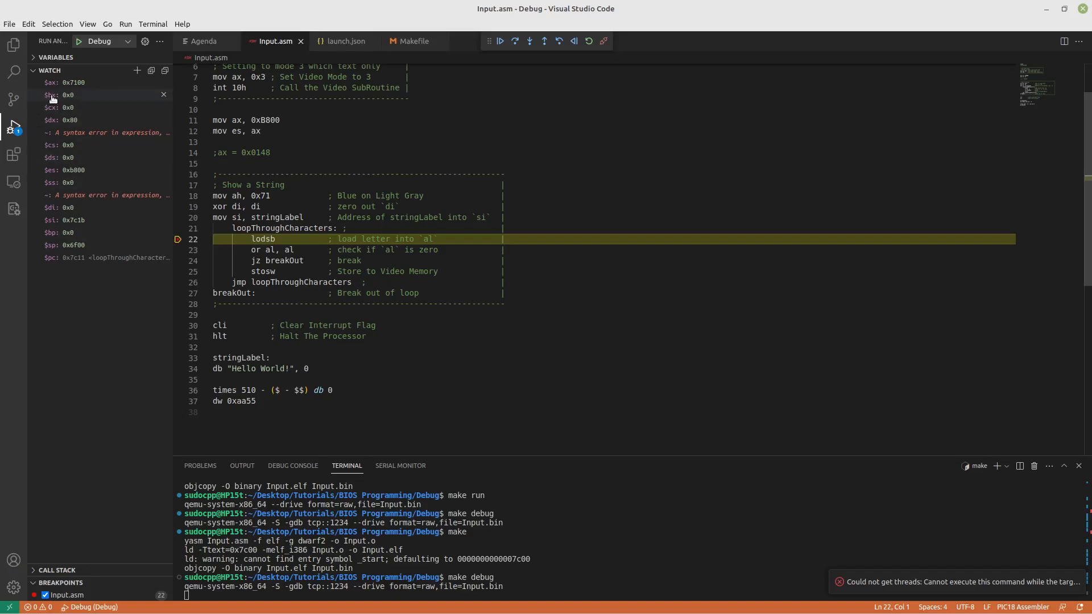
pyautogui.moveTo(62, 82)
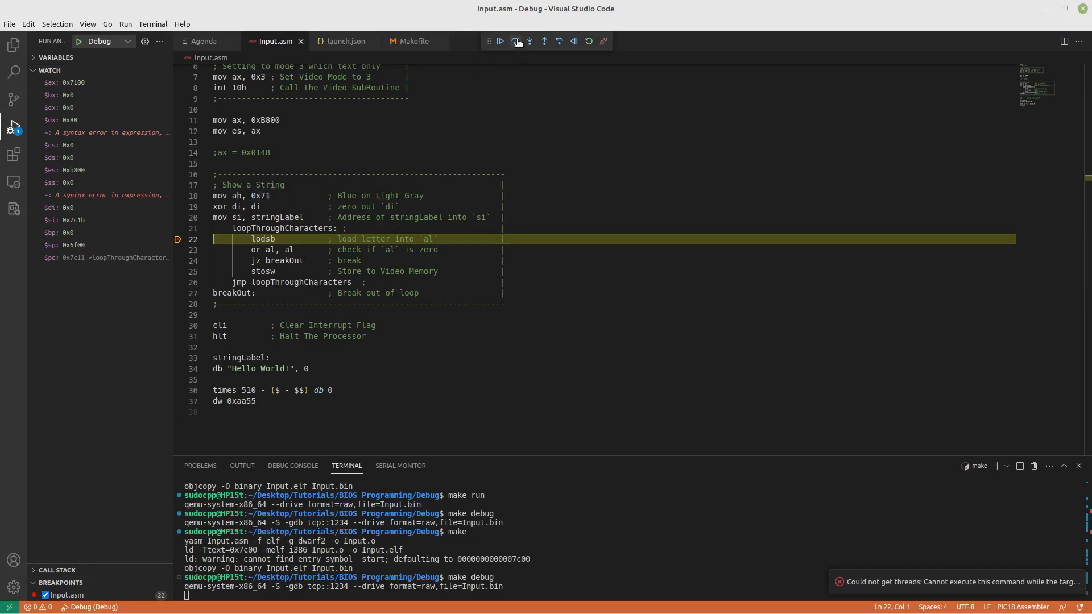
# Step over three times from lodsb to line 26, watching $ax reach 0x7148 and $di 0x2.
pyautogui.click(529, 41)
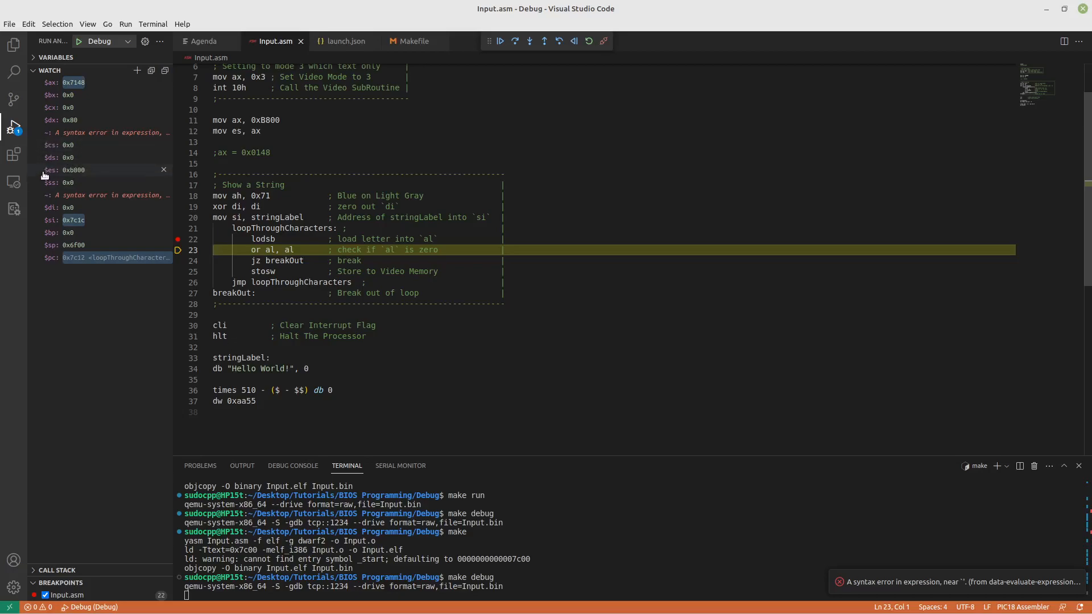
pyautogui.moveTo(67, 181)
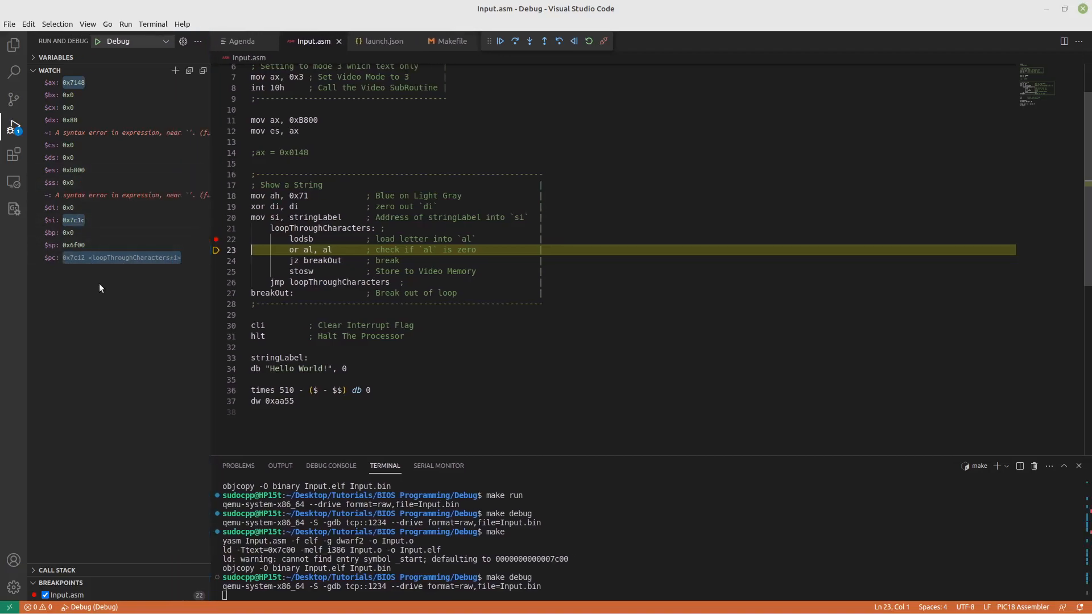
pyautogui.moveTo(138, 261)
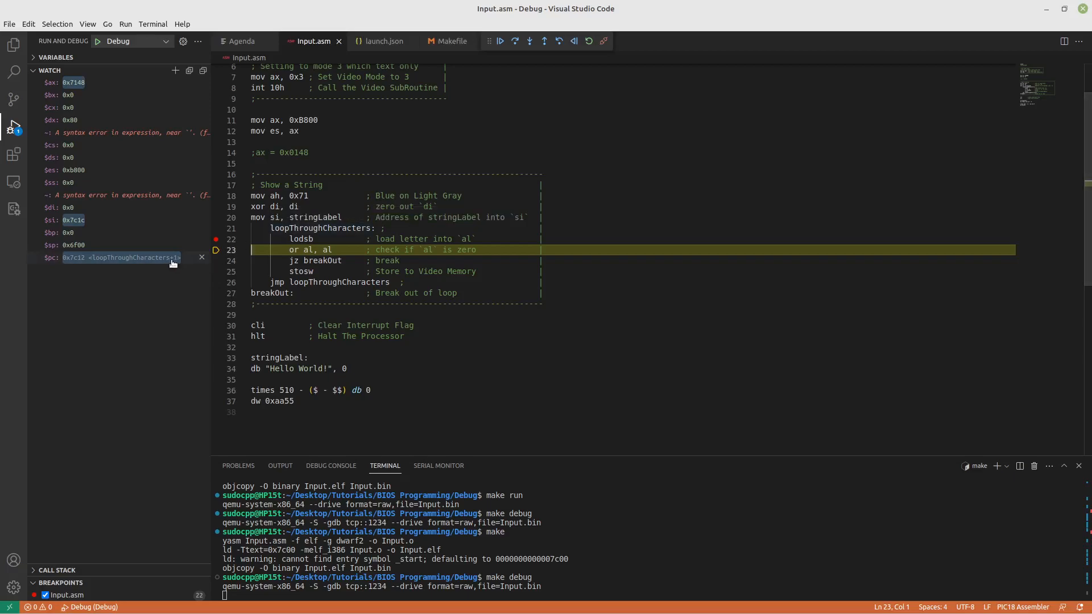
pyautogui.click(528, 41)
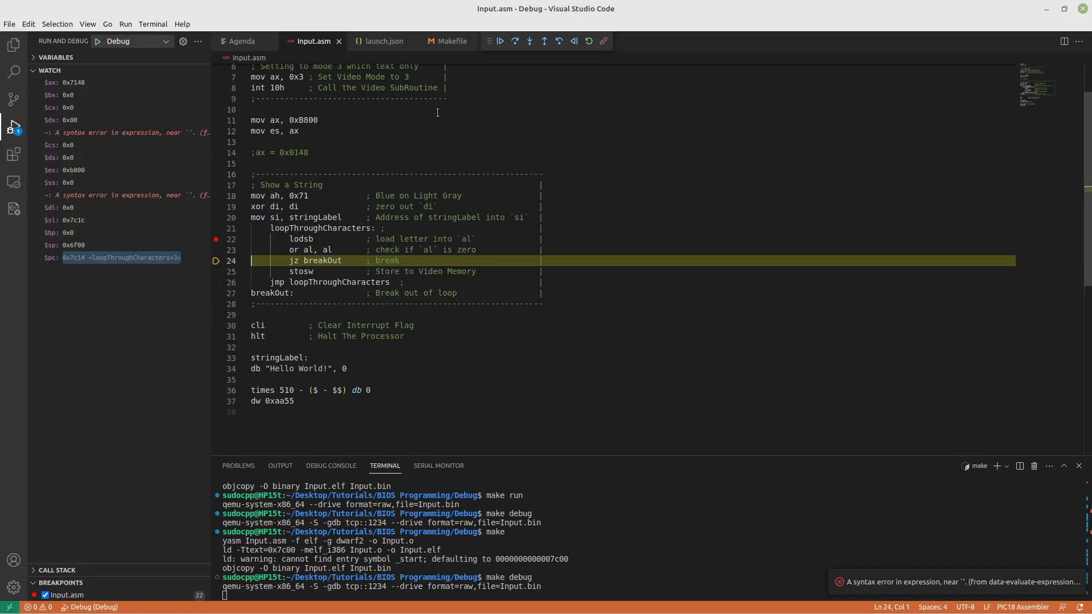
pyautogui.moveTo(515, 41)
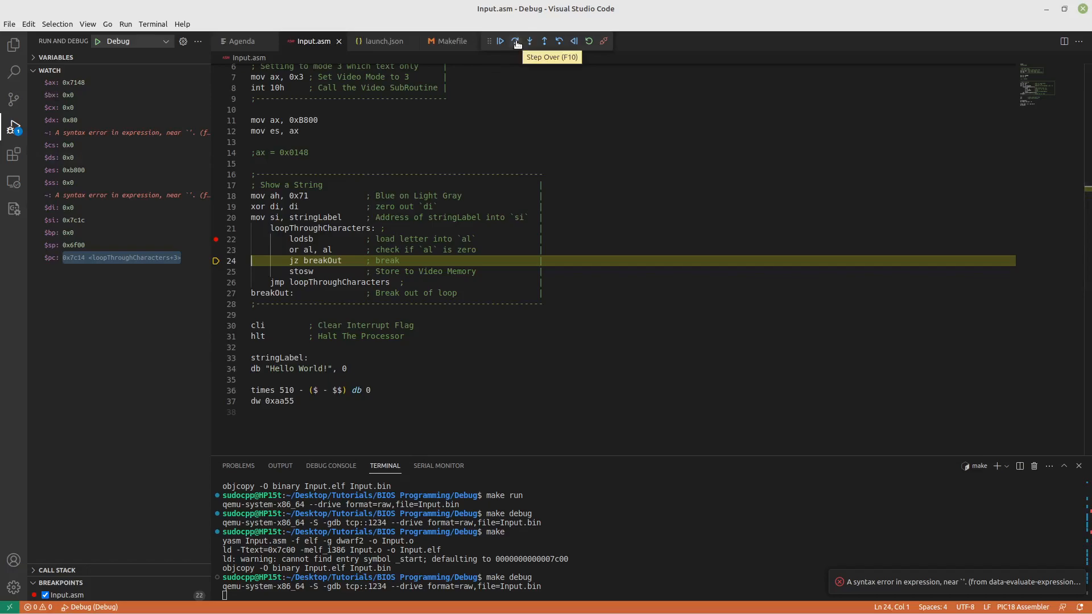
pyautogui.click(515, 41)
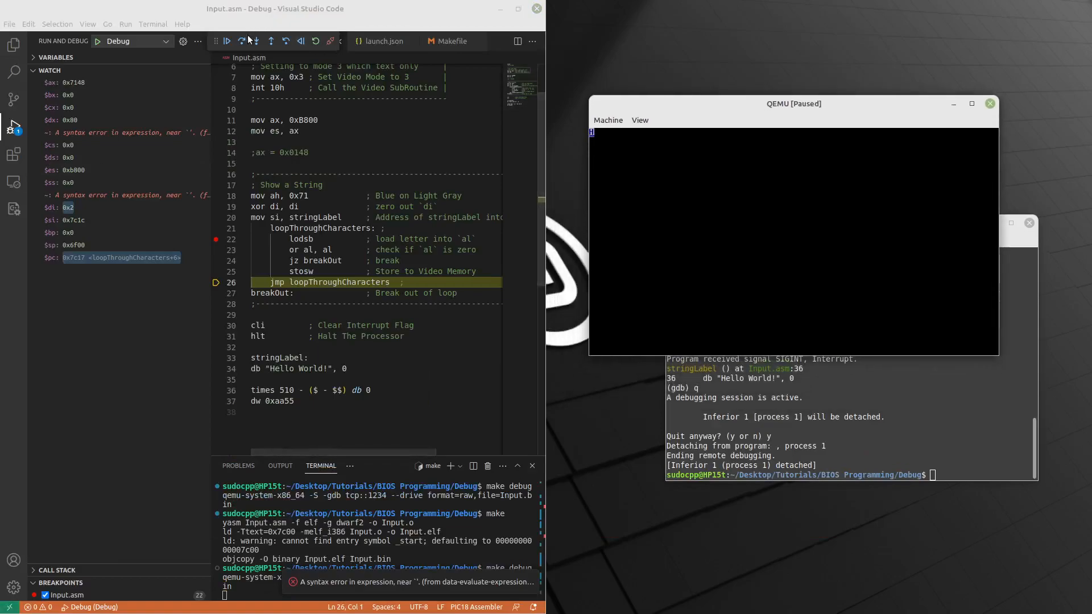
# Step over through the character loop until QEMU displays "Hello" with $di at 0xa.
pyautogui.click(241, 41)
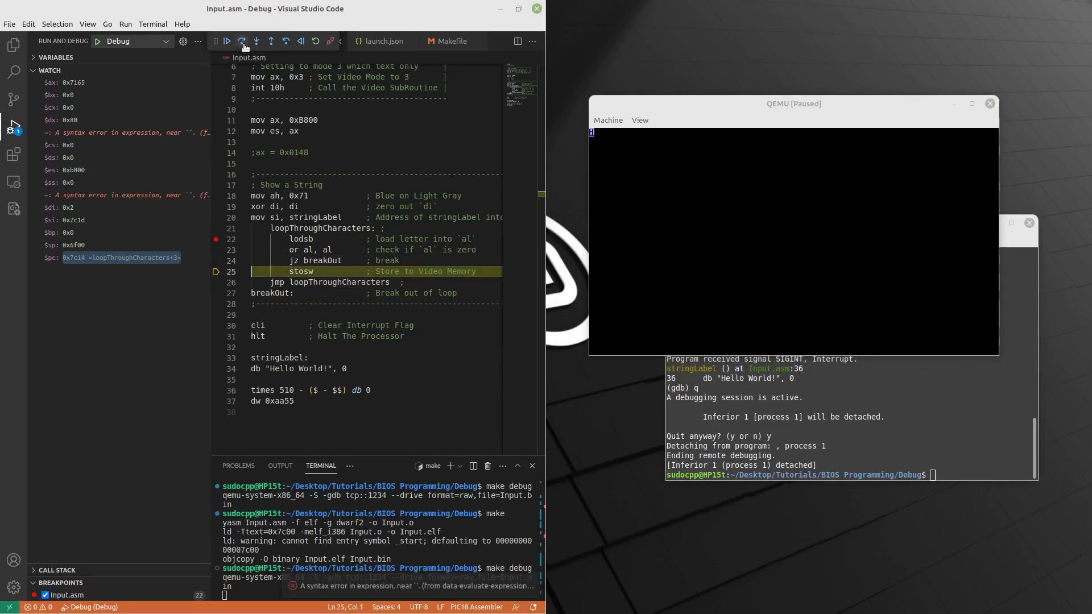
pyautogui.click(242, 41)
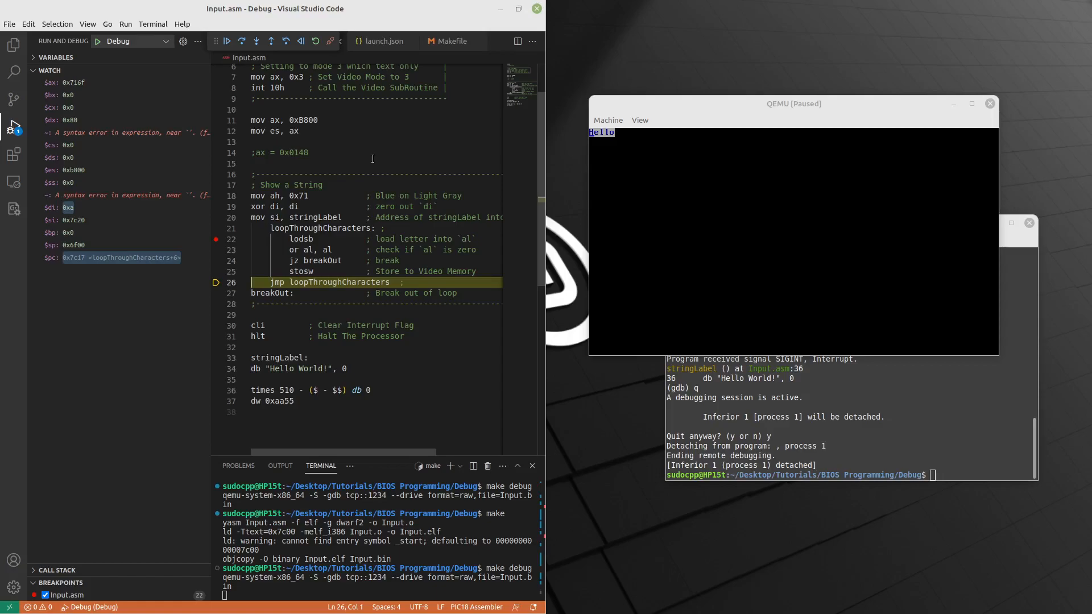
pyautogui.moveTo(417, 91)
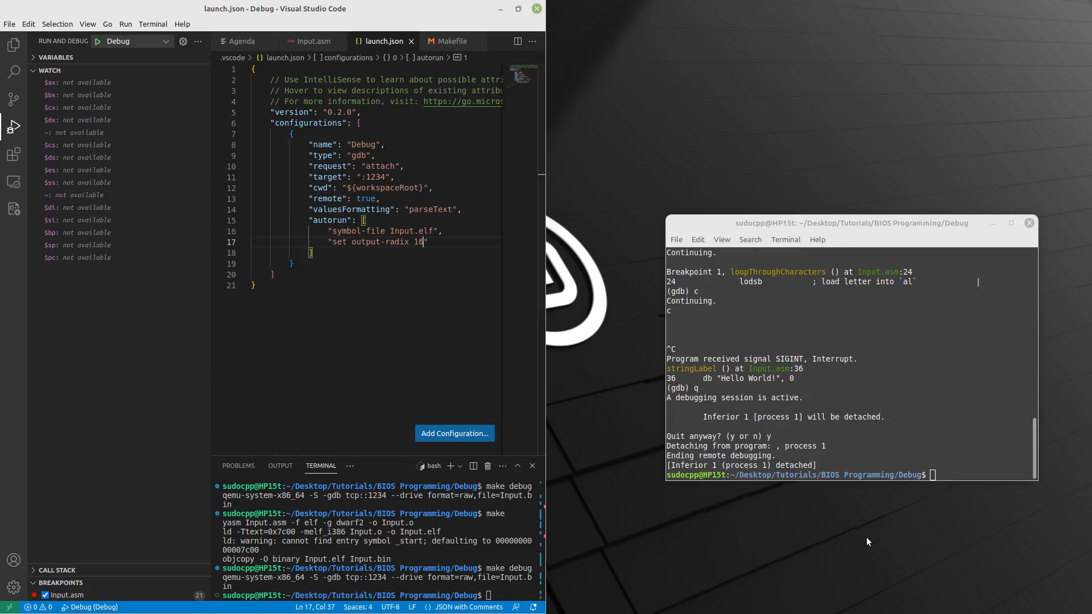
pyautogui.moveTo(702, 222)
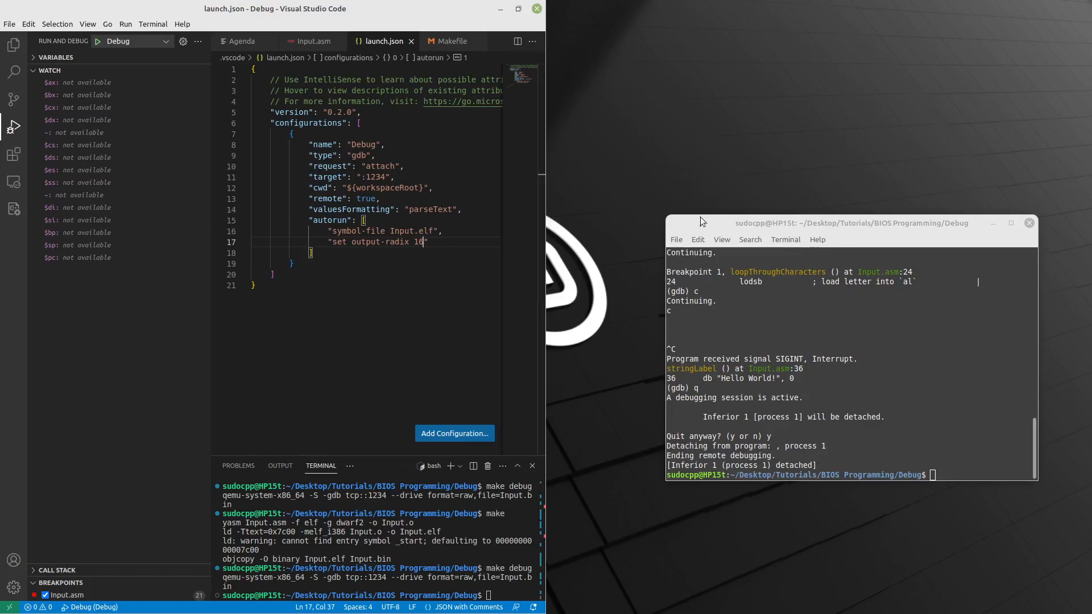
pyautogui.moveTo(595, 253)
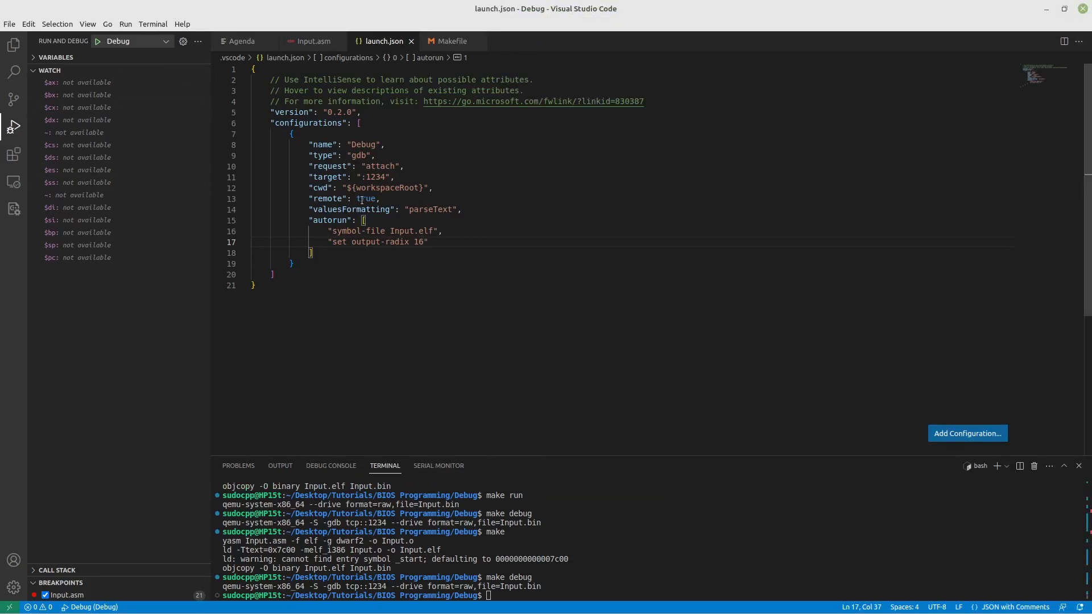
pyautogui.moveTo(332, 198)
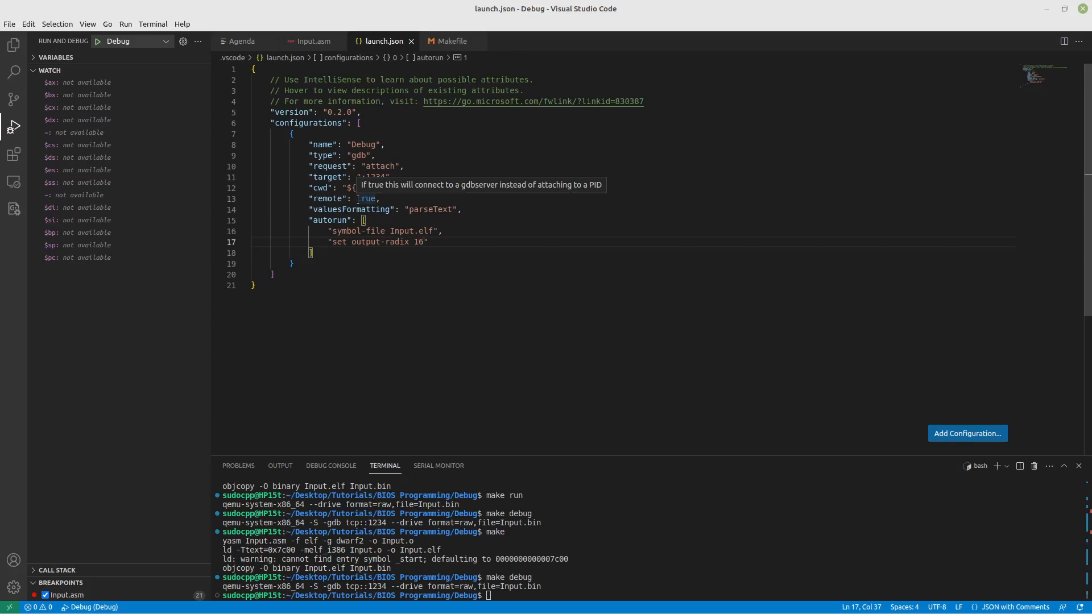
pyautogui.moveTo(387, 308)
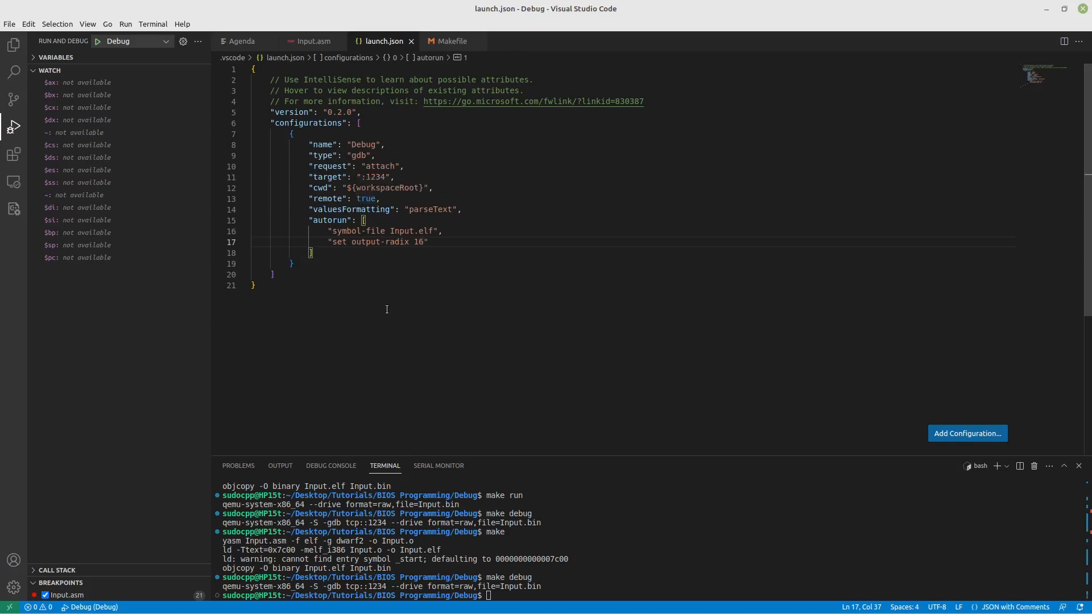
pyautogui.moveTo(387, 297)
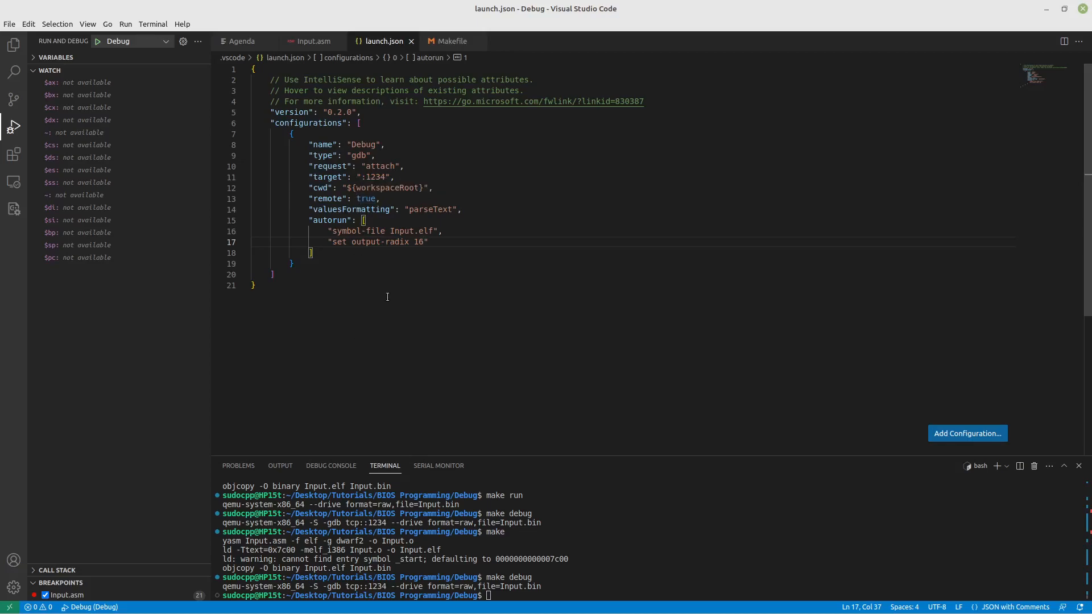